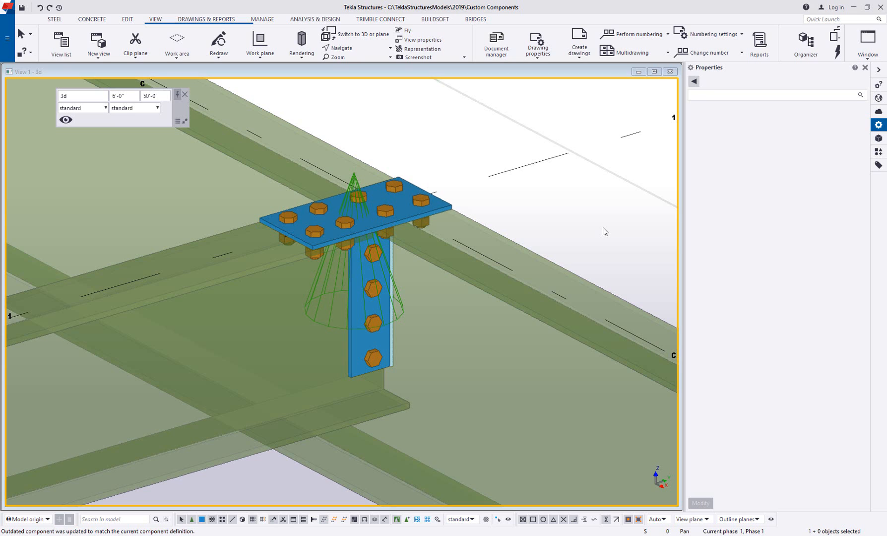
mouse_move(577, 231)
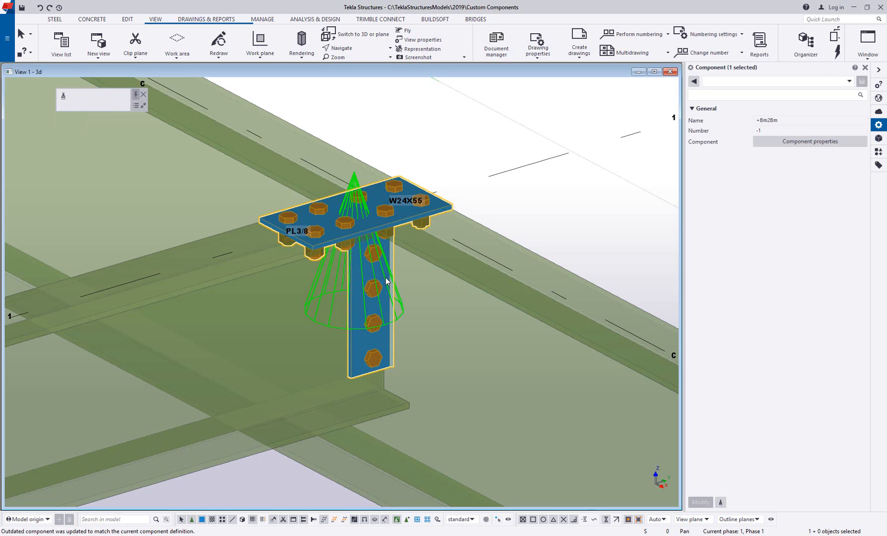
mouse_move(383, 284)
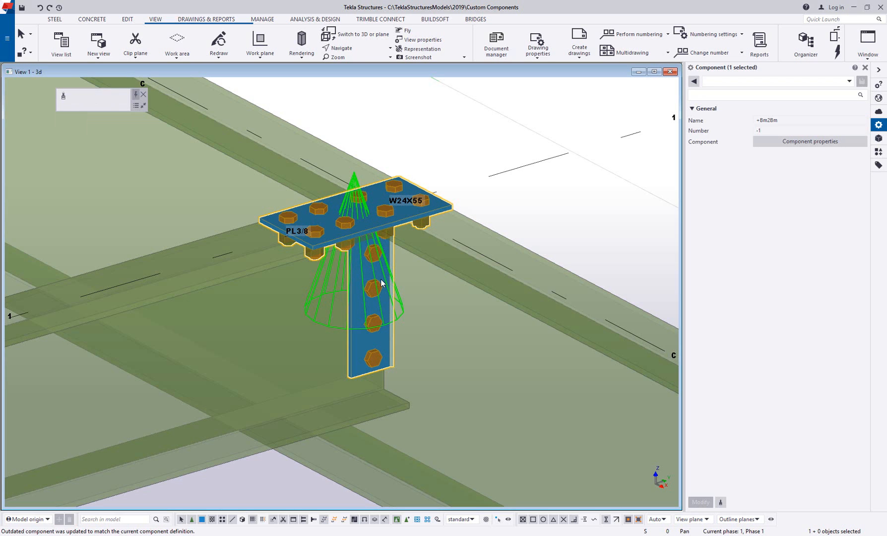
mouse_move(387, 278)
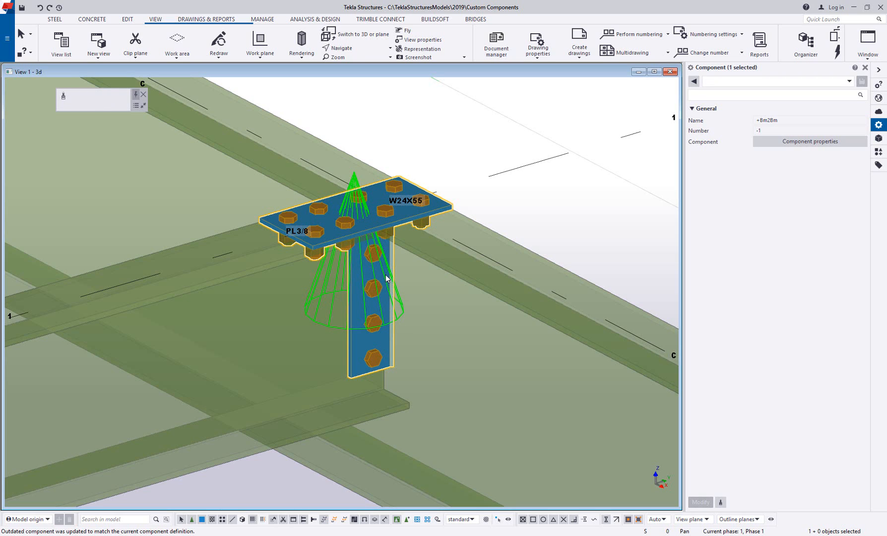
Open the connection in the component editor, check the PL3/8 shear plate, and open Variables.
right_click(387, 278)
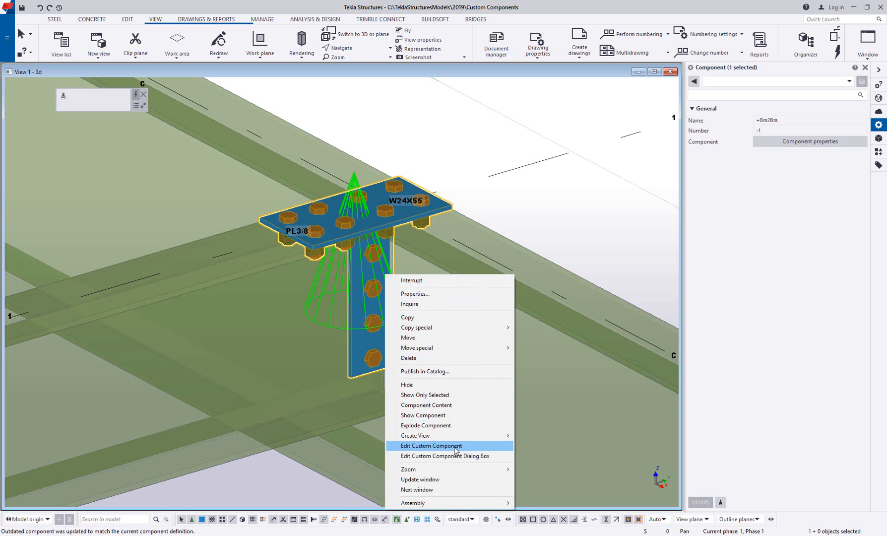
click(432, 446)
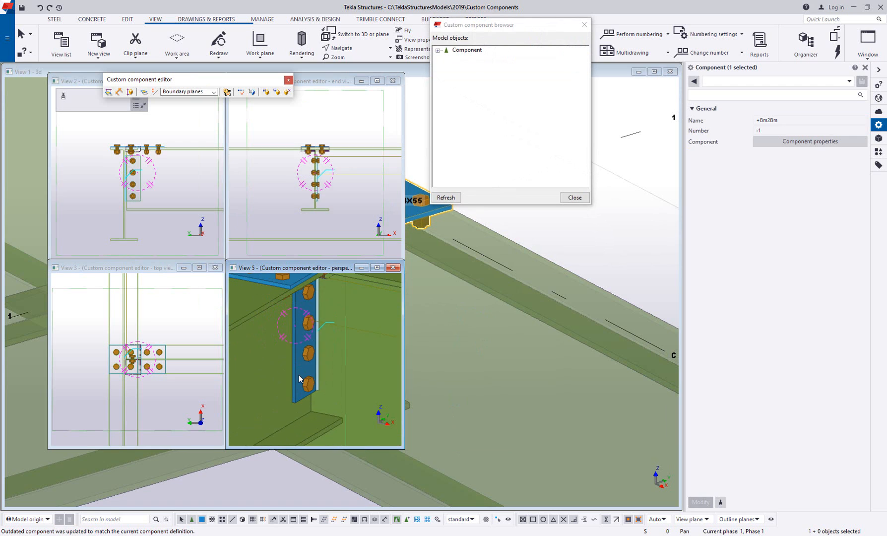
click(487, 125)
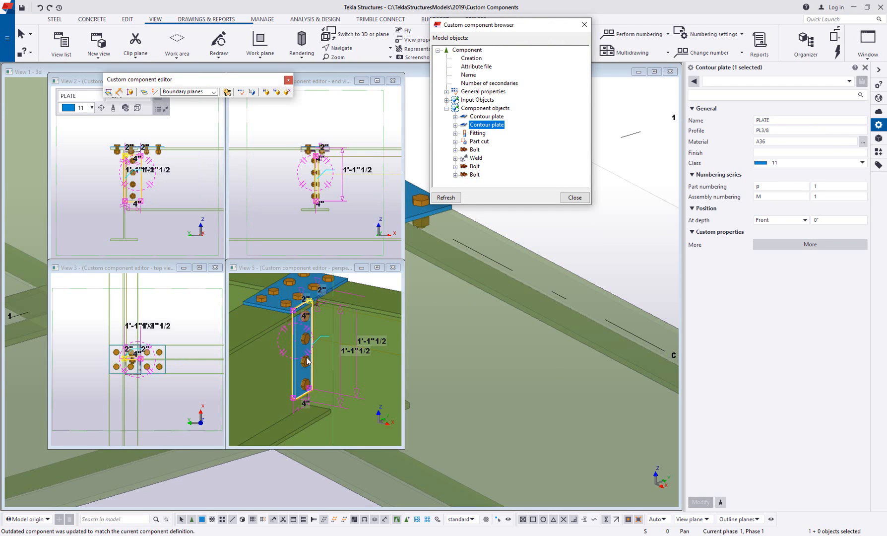
click(241, 92)
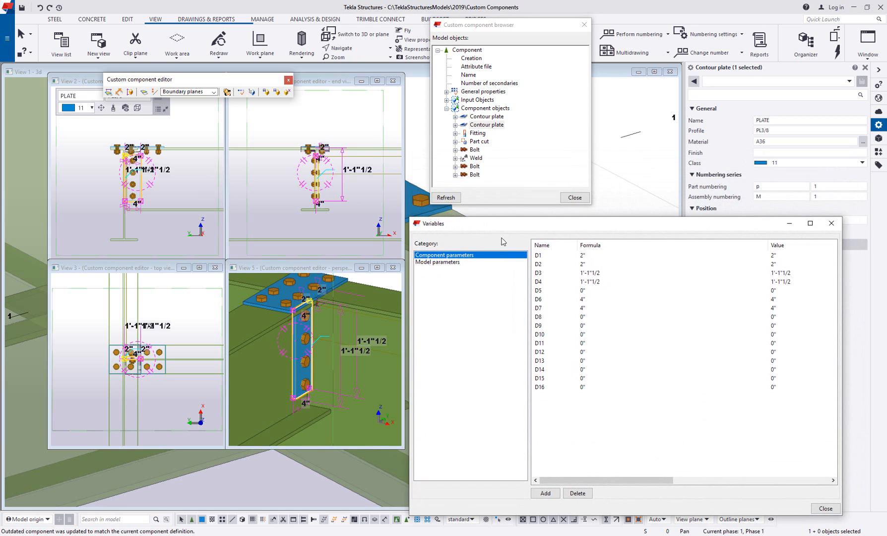
mouse_move(593, 391)
text(6)
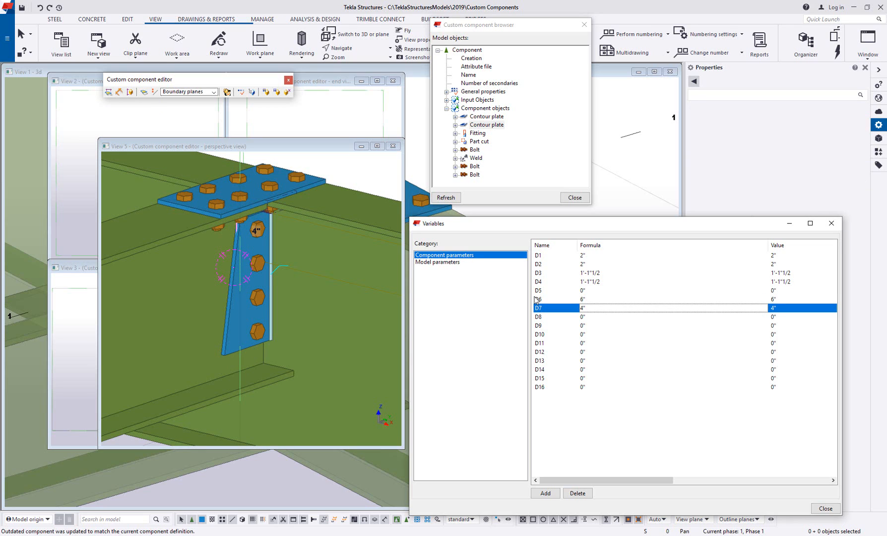
mouse_move(595, 310)
text(4)
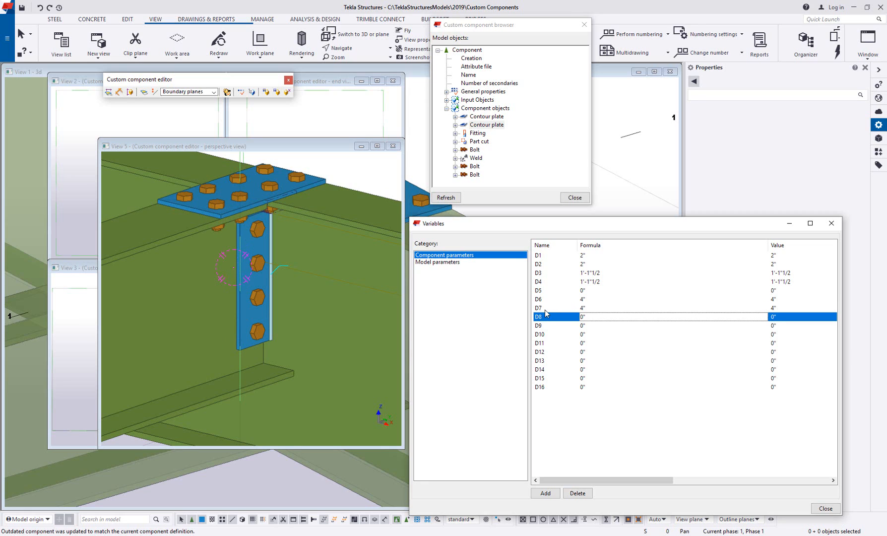
mouse_move(555, 320)
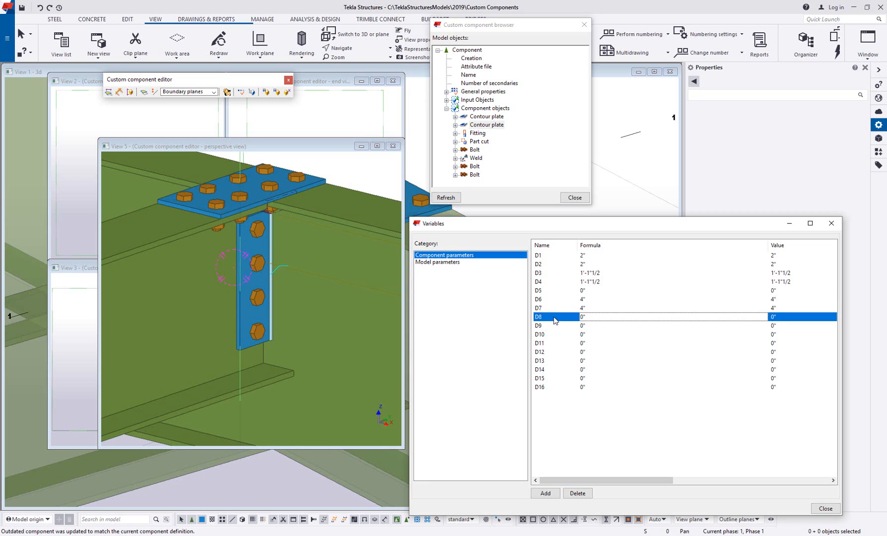
mouse_move(591, 323)
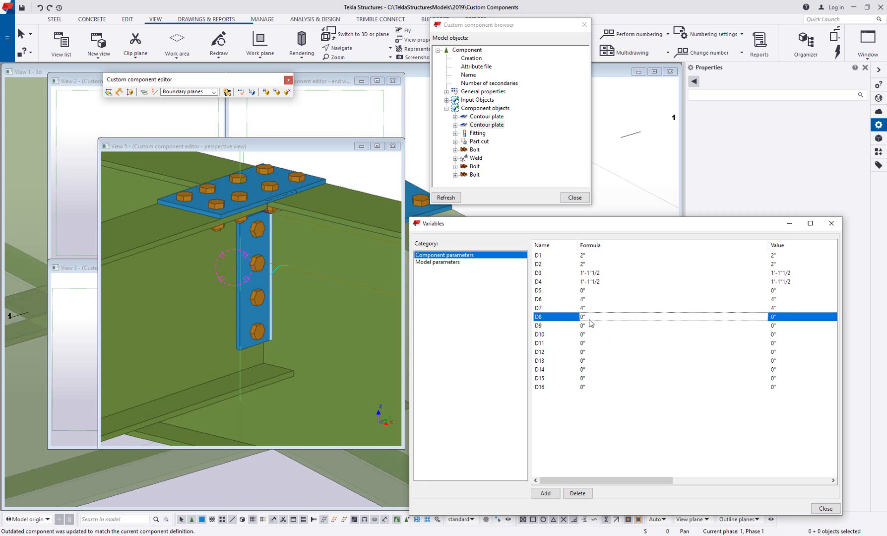
Try D6 at 6" and back at 4", then start D7's formula with '='.
click(537, 308)
text(=)
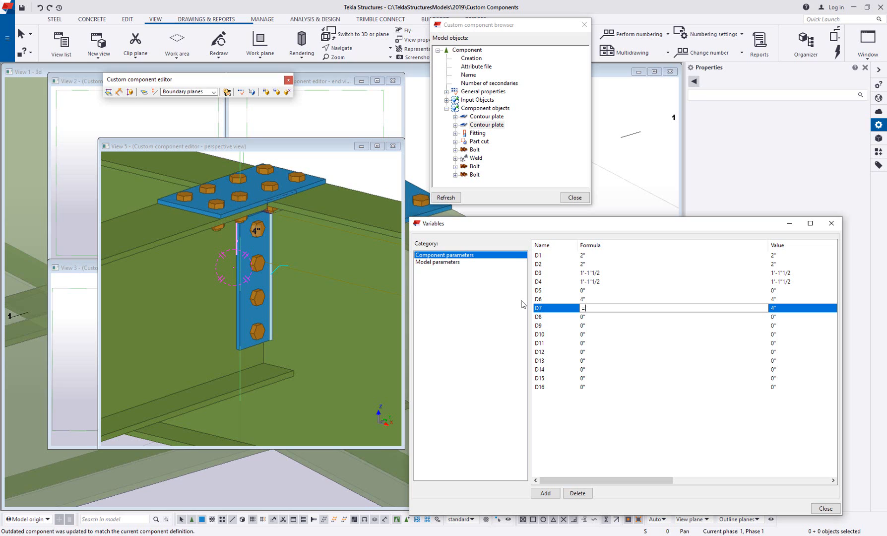
Complete D7's formula as =D6 so both variables show 4".
text(D6)
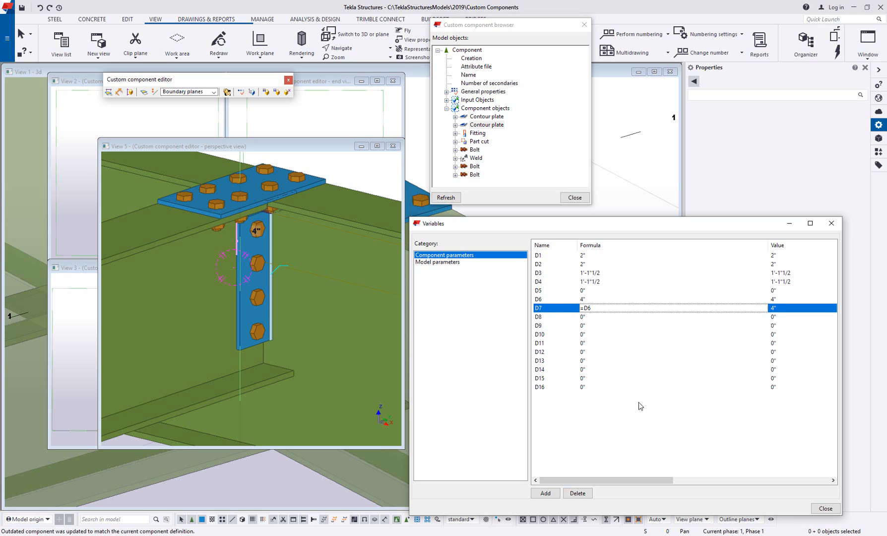
mouse_move(590, 317)
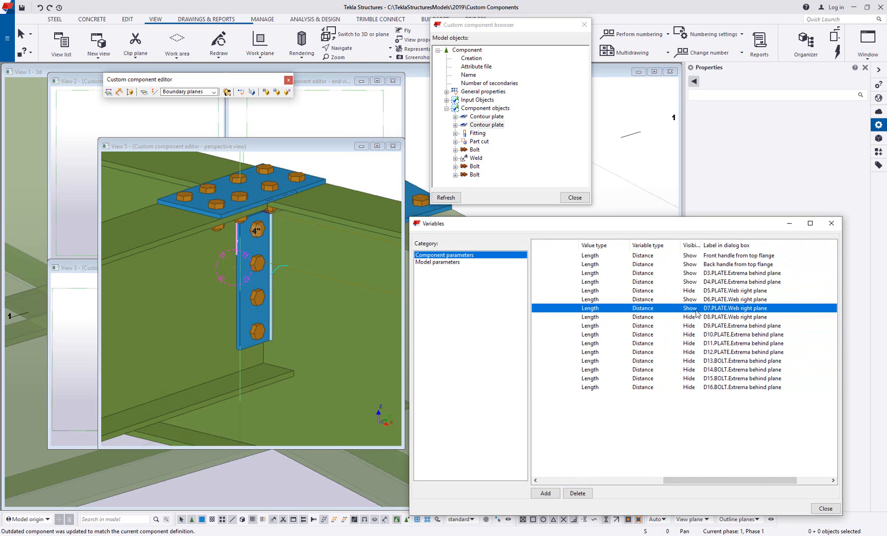
Set D6's dialog label to 'Plate Width' and close the component editor.
click(689, 308)
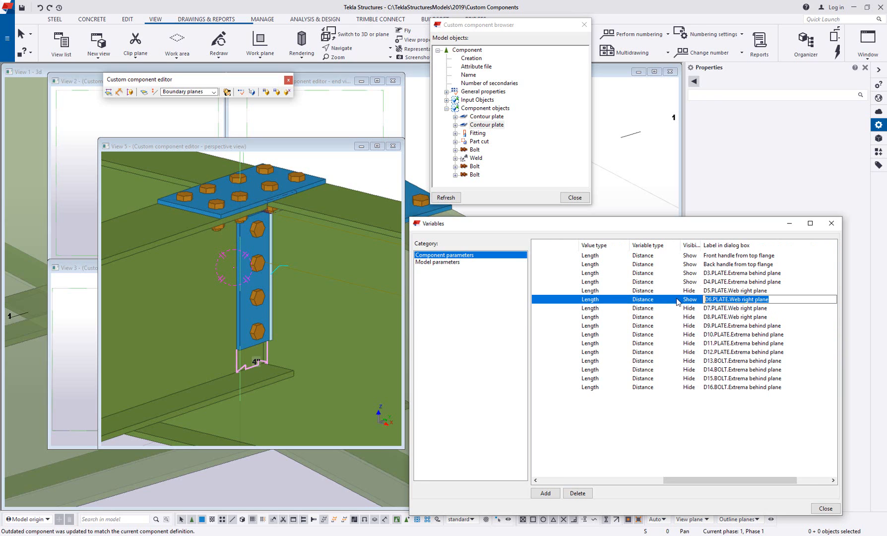
text(P)
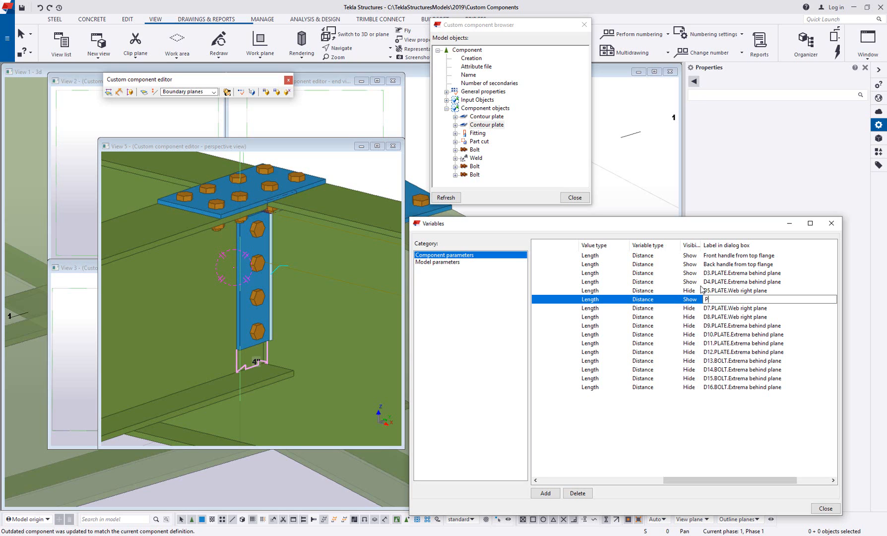
text(late Width)
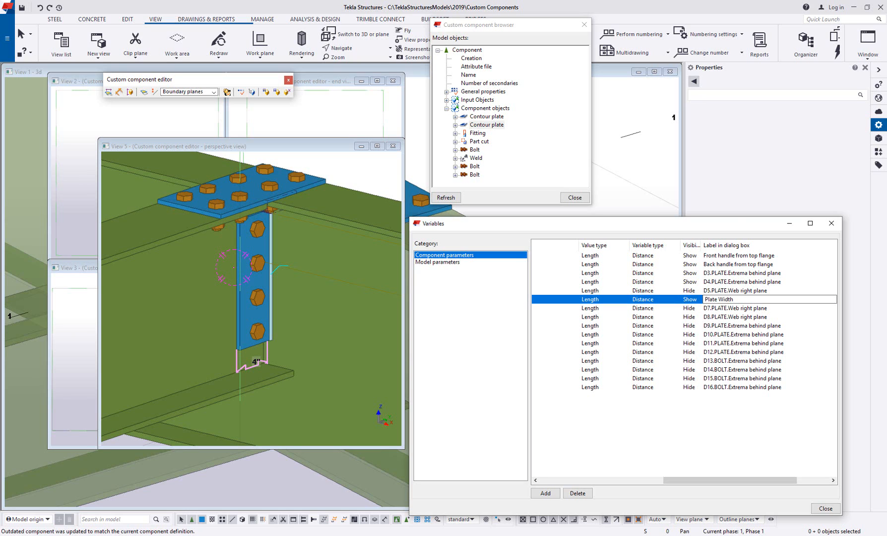
click(289, 81)
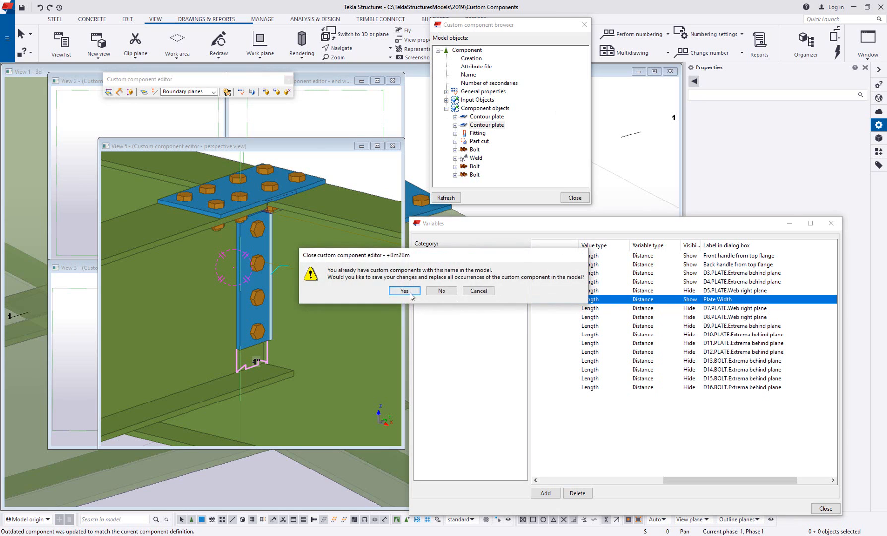
Save the component to all occurrences and edit its Plate Width field.
click(404, 290)
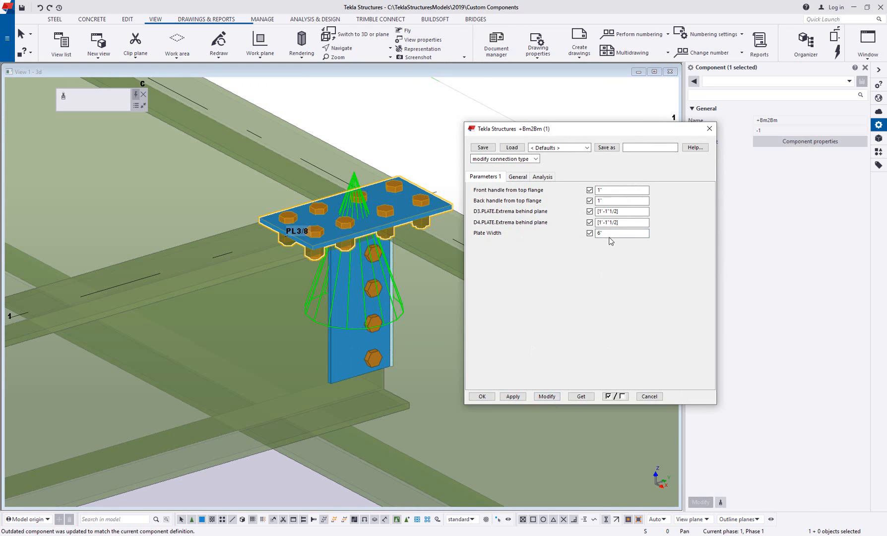
click(547, 395)
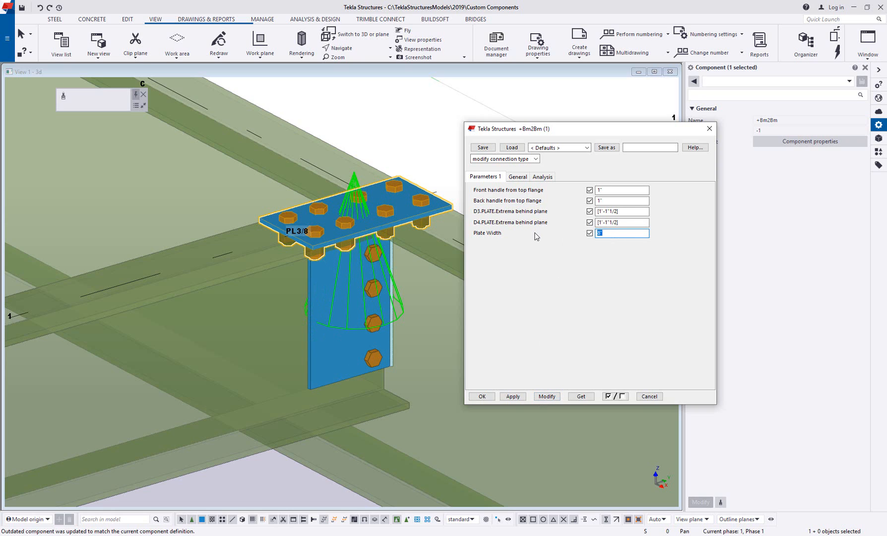
click(546, 396)
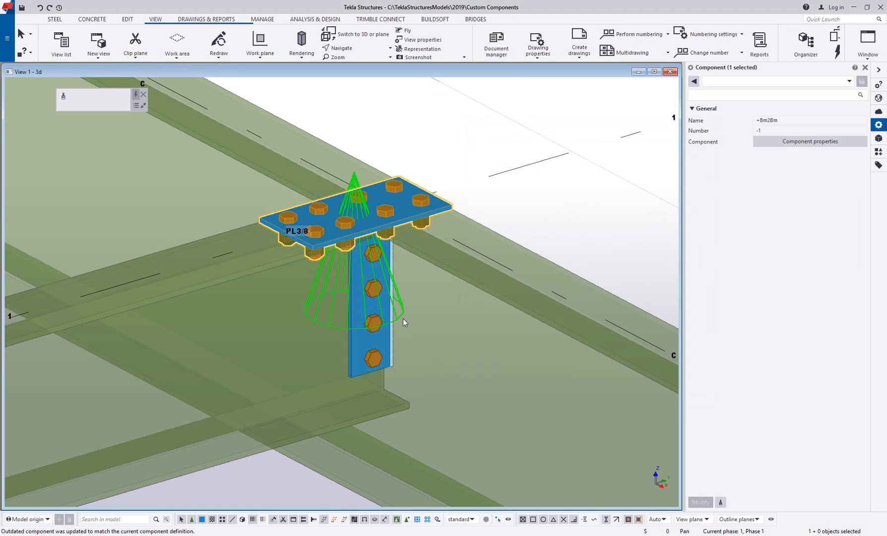
Reopen the component editor and expand the browser's primary and secondary input beams.
right_click(405, 323)
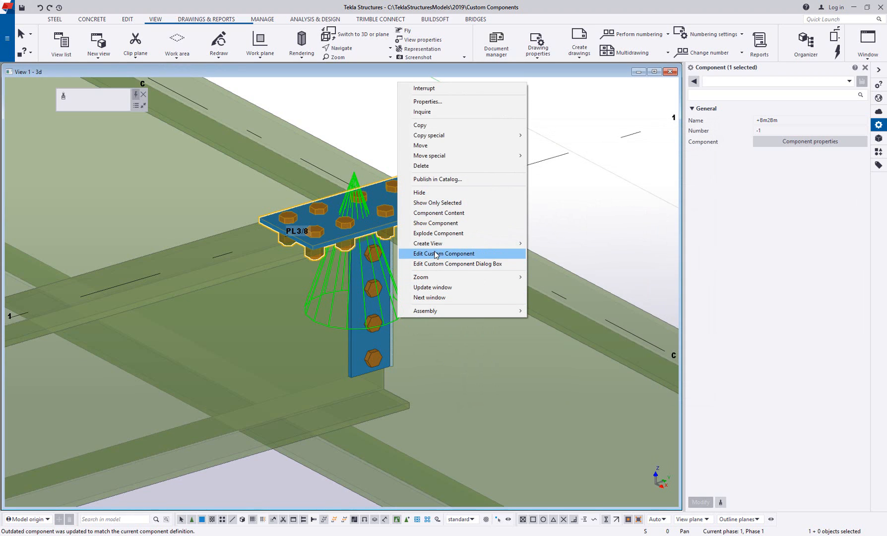
click(443, 253)
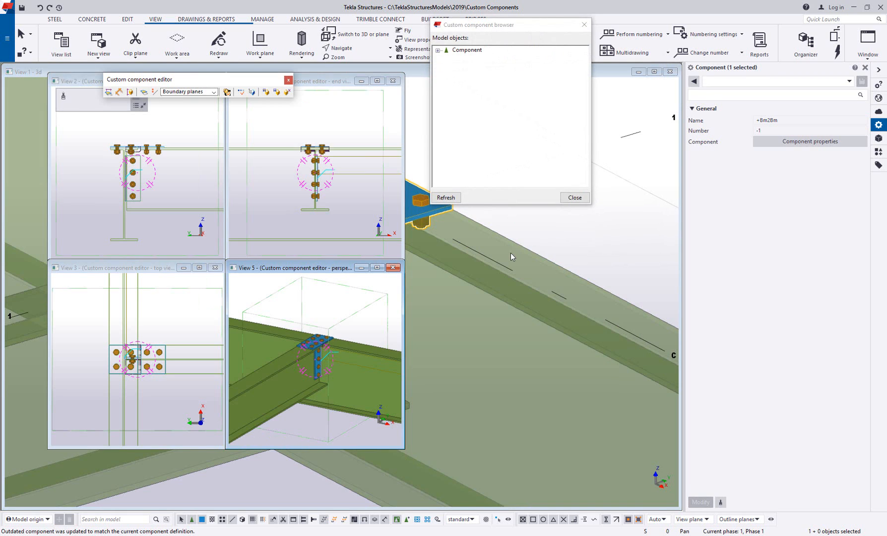
mouse_move(409, 282)
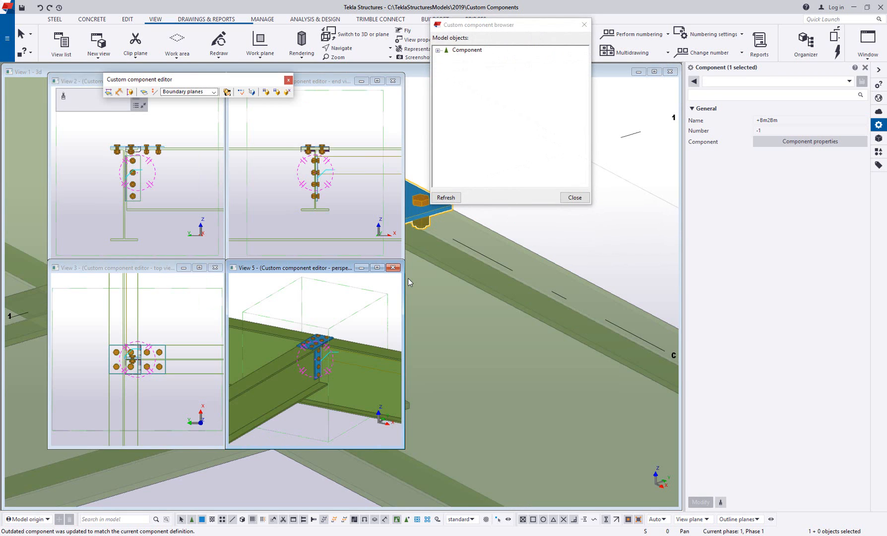
mouse_move(364, 297)
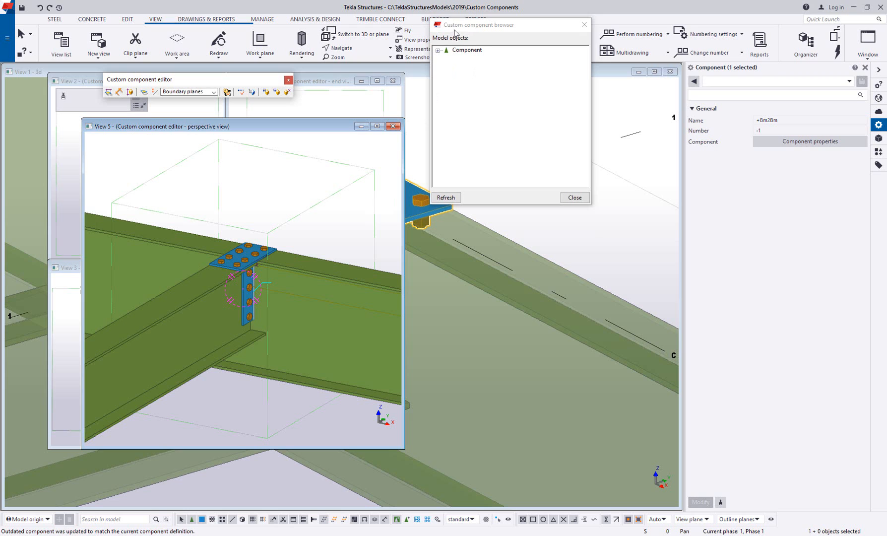
click(466, 50)
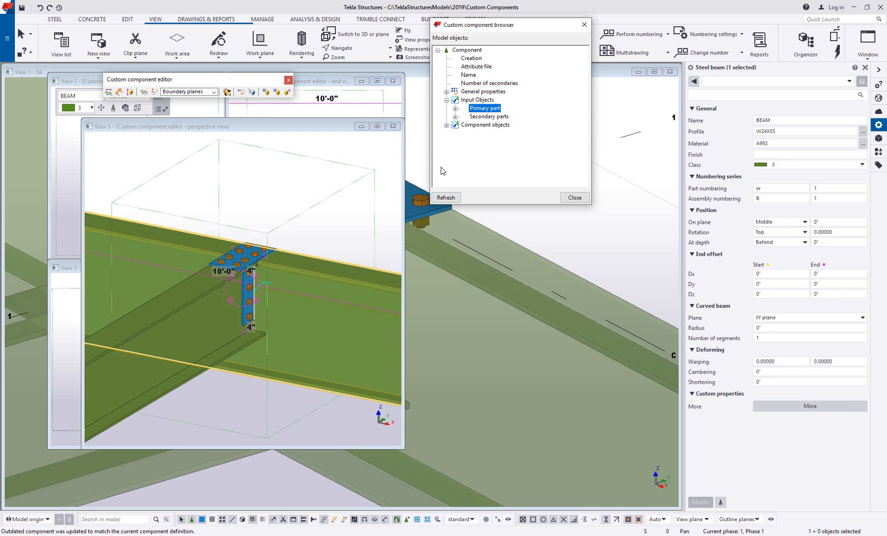
click(489, 116)
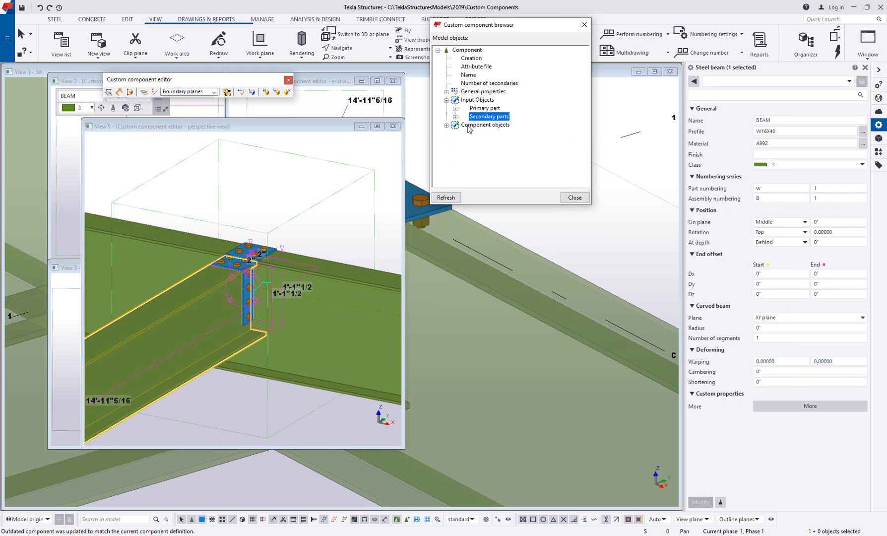
click(446, 109)
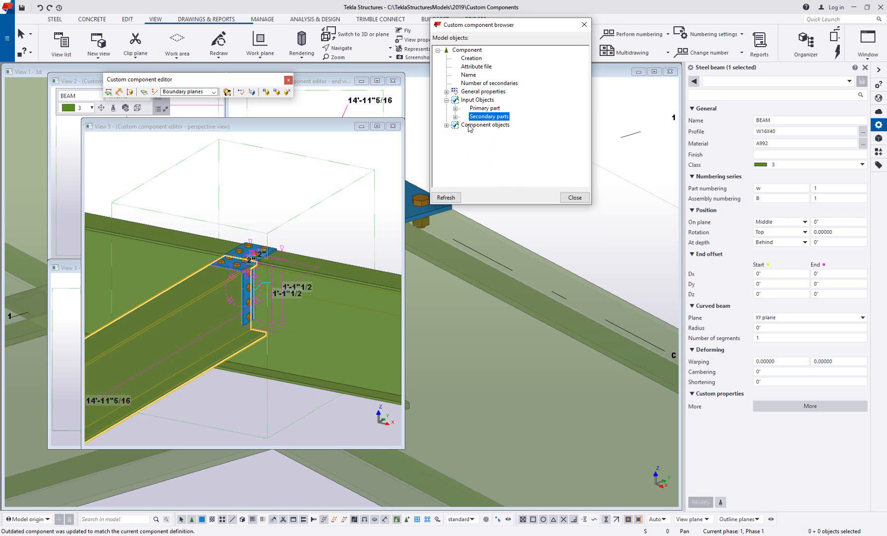
Expand Component objects and highlight the contour plate, fitting and last bolt group.
click(490, 124)
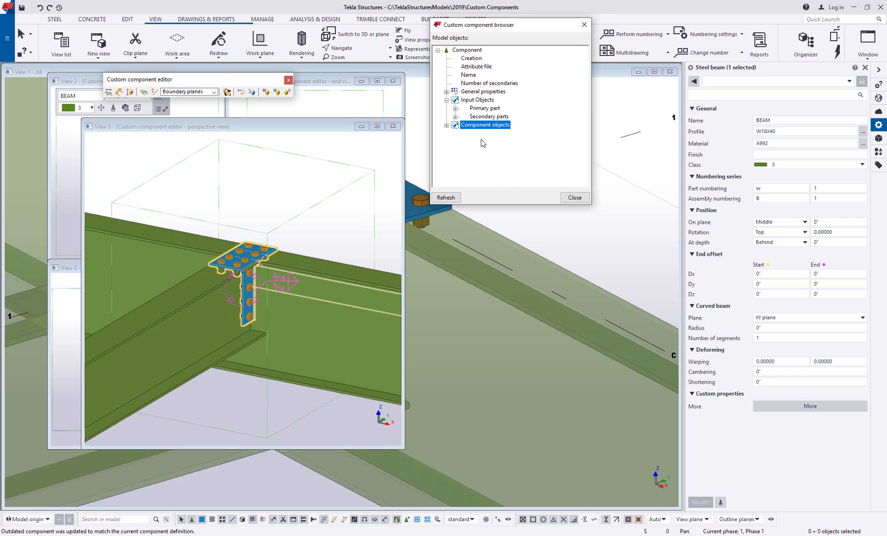
click(447, 125)
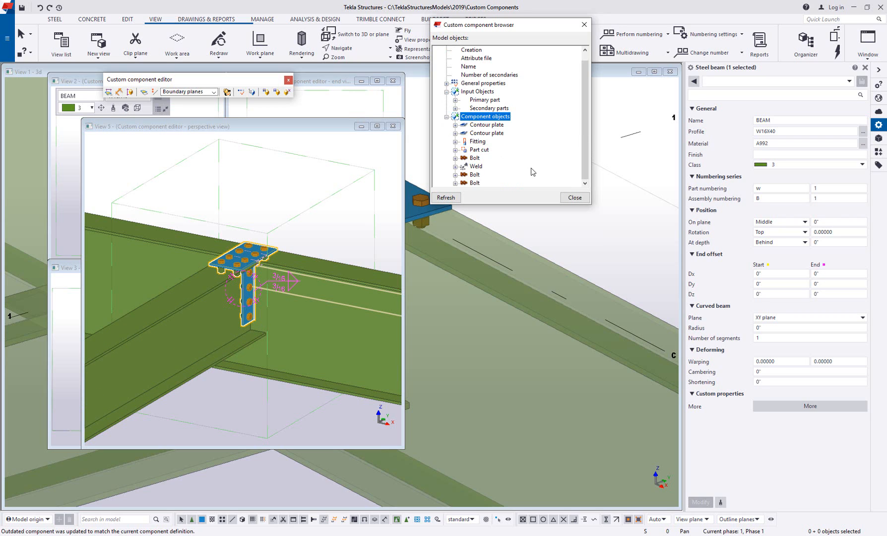
click(485, 125)
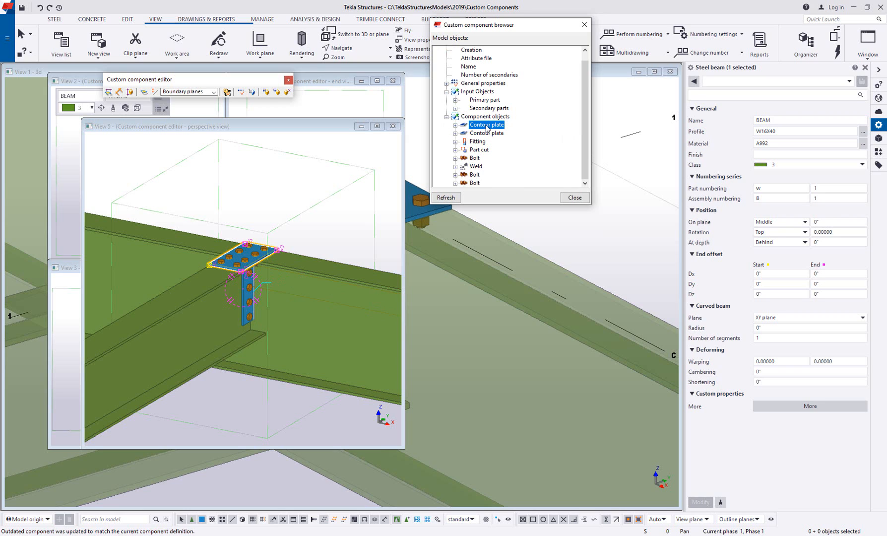
click(477, 141)
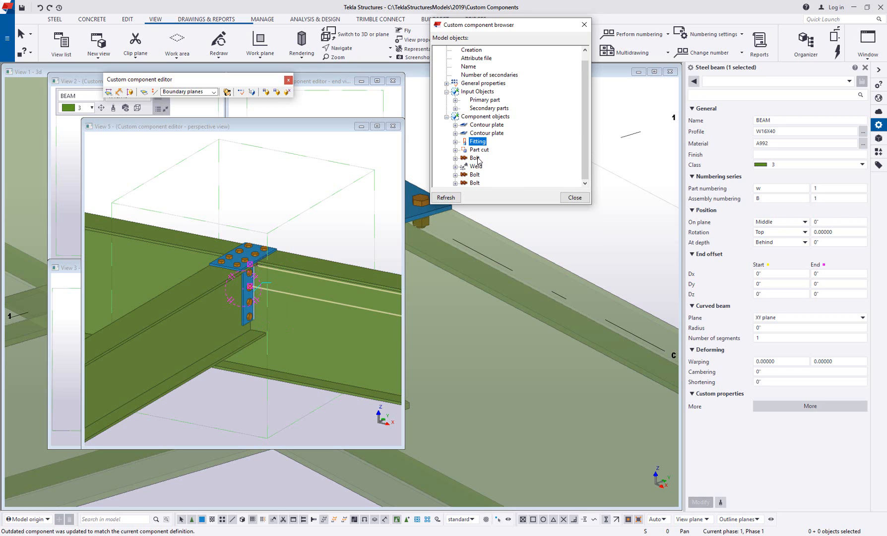
click(472, 182)
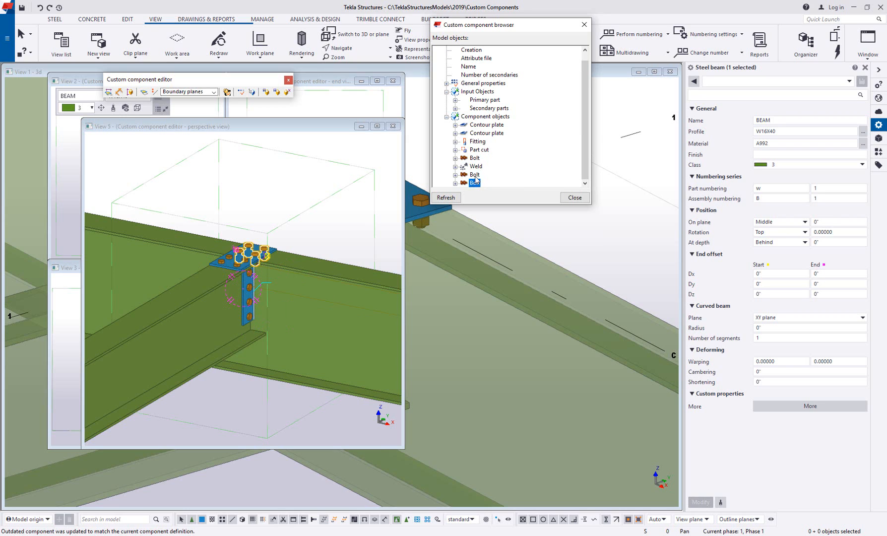
scroll(down, 3)
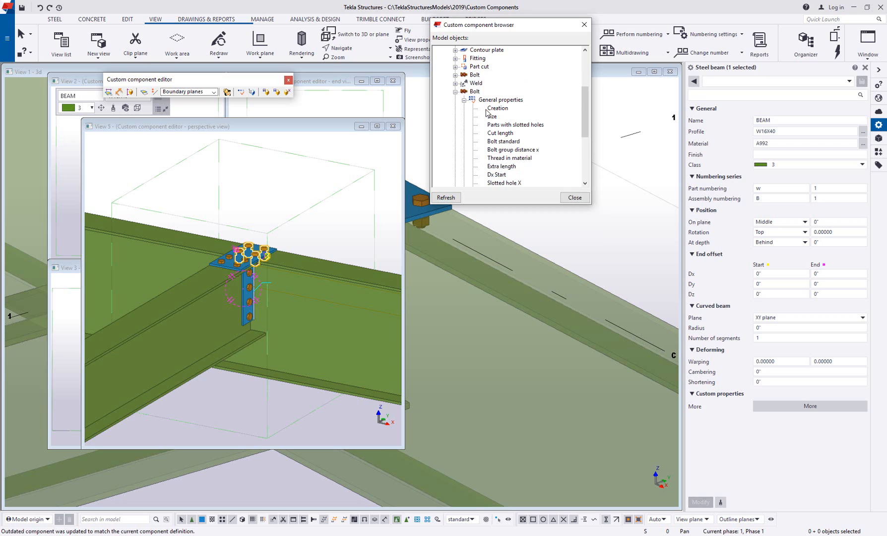
mouse_move(499, 134)
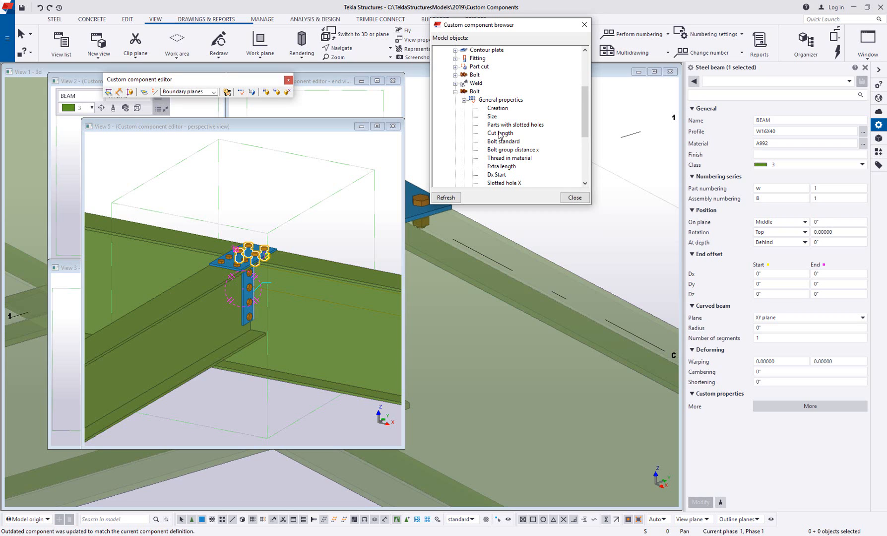
mouse_move(529, 160)
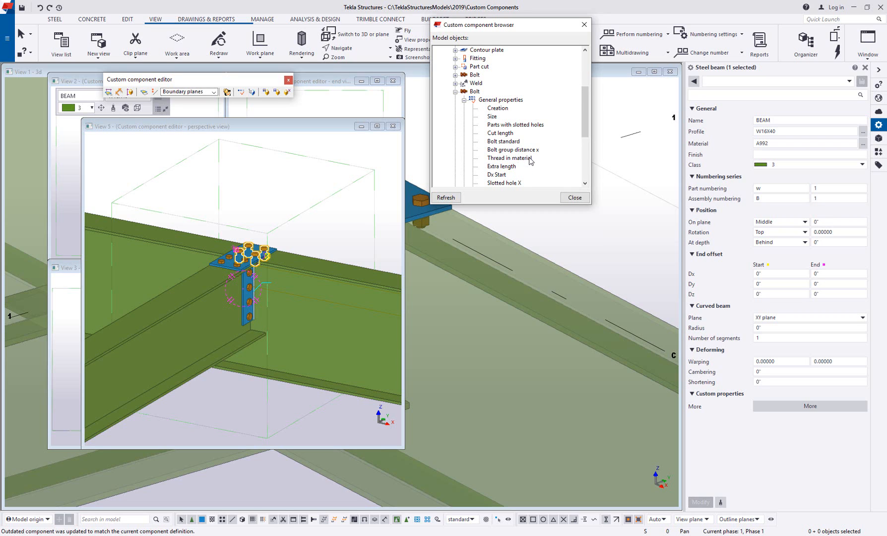
mouse_move(500, 108)
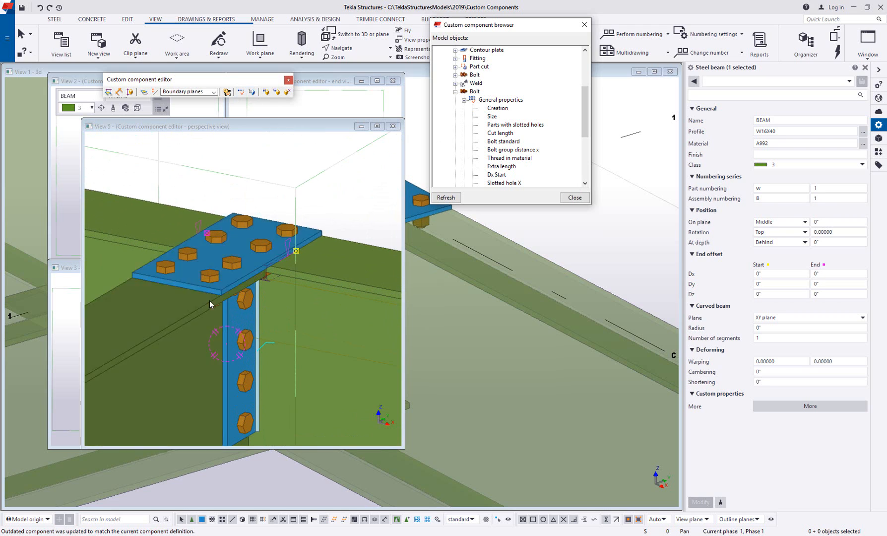
mouse_move(184, 309)
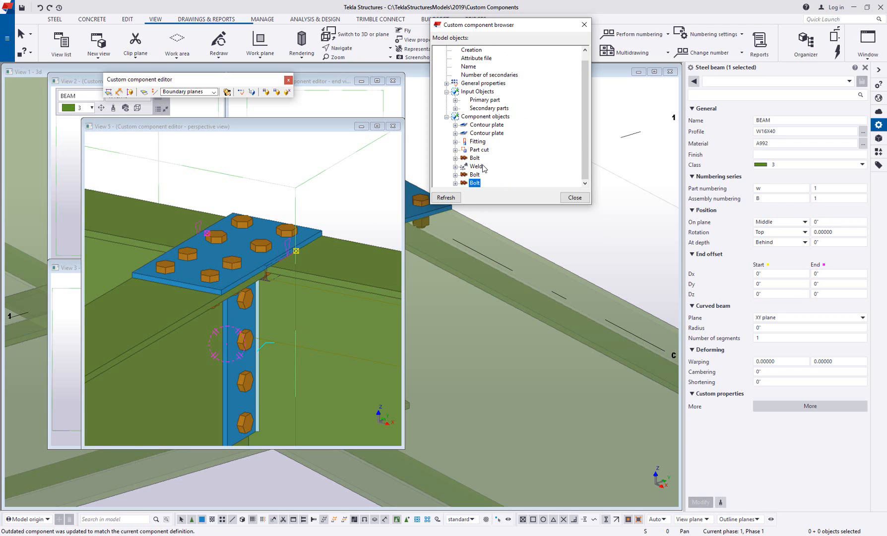
Expand the secondary beam's profile properties and select Flange thickness 1.
click(488, 108)
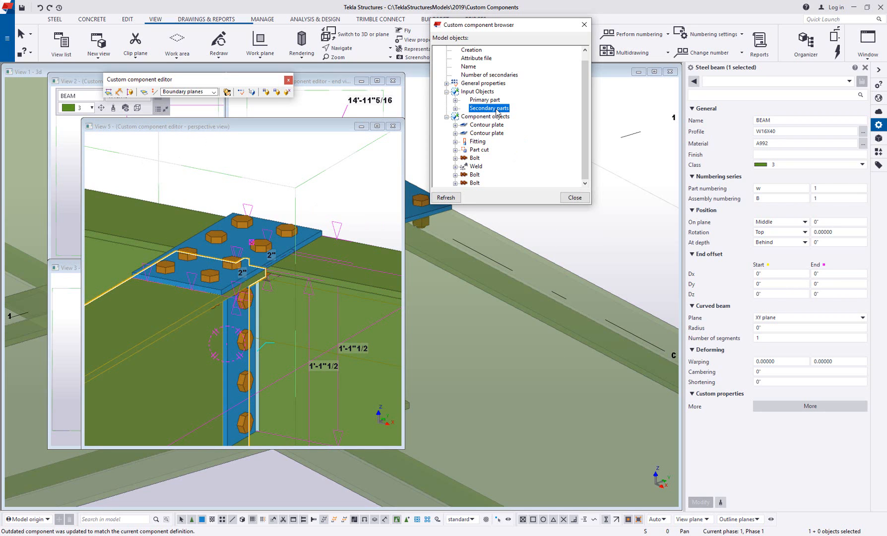
click(456, 108)
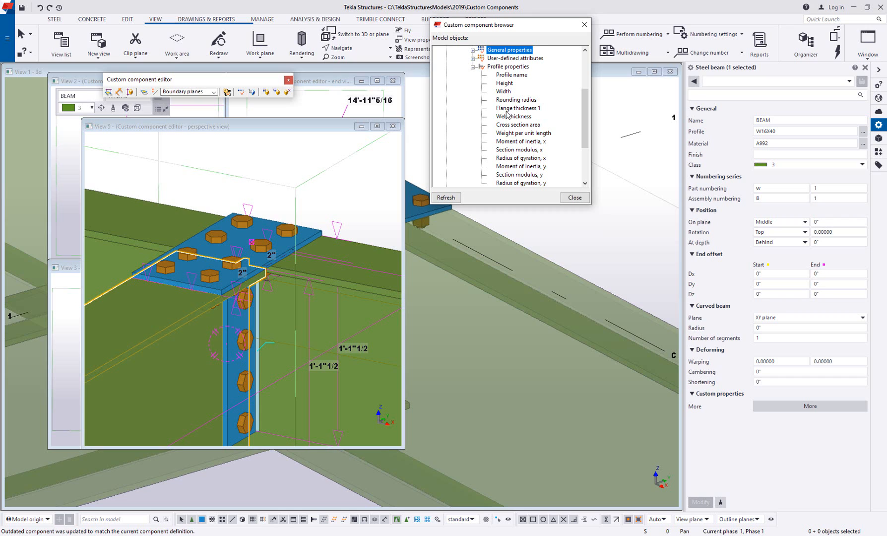
click(517, 109)
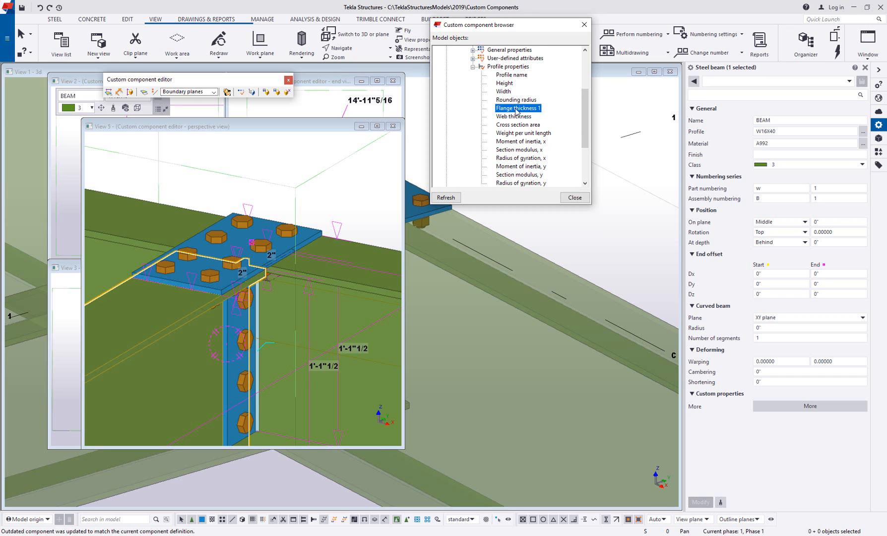
right_click(516, 108)
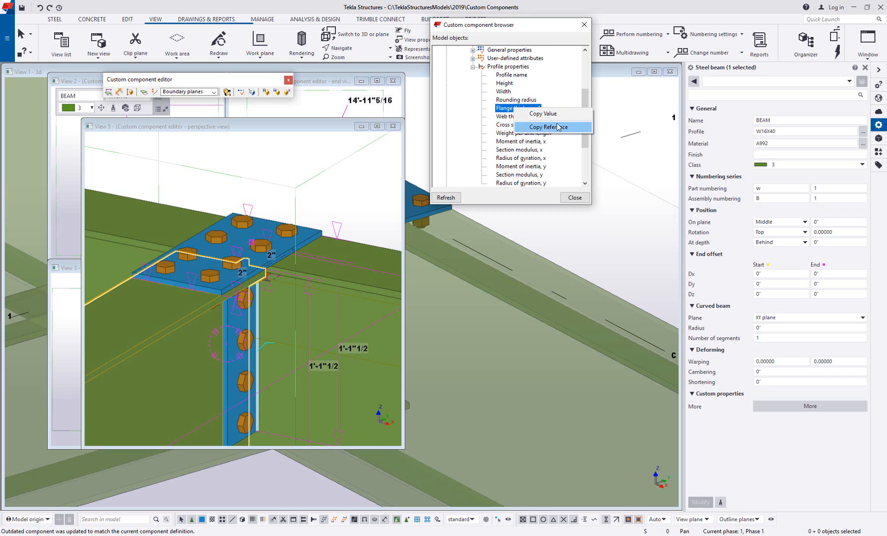
mouse_move(552, 113)
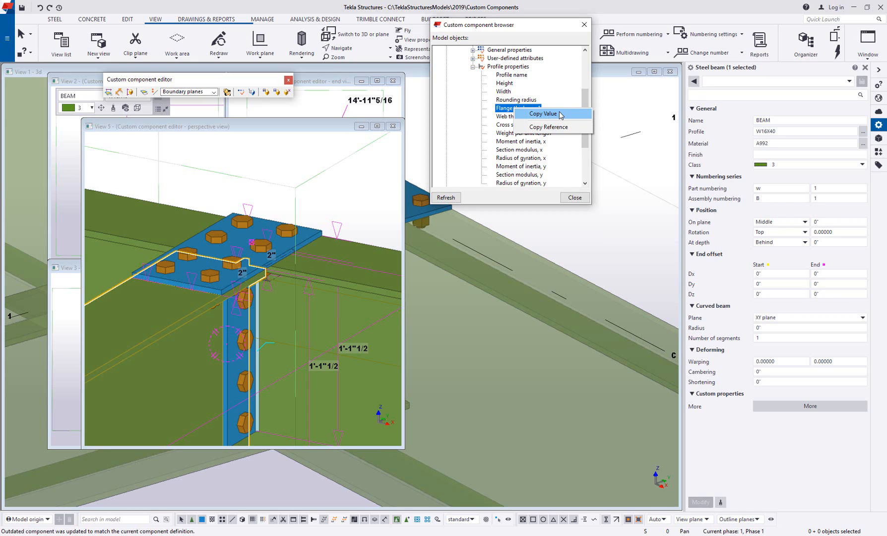
mouse_move(555, 127)
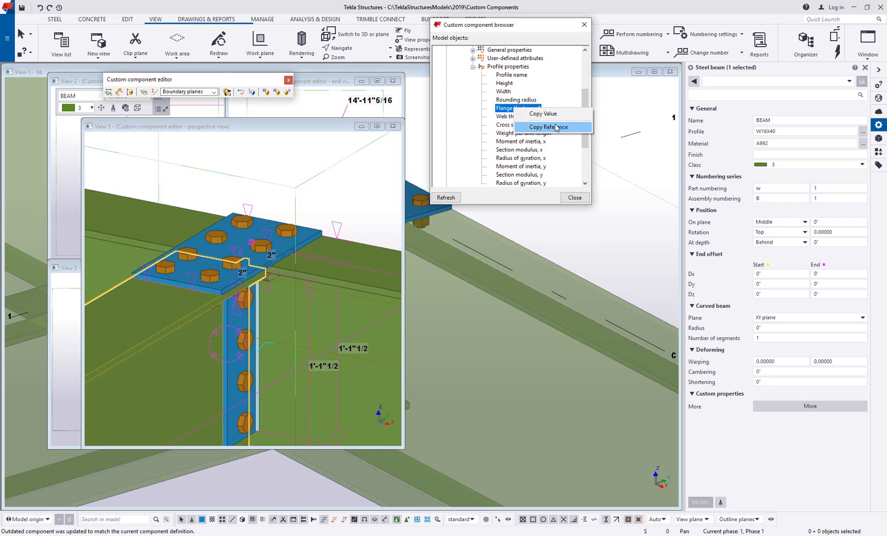
mouse_move(555, 126)
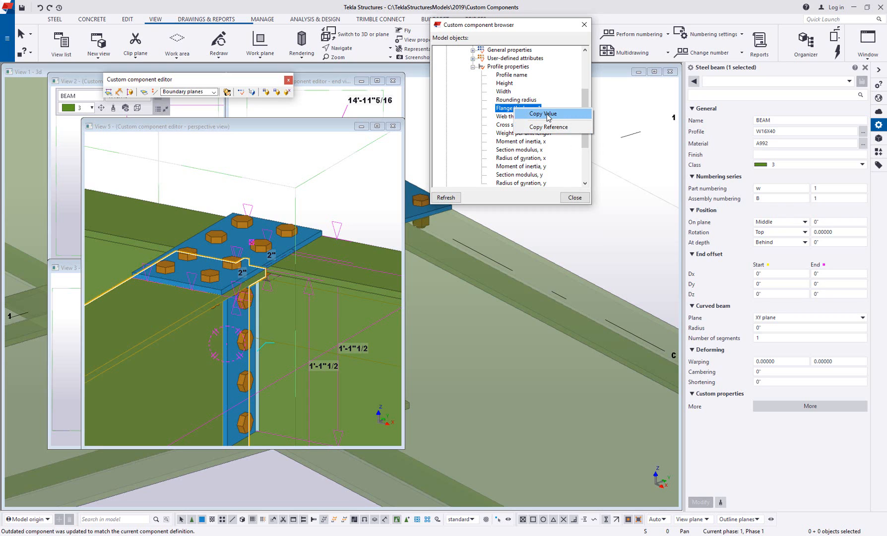
mouse_move(552, 126)
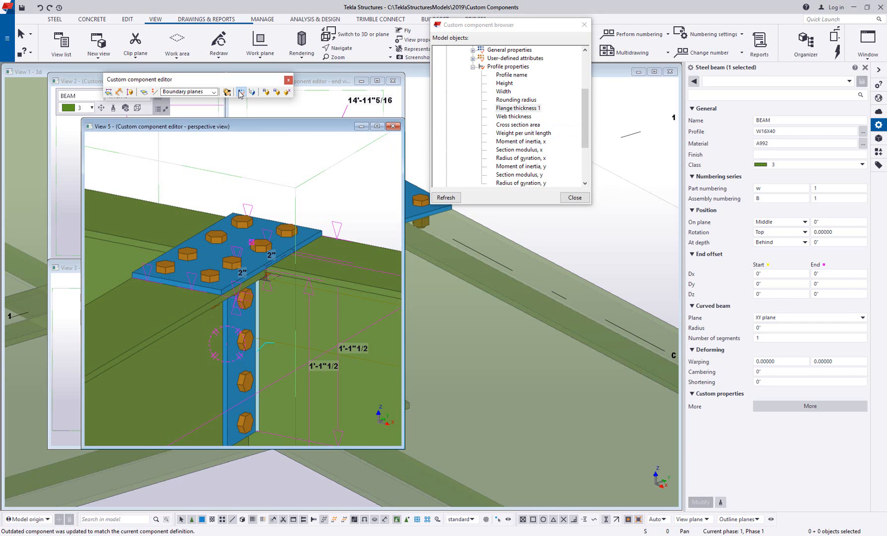
Add variable P1 with formula '=' plus the pasted Flange thickness 1 reference.
click(227, 92)
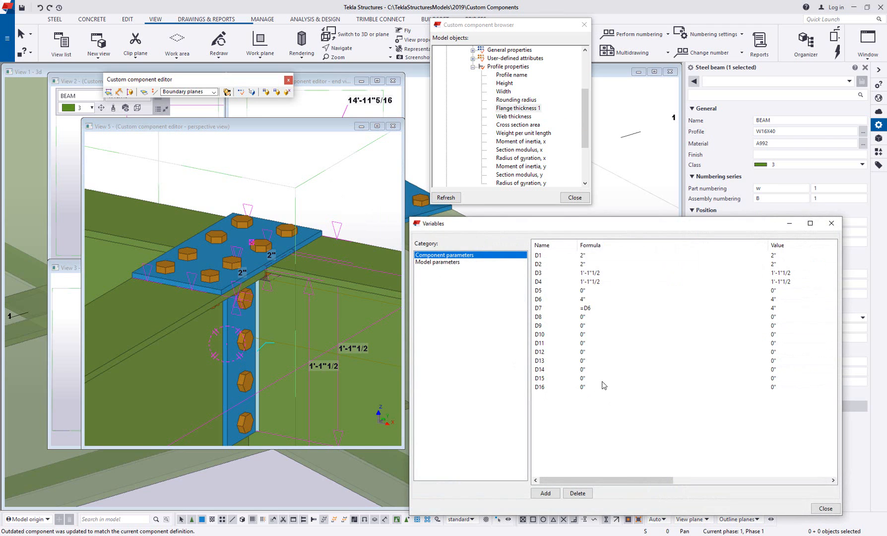
mouse_move(570, 436)
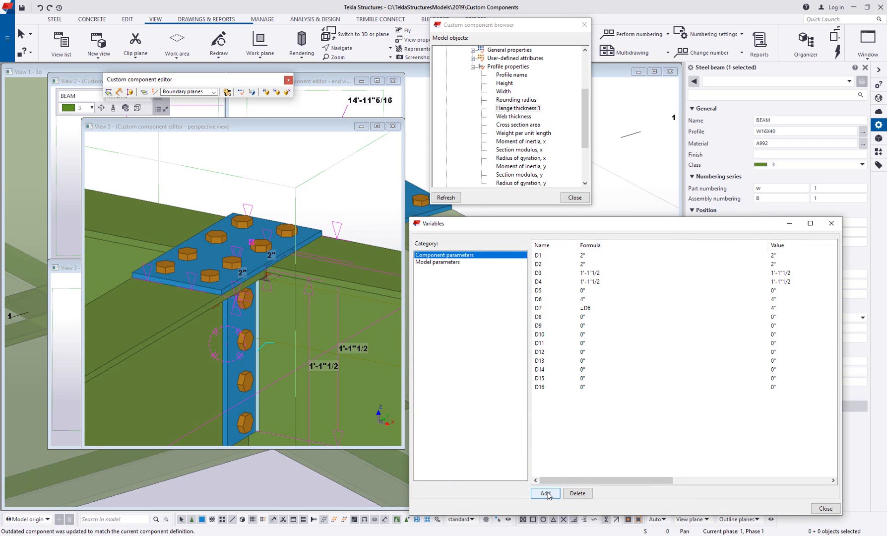
click(545, 492)
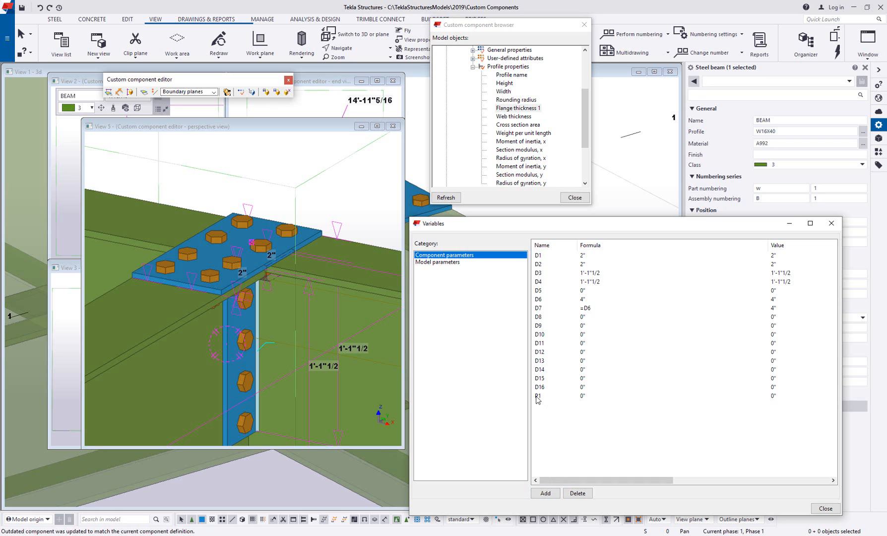
mouse_move(541, 400)
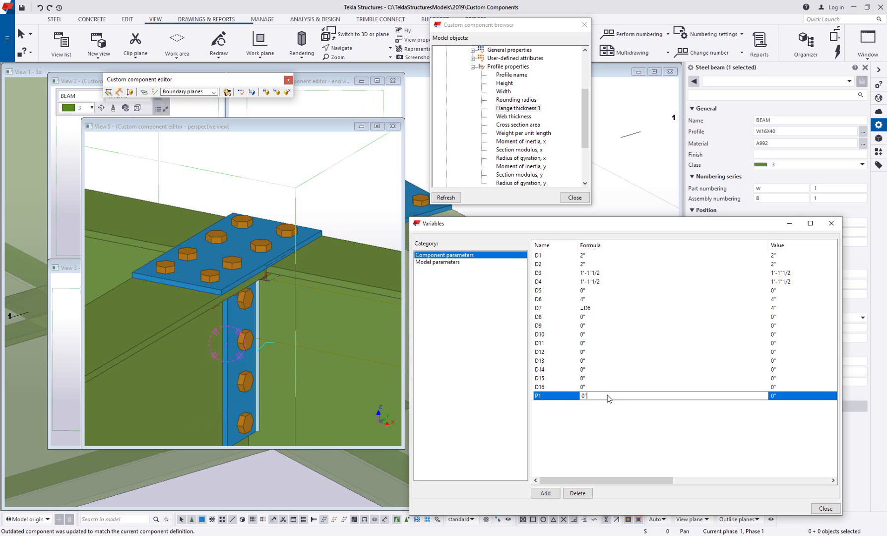
text(=)
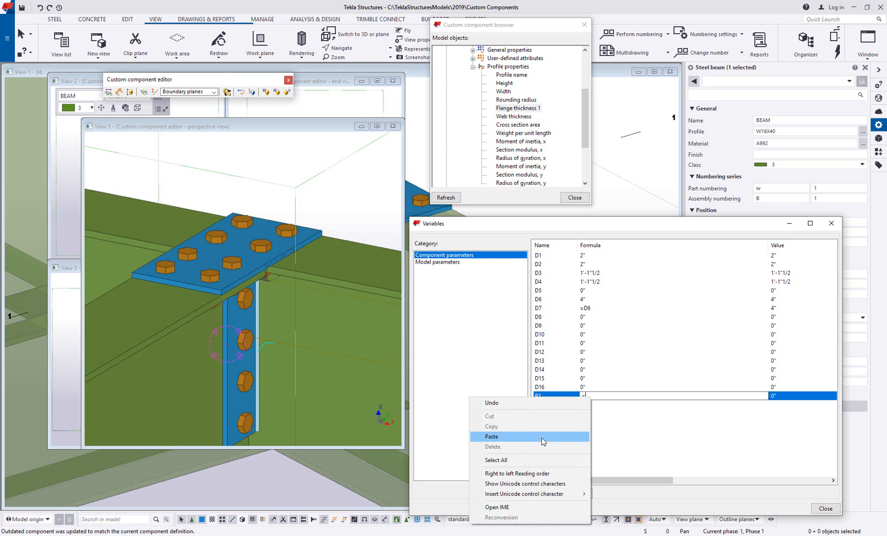
click(490, 436)
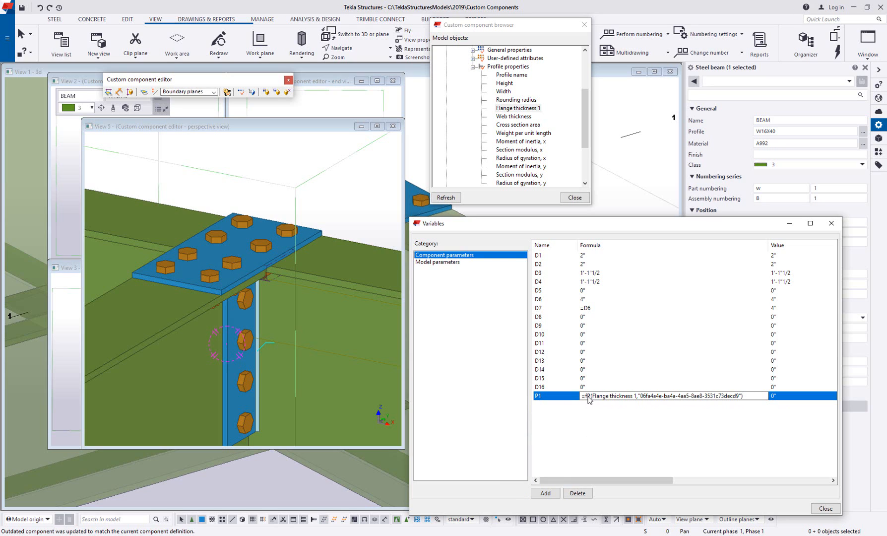
mouse_move(604, 402)
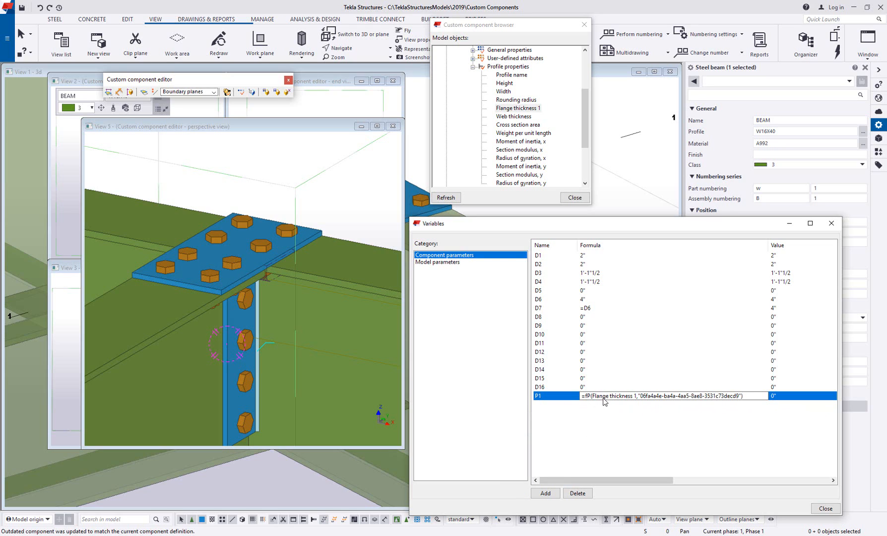
mouse_move(653, 404)
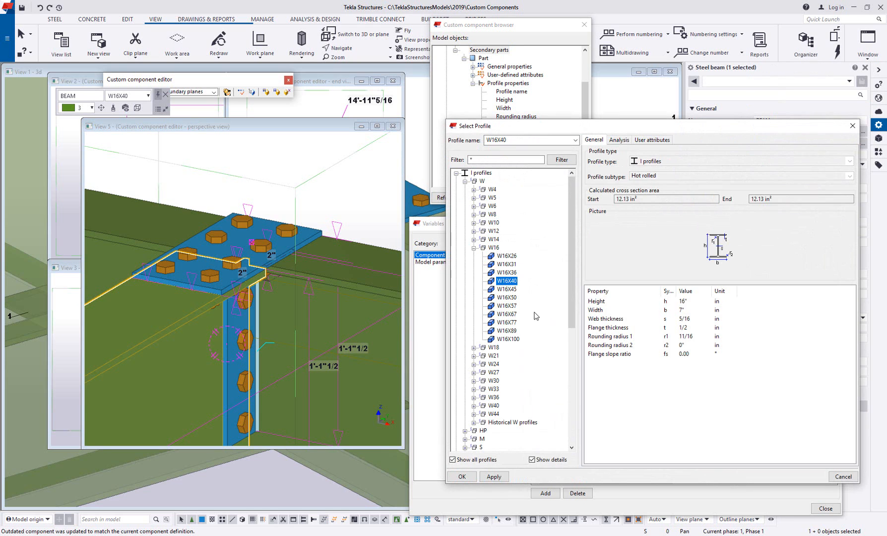
Change the secondary beam's profile to W16X50, updating P1 from 1/2 to 5/8.
click(507, 297)
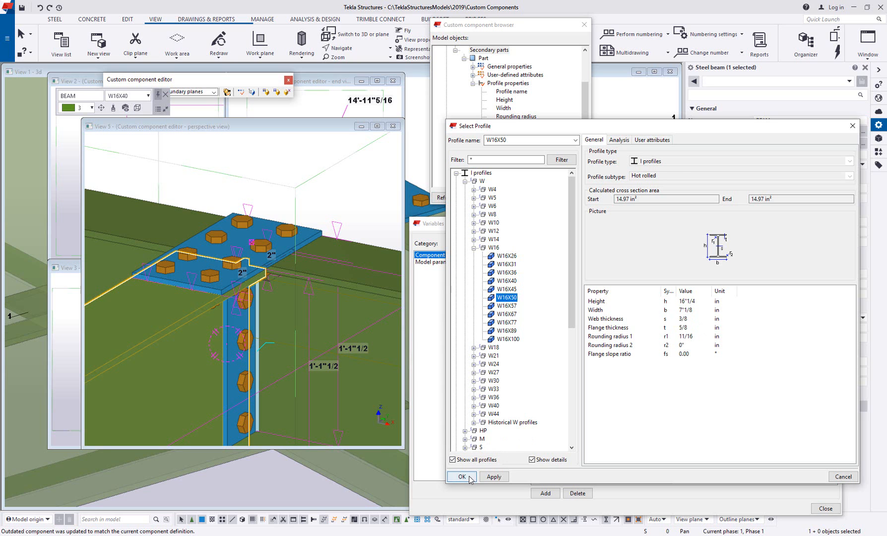
click(461, 476)
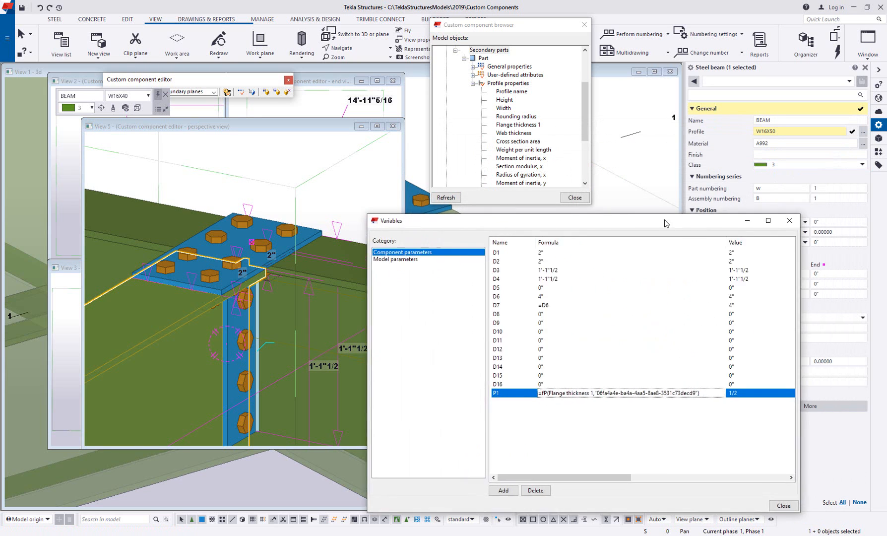
mouse_move(701, 503)
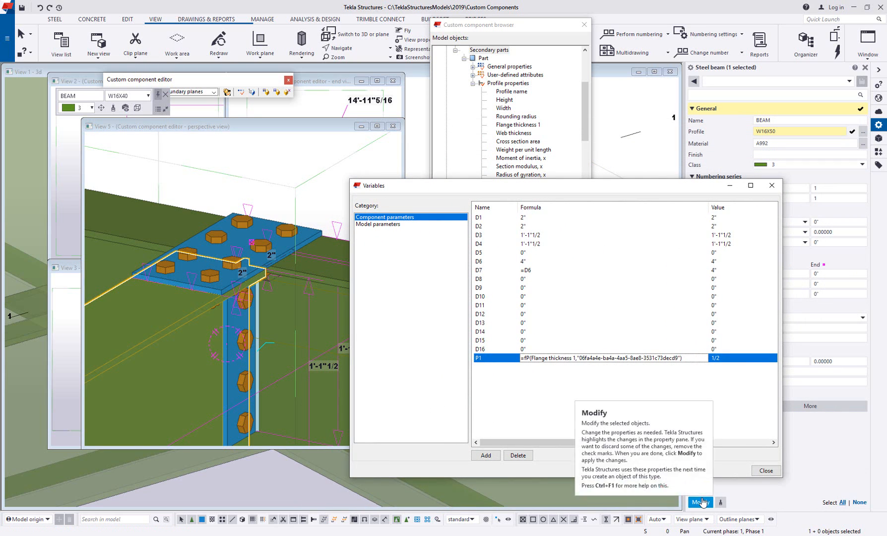
click(700, 502)
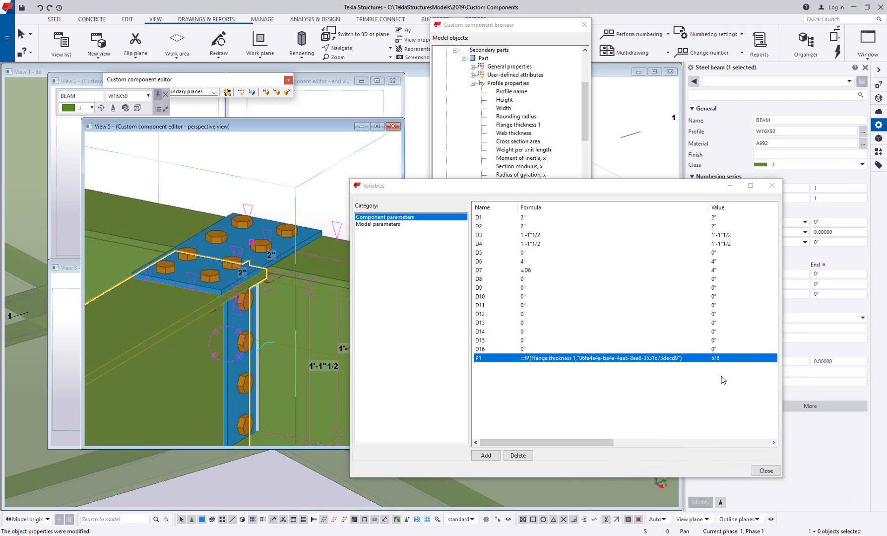
mouse_move(714, 367)
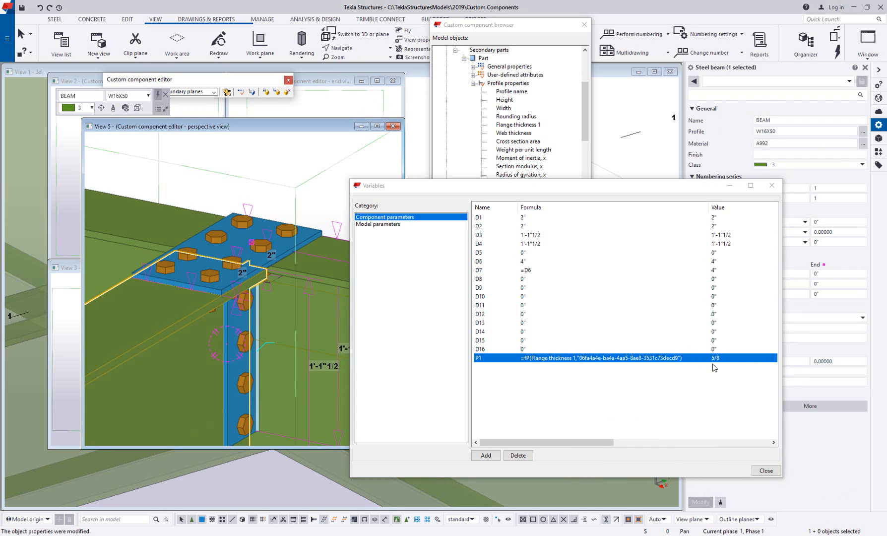
mouse_move(710, 370)
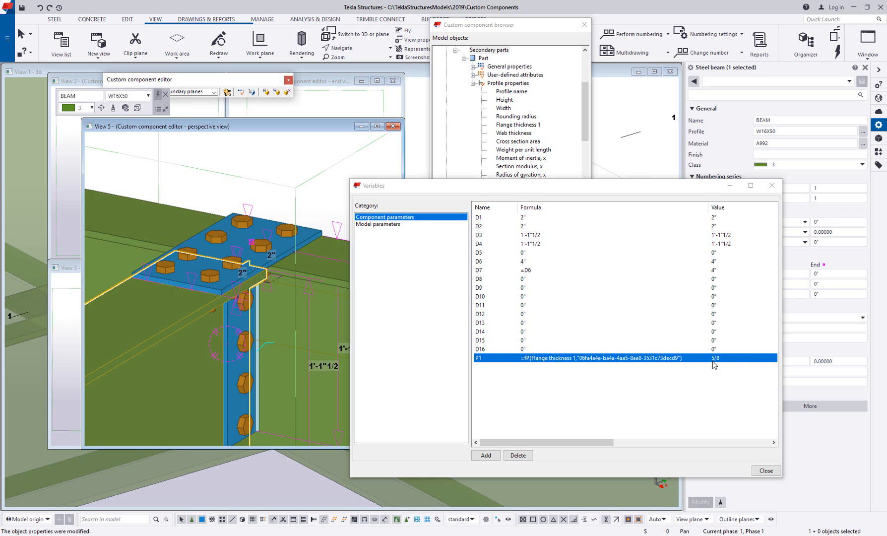
mouse_move(718, 388)
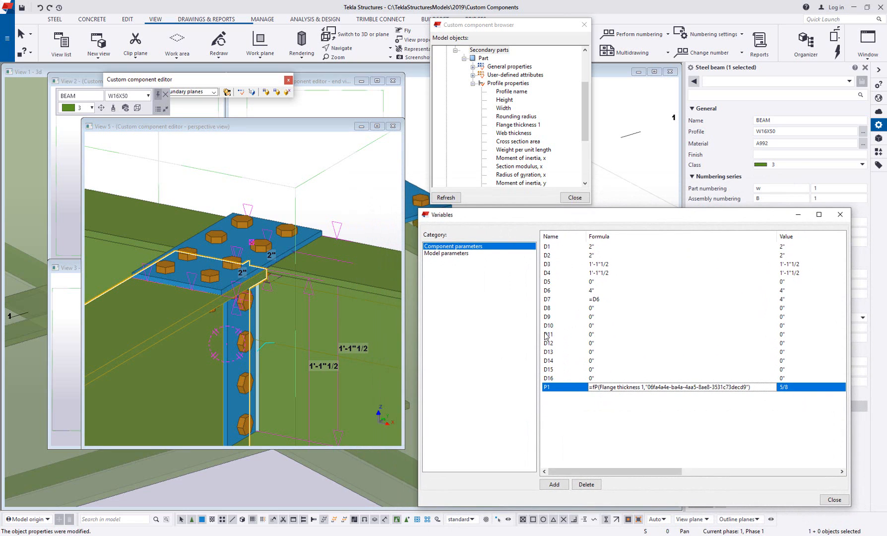
mouse_move(592, 436)
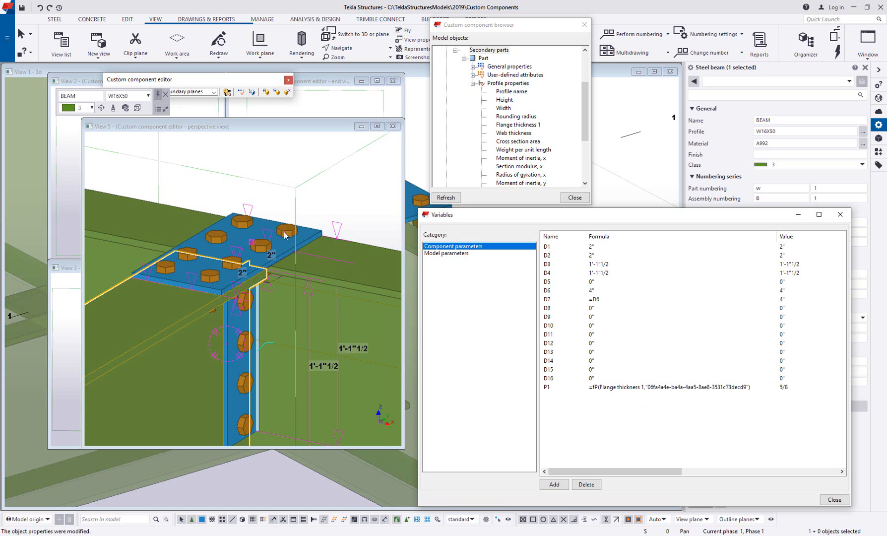
Select the top contour plate, add parameter P2, and widen the Variables window.
click(486, 182)
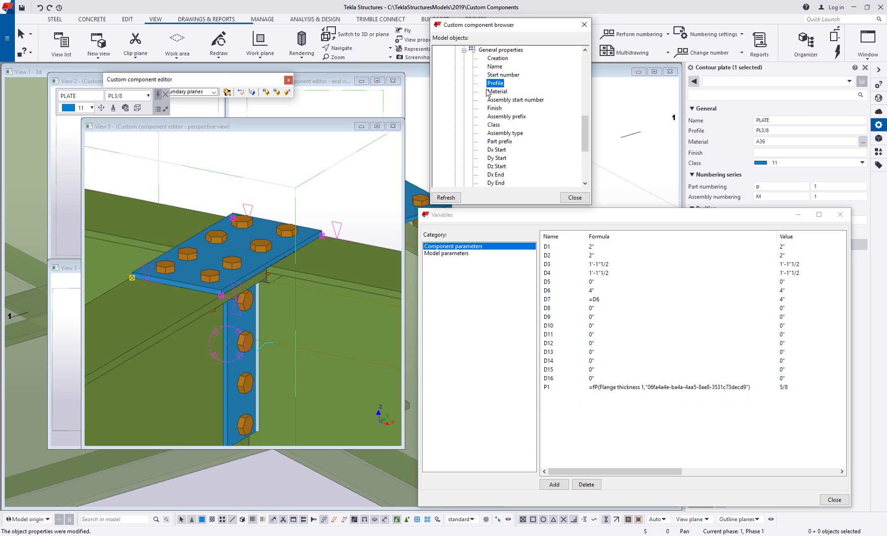
mouse_move(687, 421)
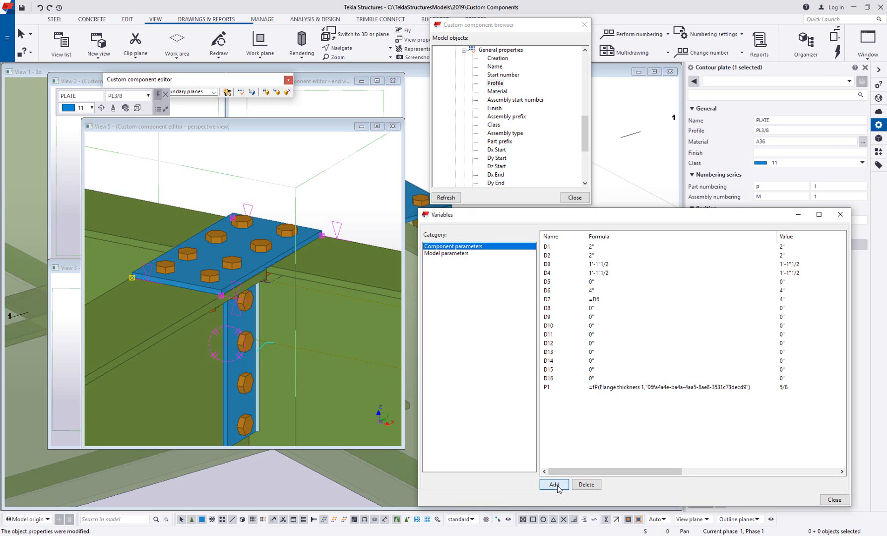
click(554, 483)
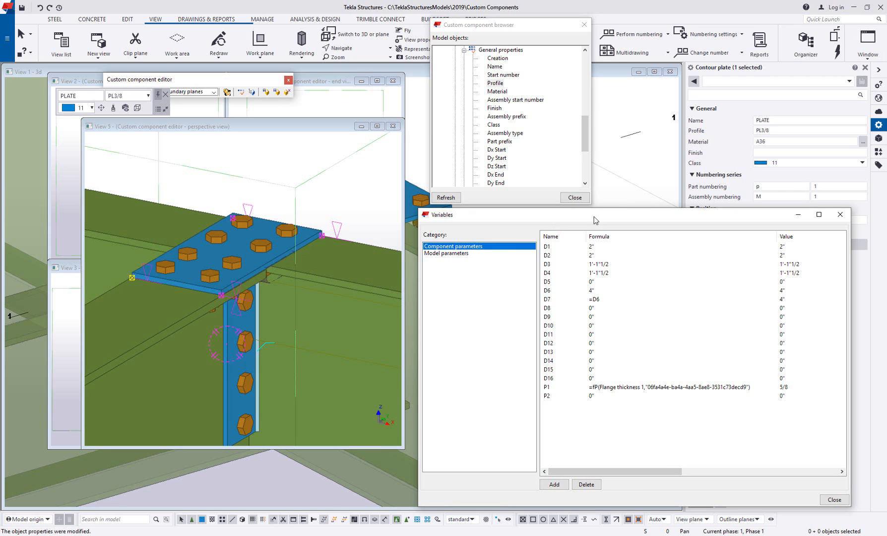
click(809, 130)
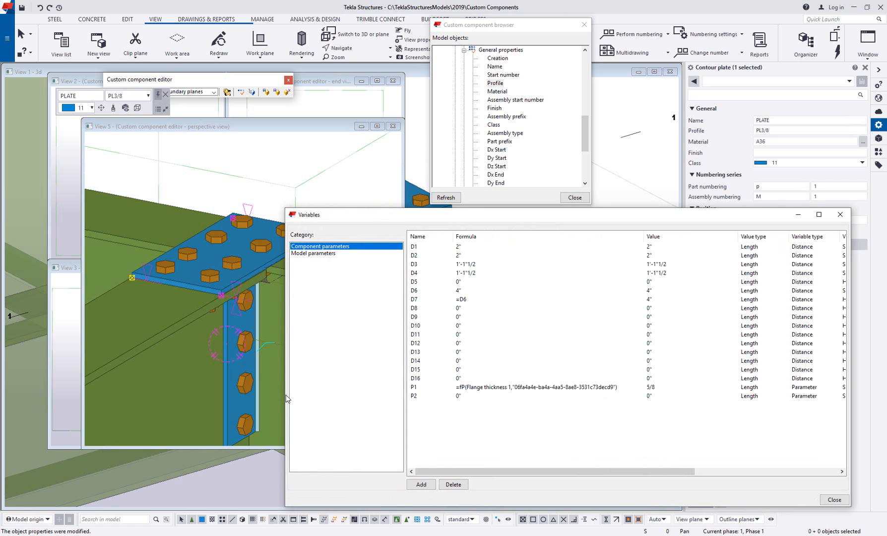
mouse_move(750, 394)
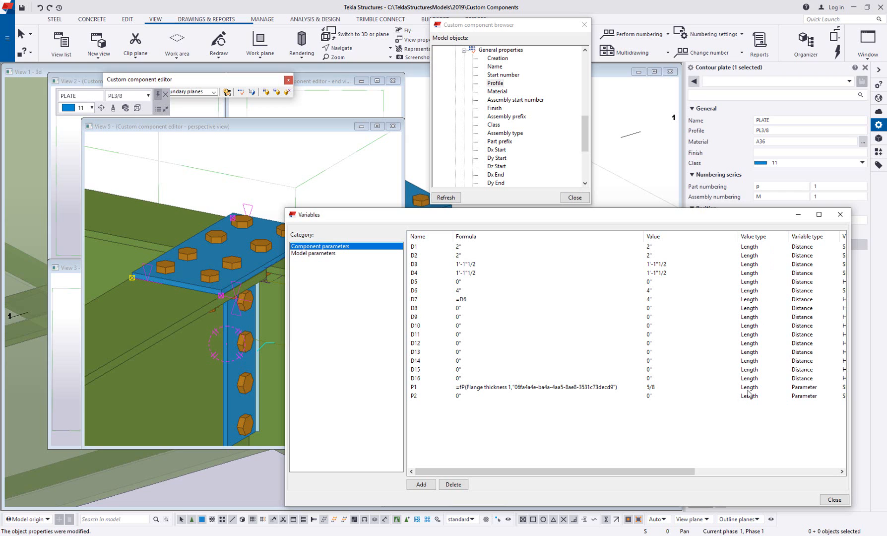
Make P2 a Profile-type variable with formula ="PL"+P1, yielding PL5/8.
click(441, 395)
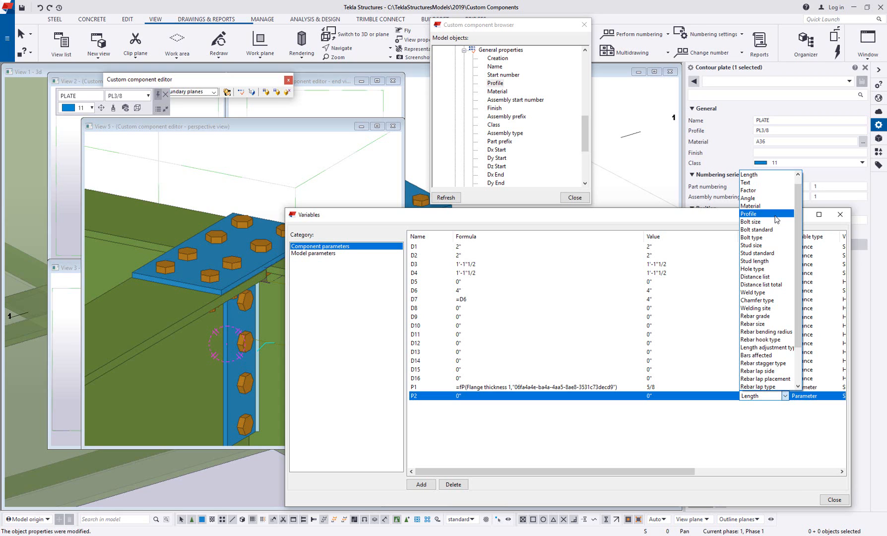
mouse_move(752, 221)
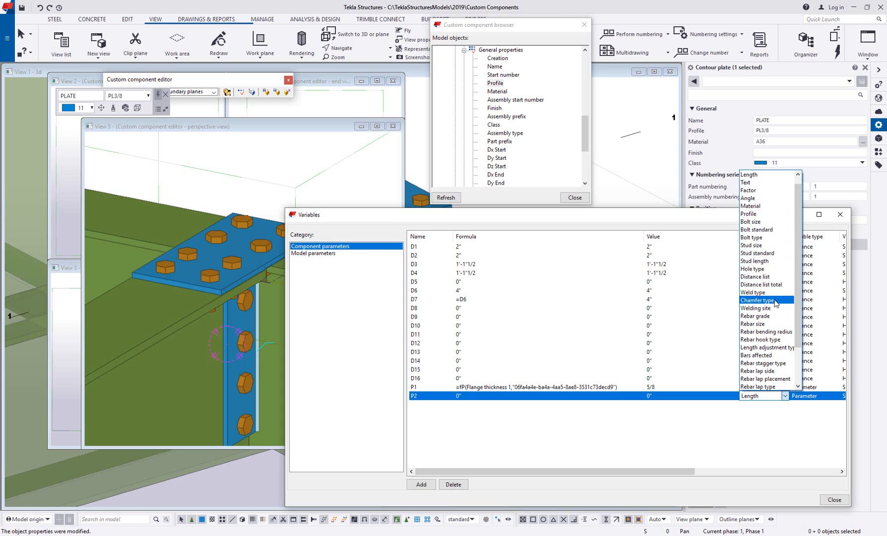
mouse_move(767, 331)
text(=)
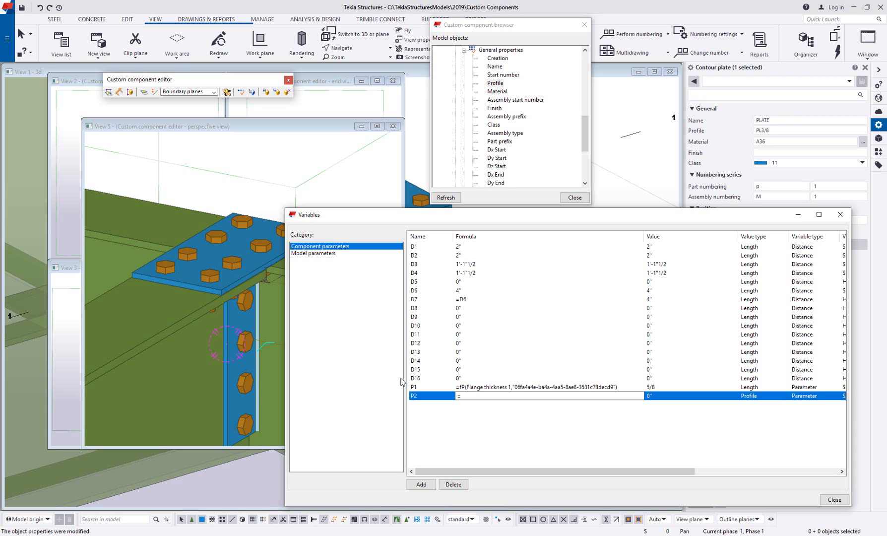
text(PL)
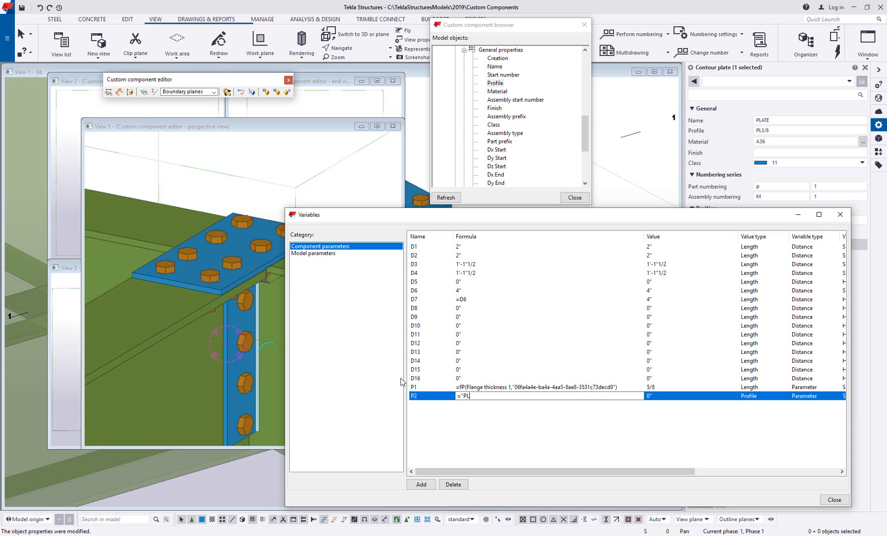
text(")
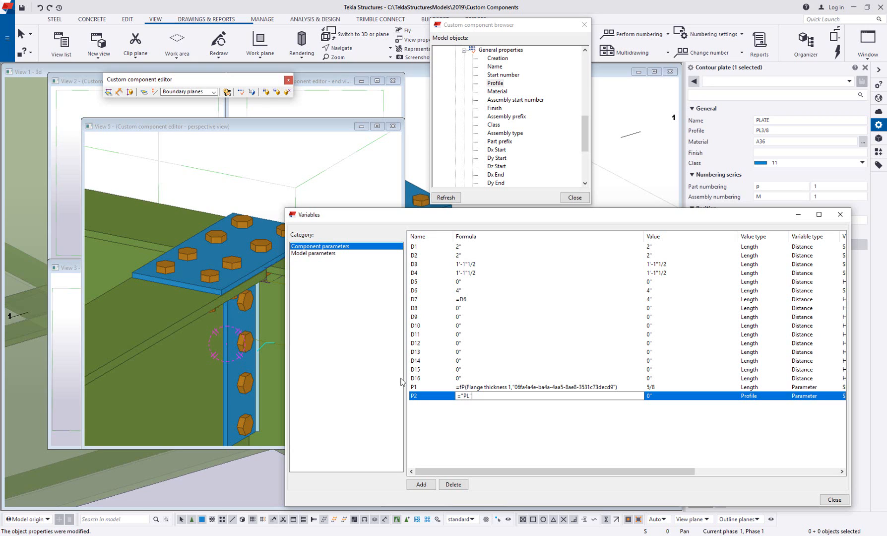
text(=)
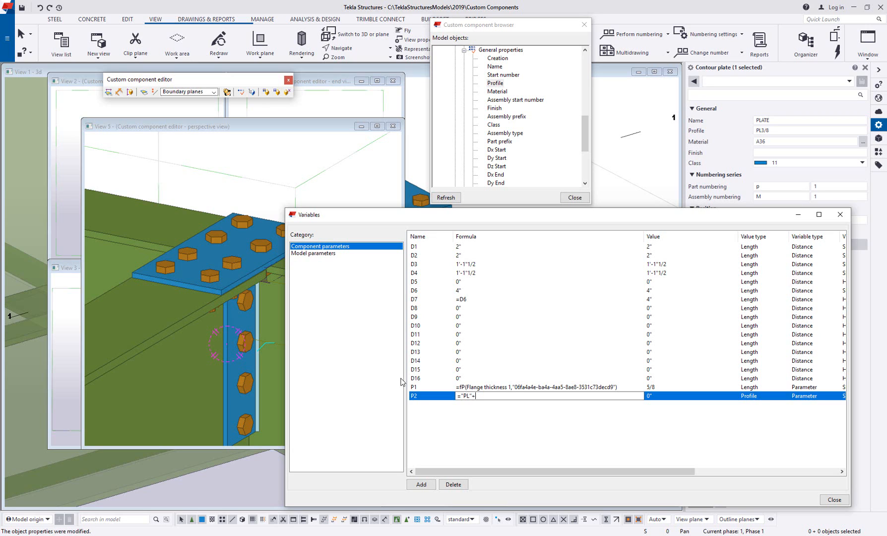
text(P1)
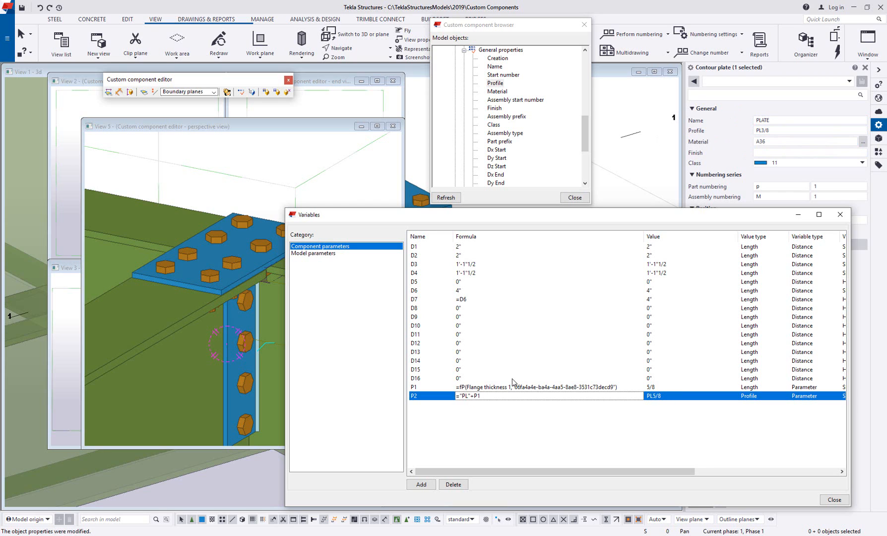
mouse_move(500, 85)
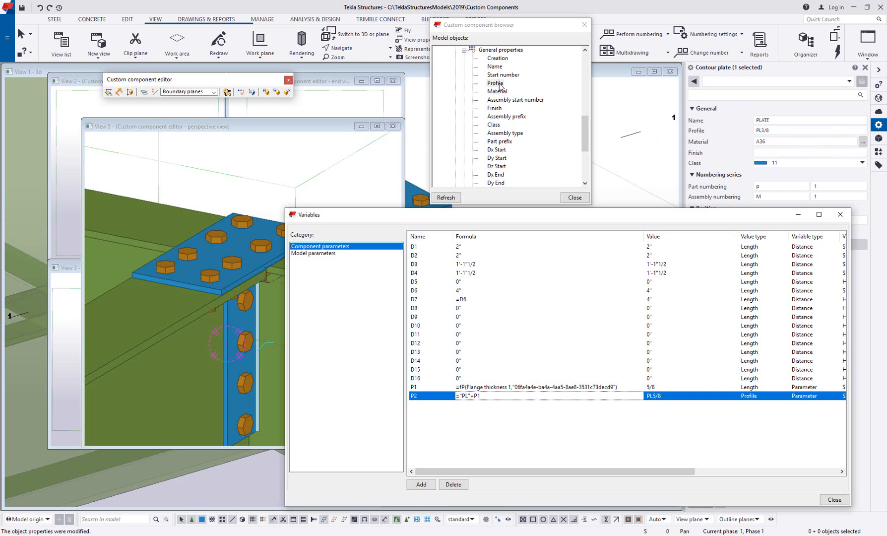
Bind the top contour plate's profile to P2, changing it from PL3/8 to PL5/8.
click(495, 83)
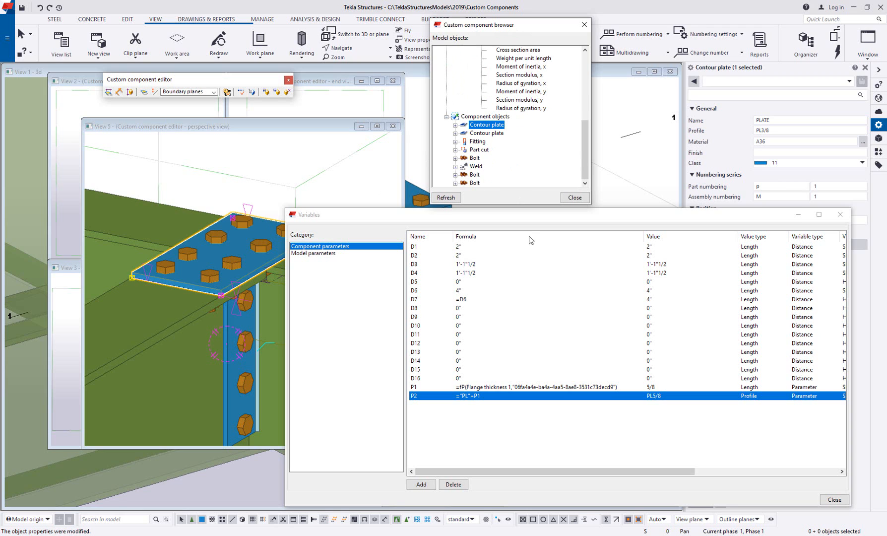
click(479, 150)
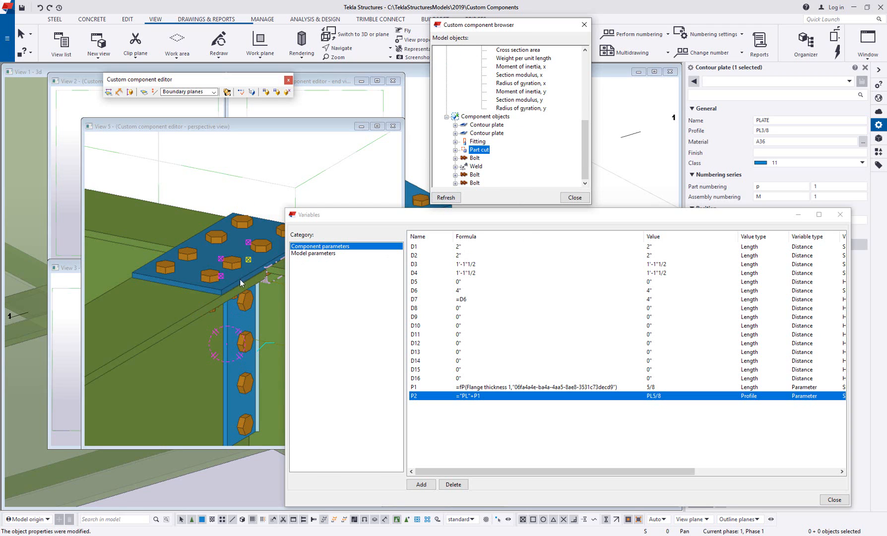
click(486, 125)
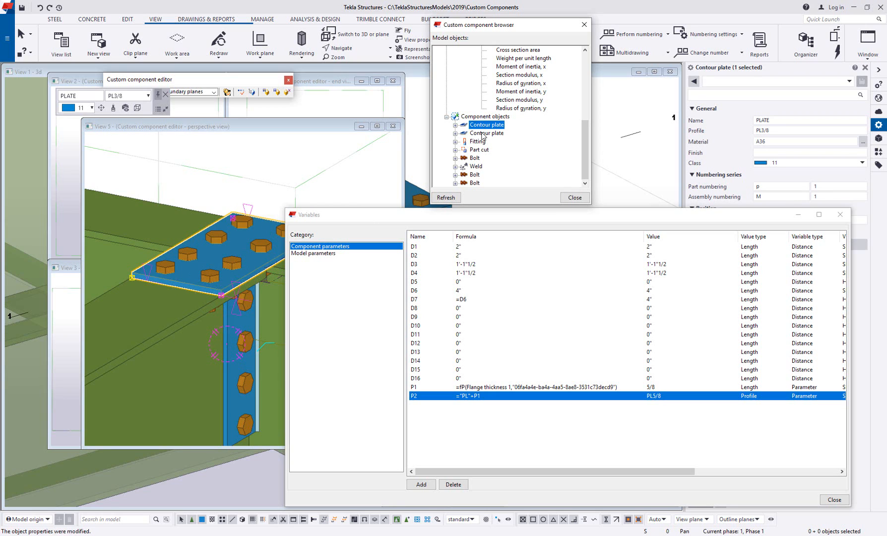
click(487, 133)
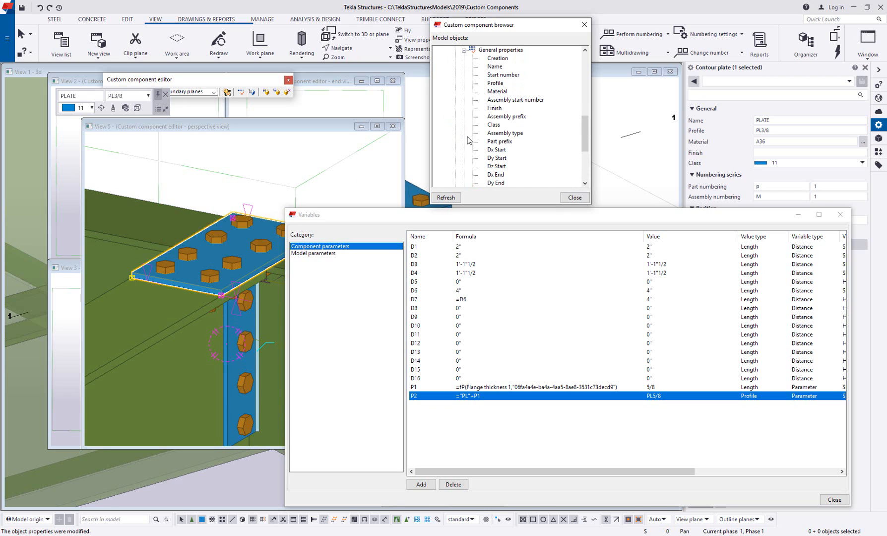
click(495, 84)
text( = P)
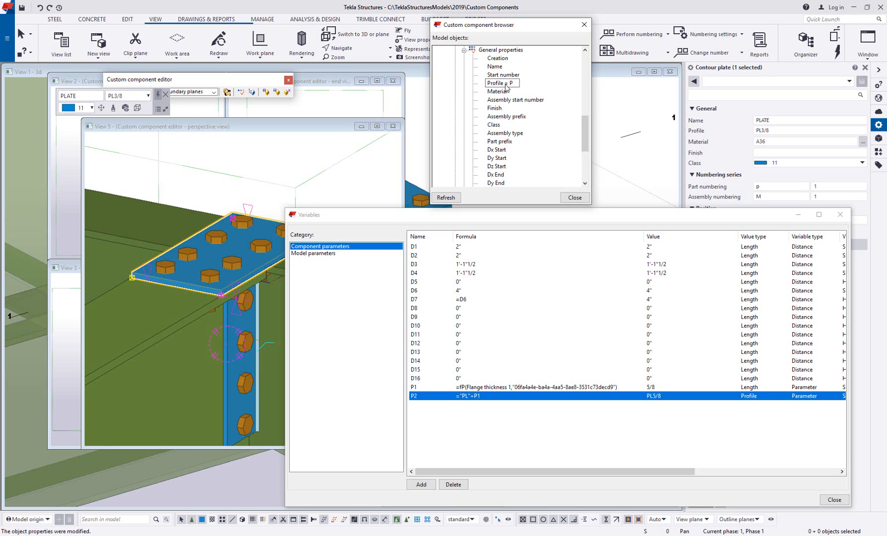
text(2)
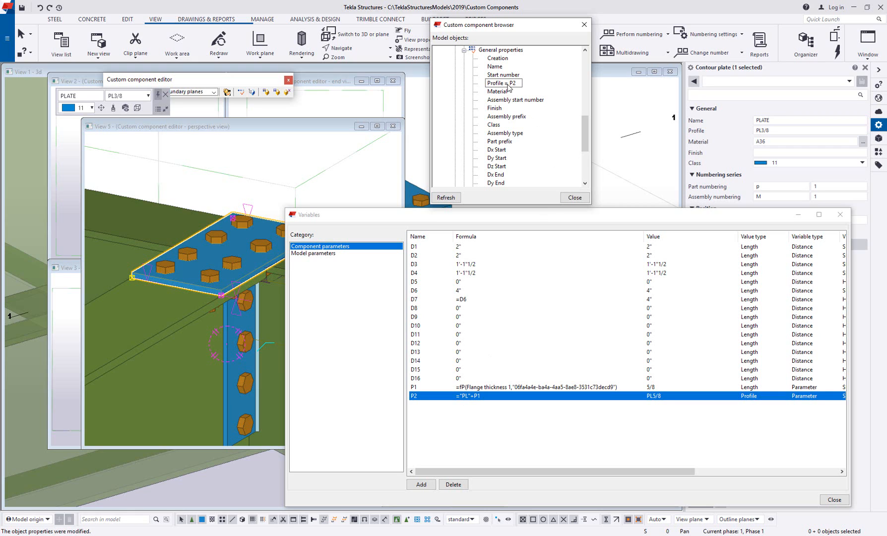
mouse_move(516, 86)
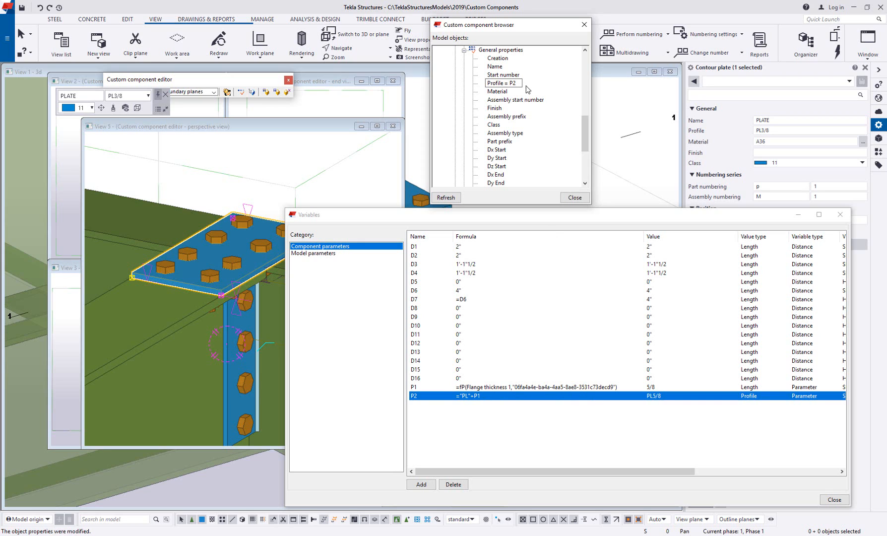
mouse_move(677, 402)
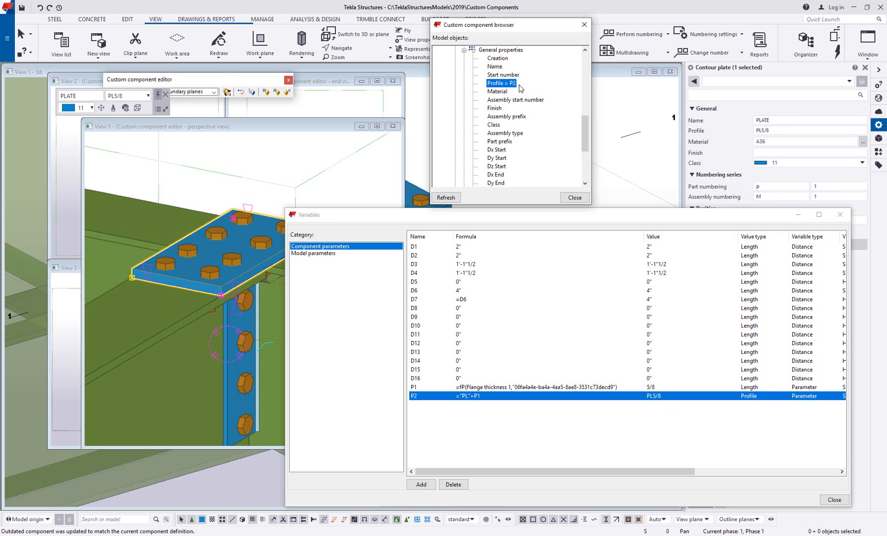
mouse_move(462, 406)
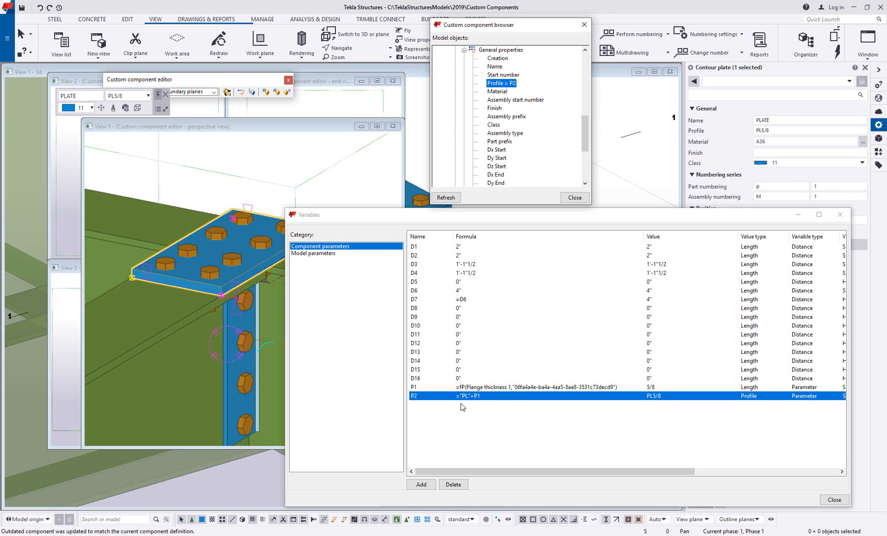
mouse_move(500, 394)
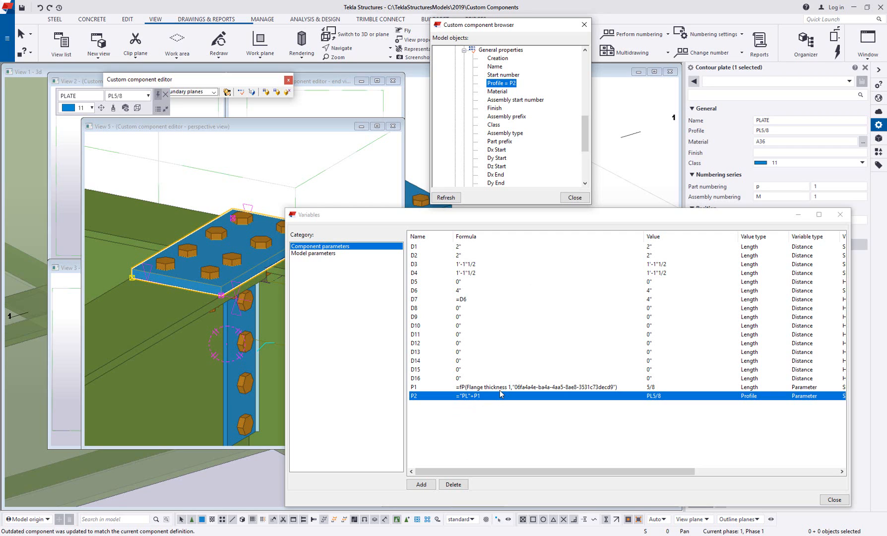
click(804, 141)
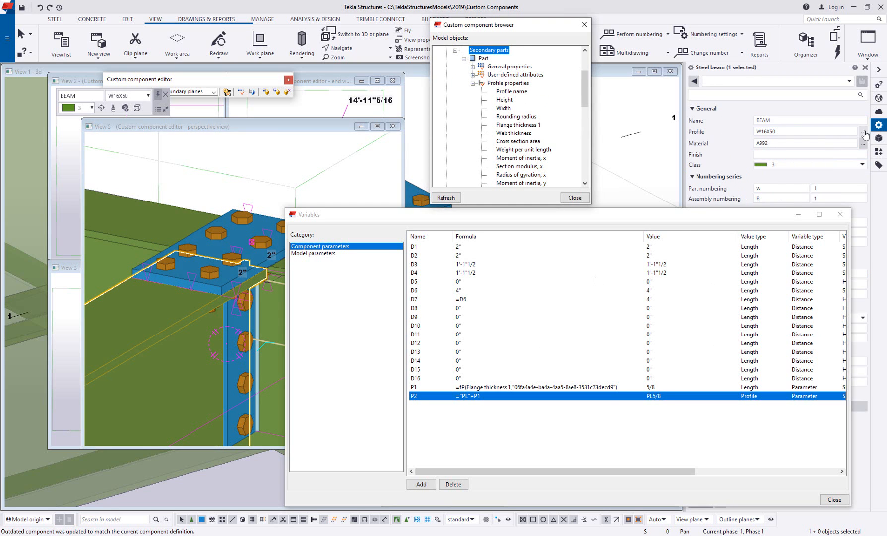
Modify the secondary beam's profile to W16X40 from the profile catalog.
click(865, 134)
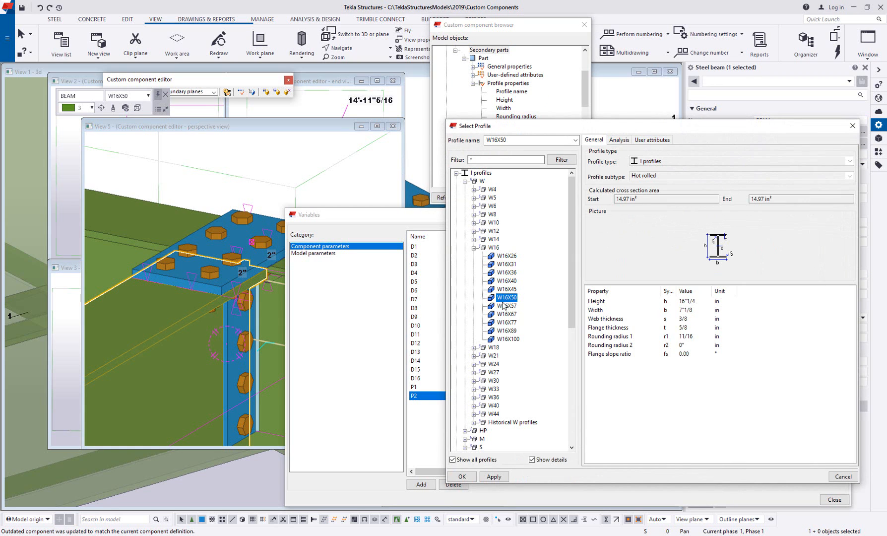
click(506, 281)
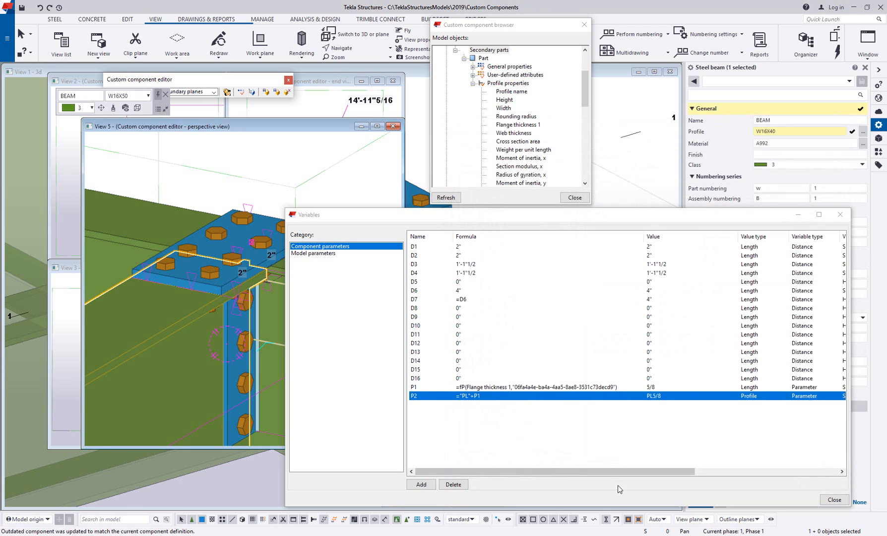
mouse_move(625, 350)
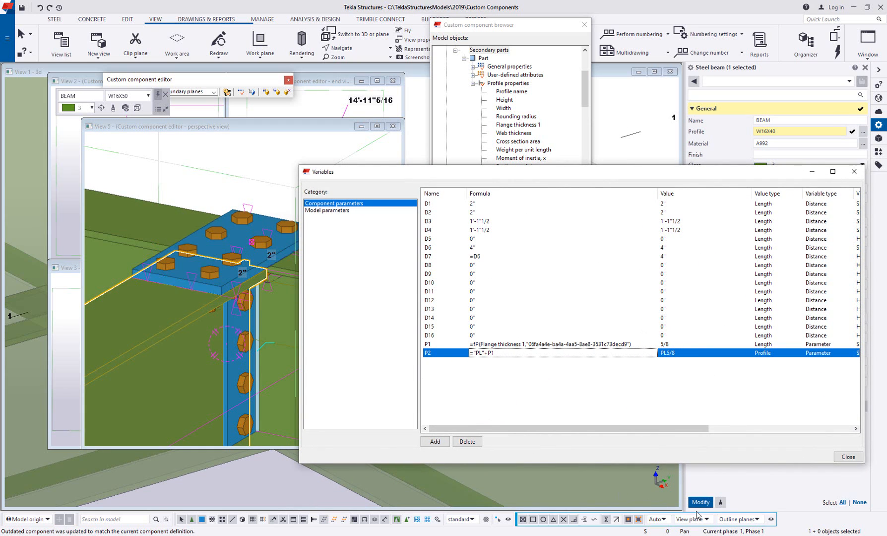
click(700, 503)
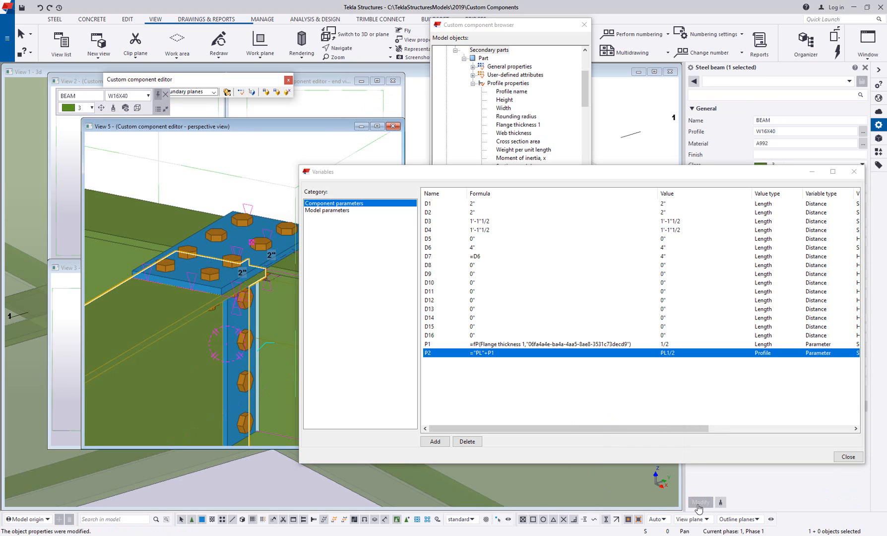
mouse_move(717, 469)
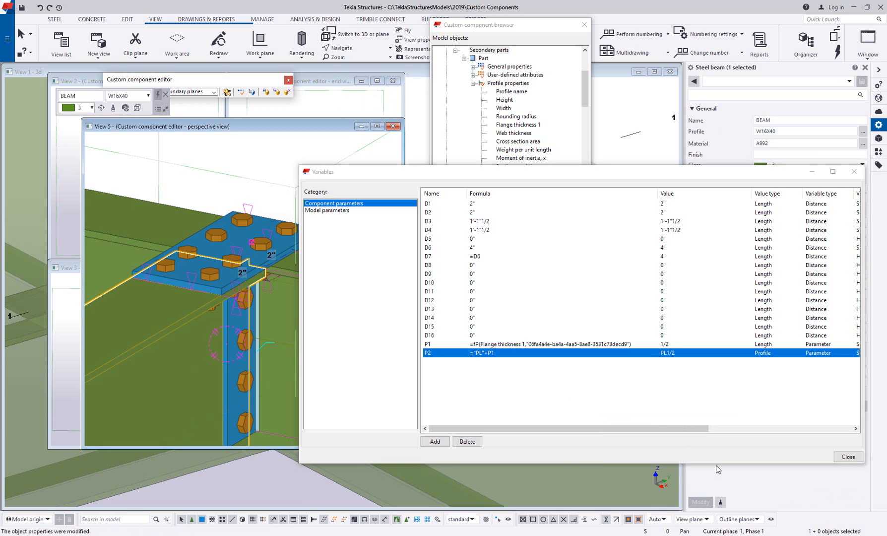
mouse_move(667, 365)
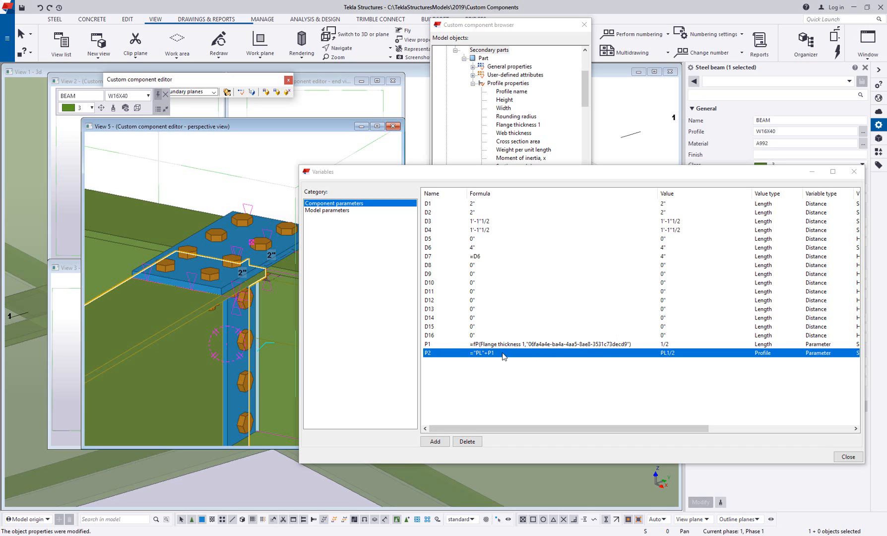
mouse_move(516, 364)
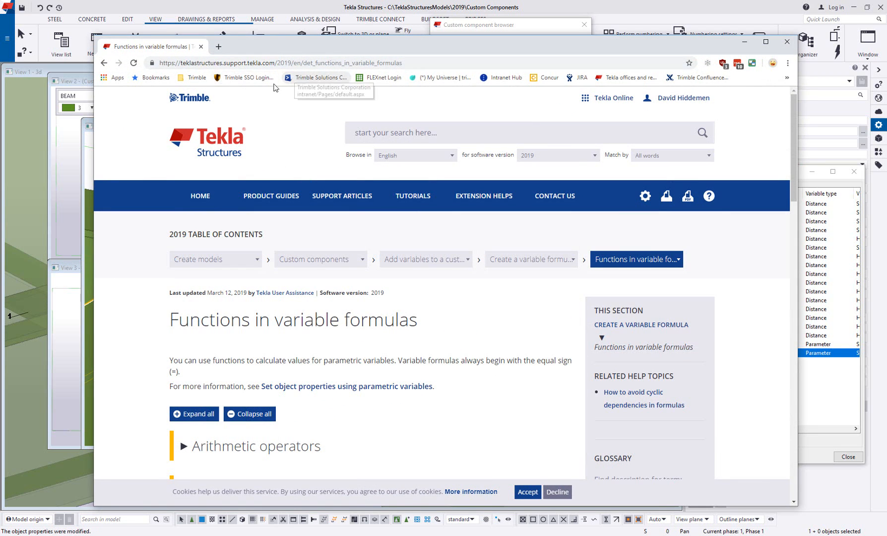
mouse_move(258, 73)
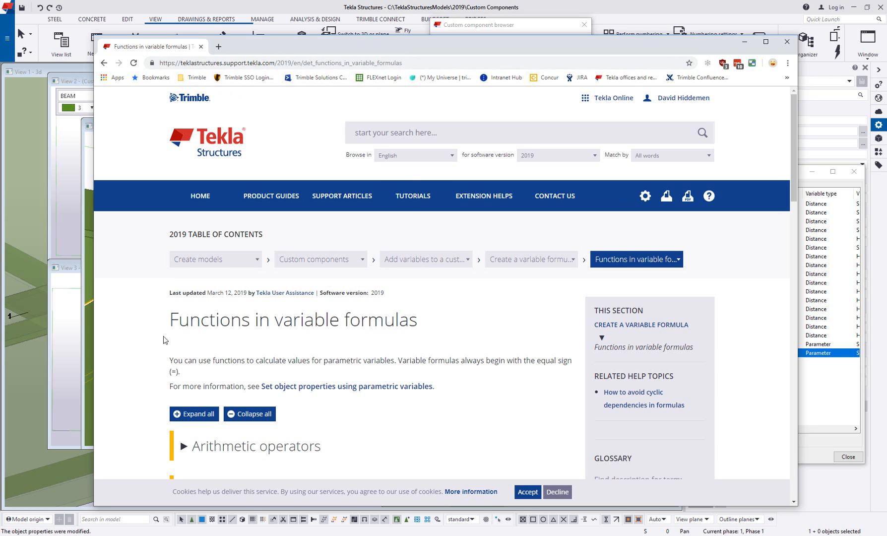
Scroll through the 'Functions in variable formulas' help article's function sections.
drag(169, 319, 345, 319)
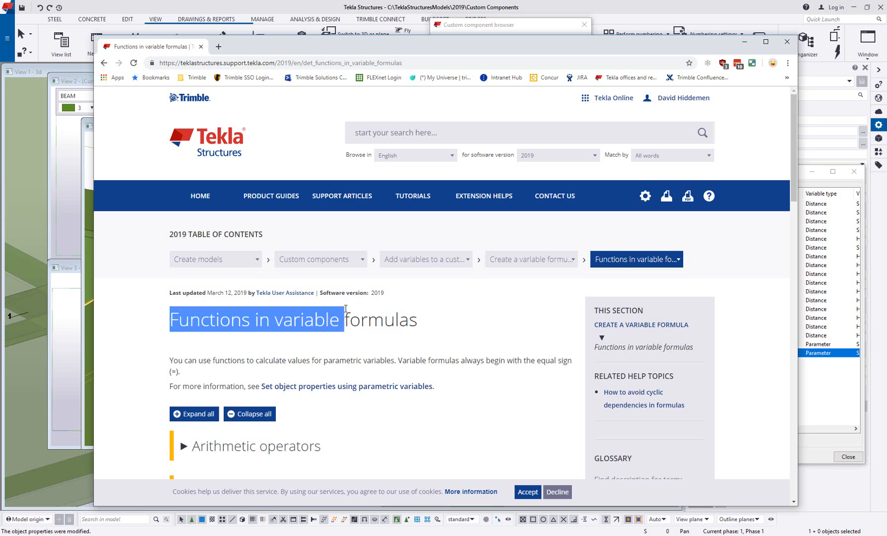
drag(344, 319, 416, 320)
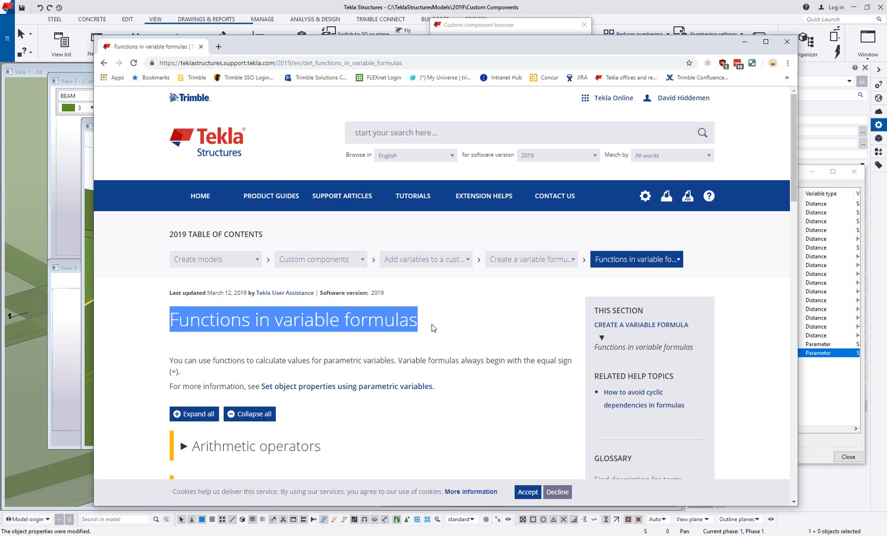
scroll(down, 3)
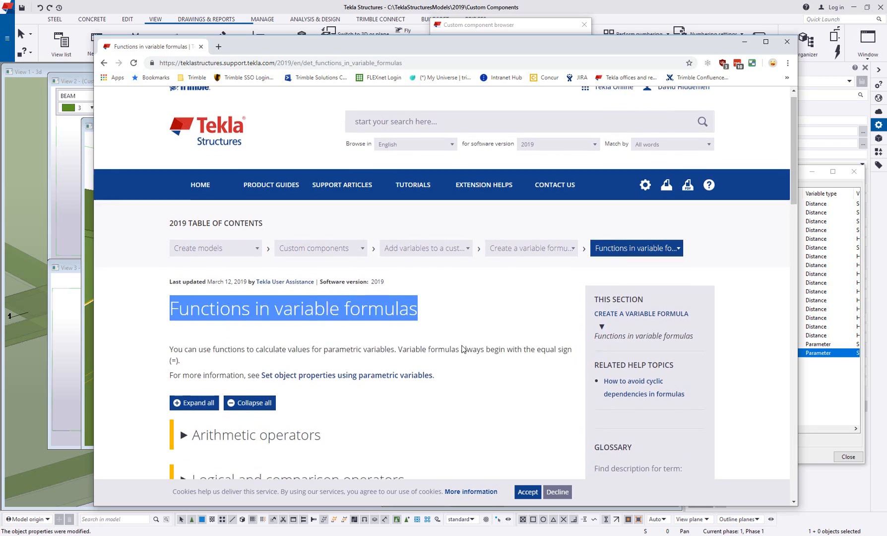
scroll(down, 3)
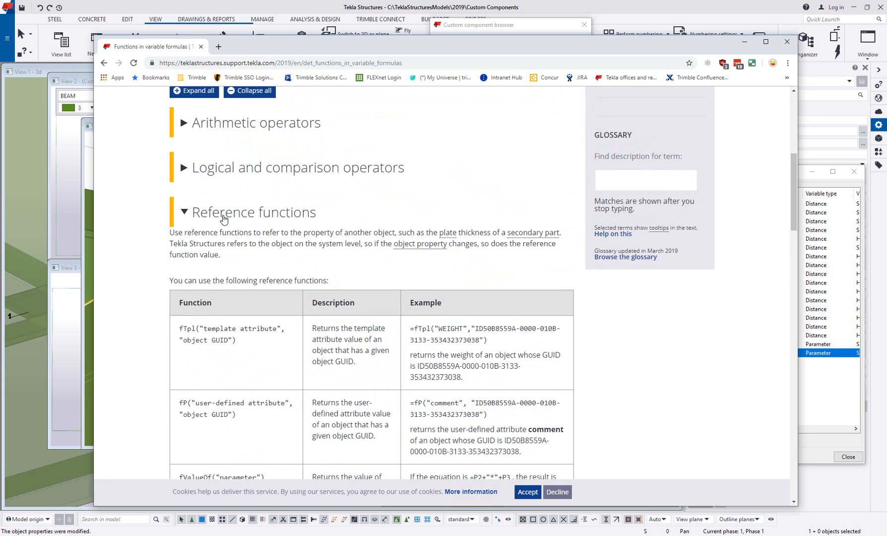
scroll(down, 3)
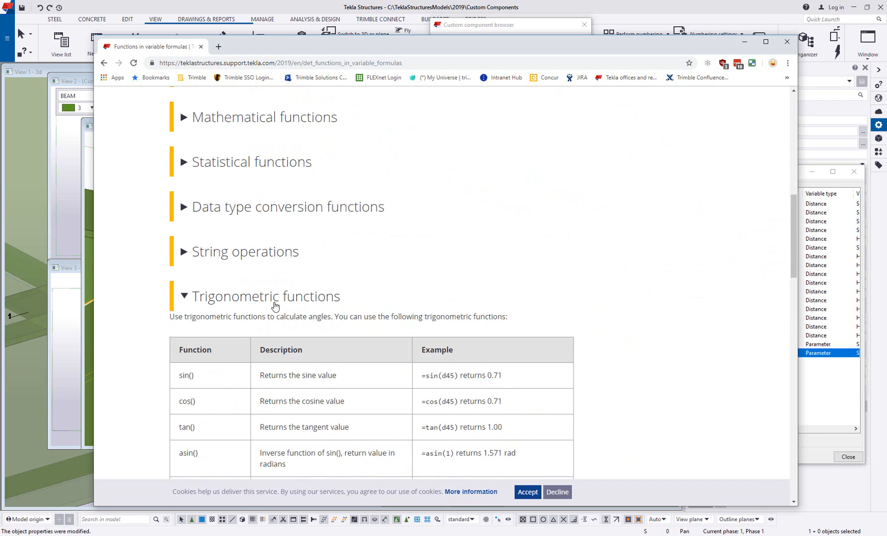
scroll(down, 3)
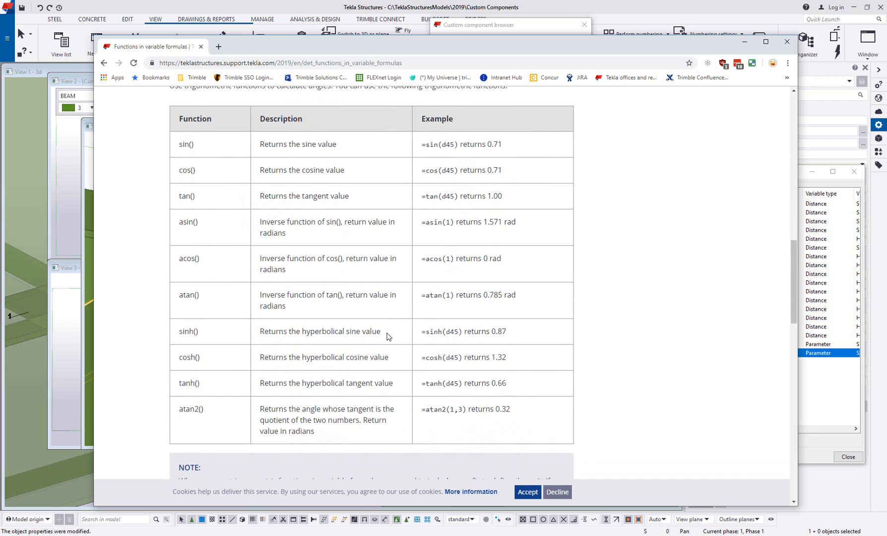
scroll(down, 3)
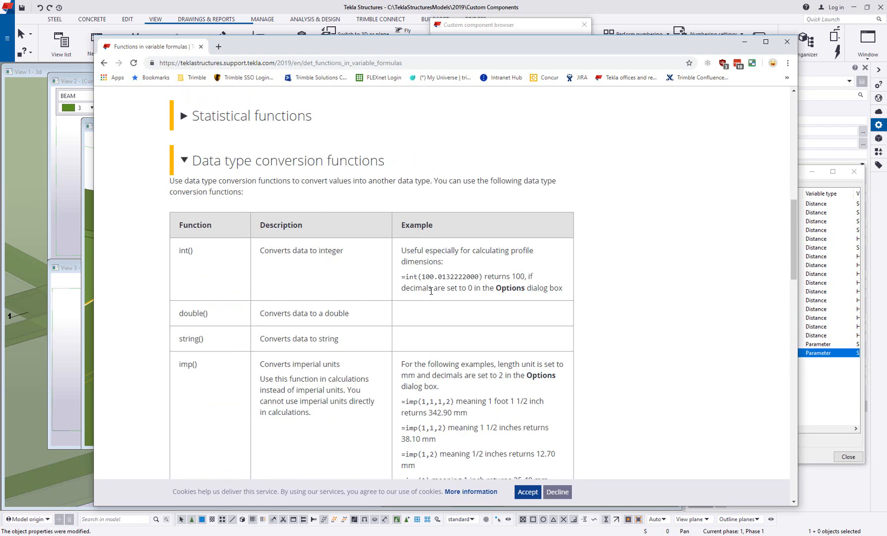
scroll(down, 3)
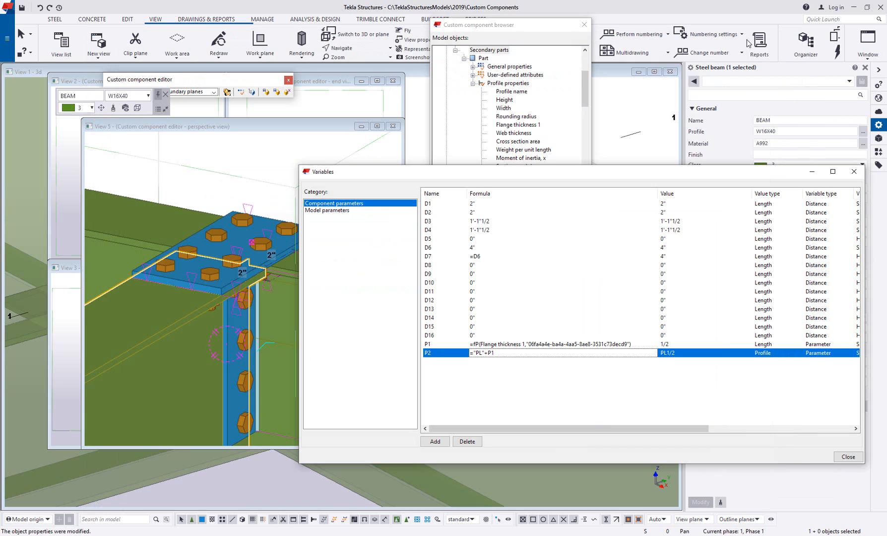
click(508, 404)
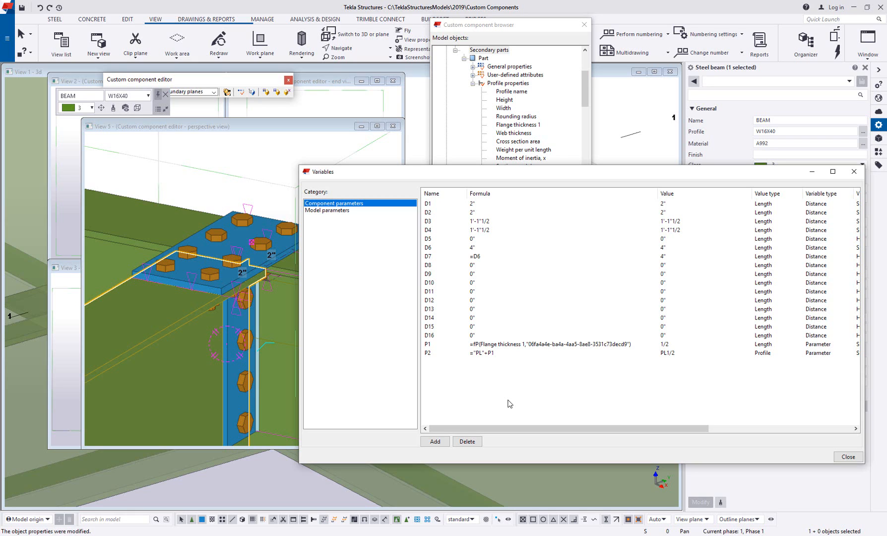
mouse_move(527, 400)
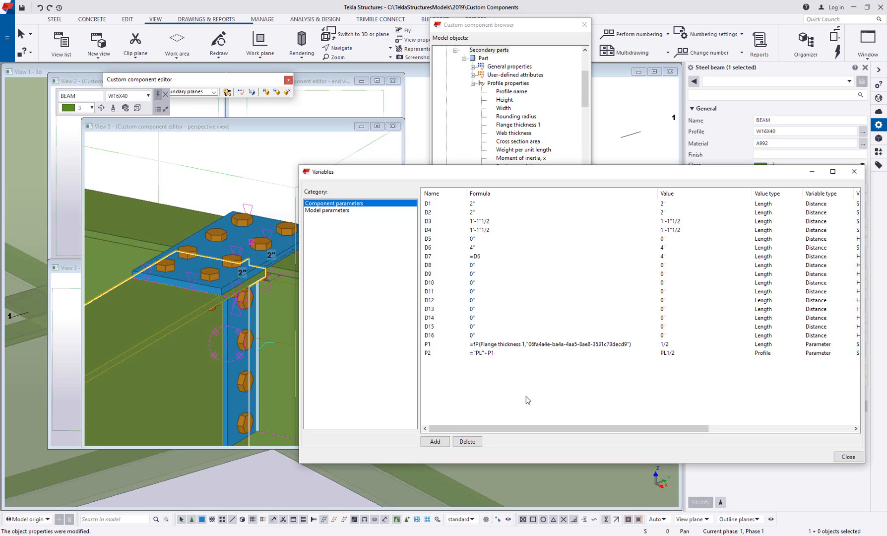
mouse_move(277, 319)
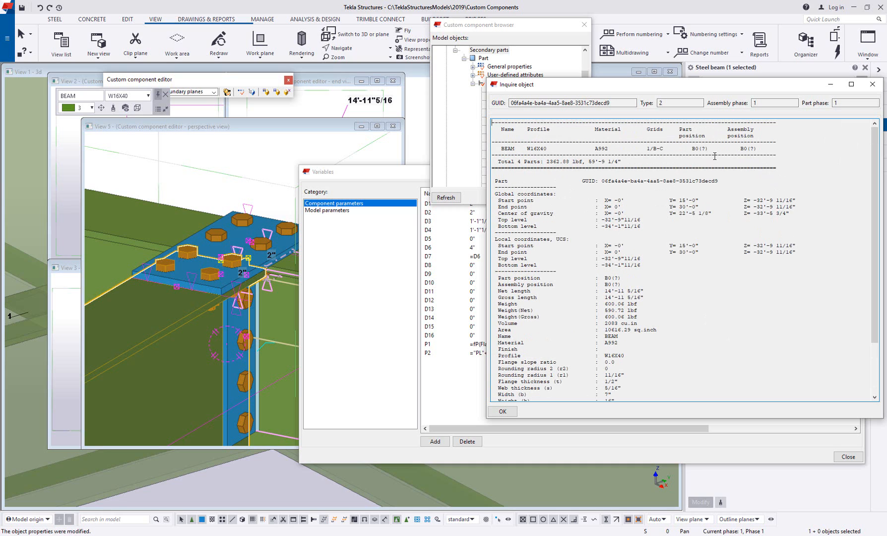
scroll(down, 3)
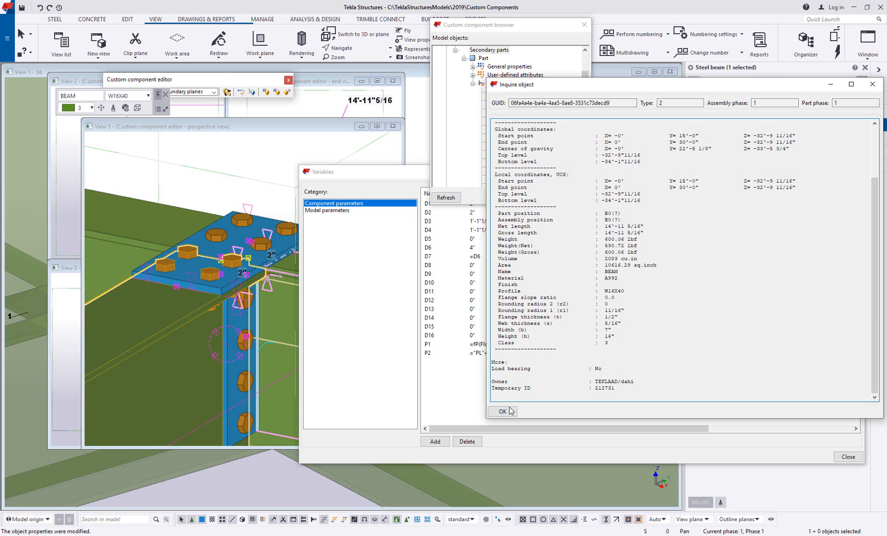
click(501, 412)
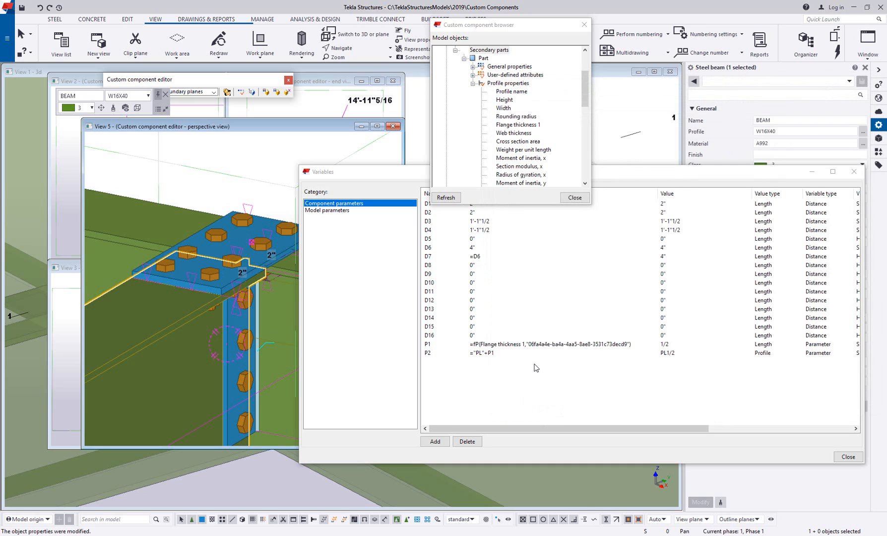
mouse_move(531, 336)
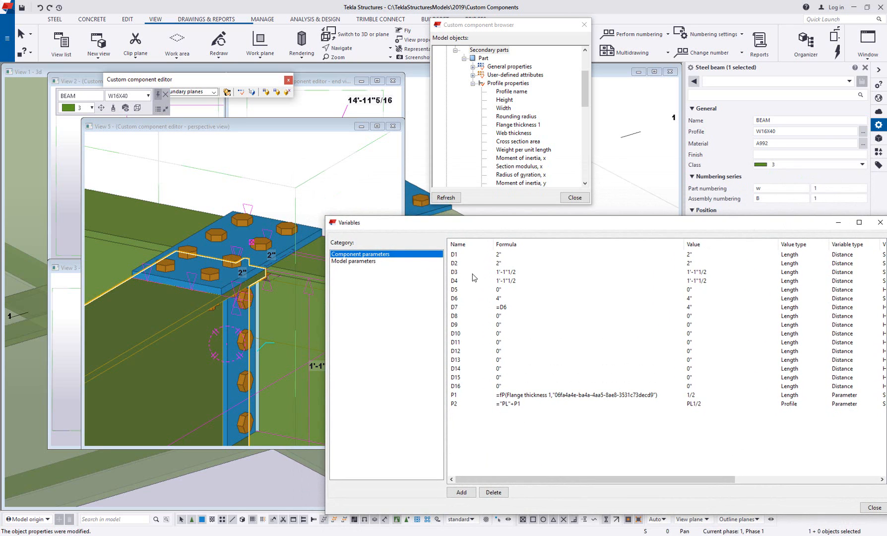
mouse_move(485, 285)
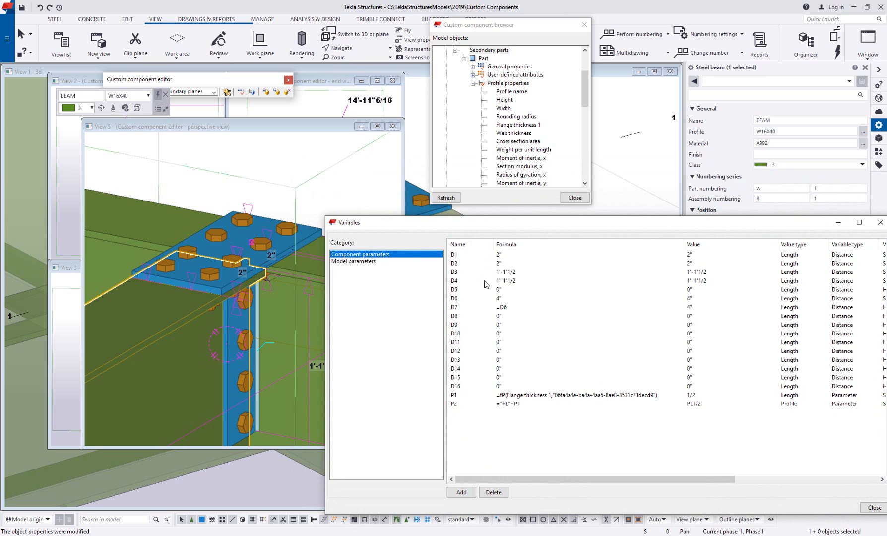
mouse_move(159, 310)
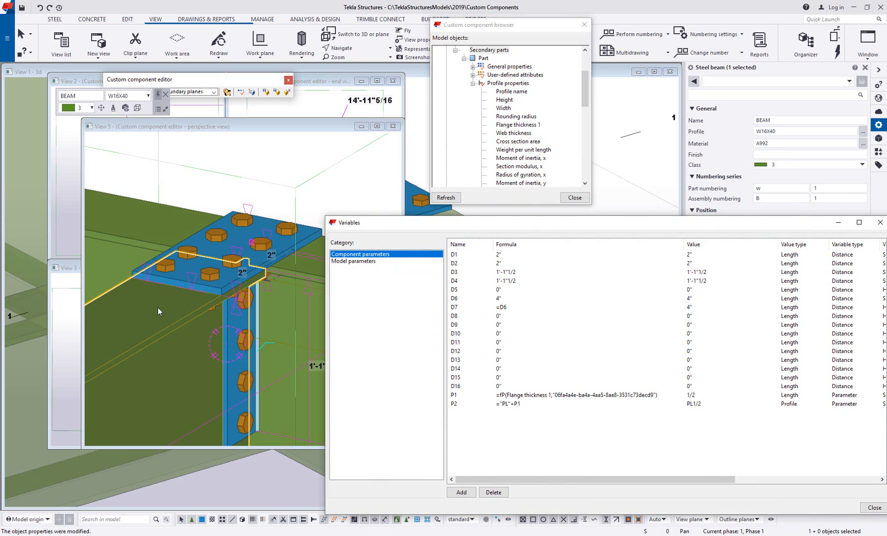
Open the profile catalog on W16X40 and show its user-defined attributes.
click(11, 23)
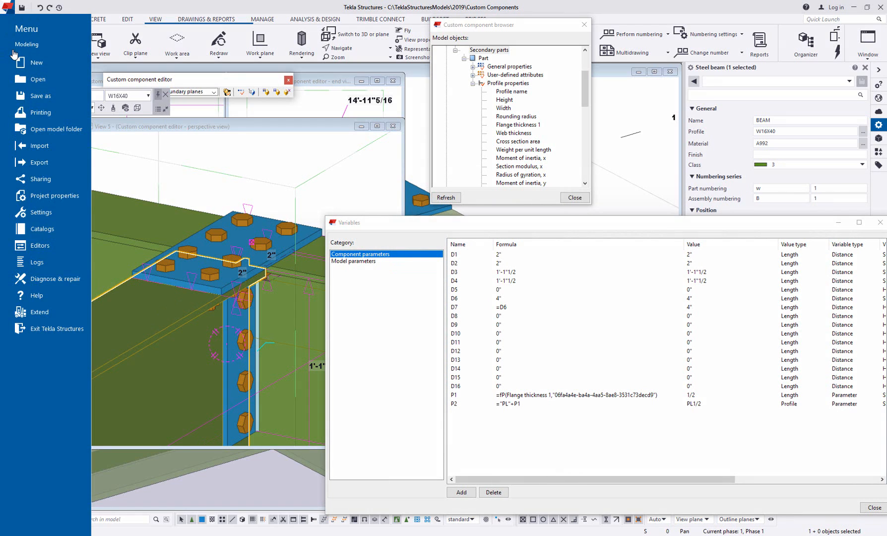
click(41, 229)
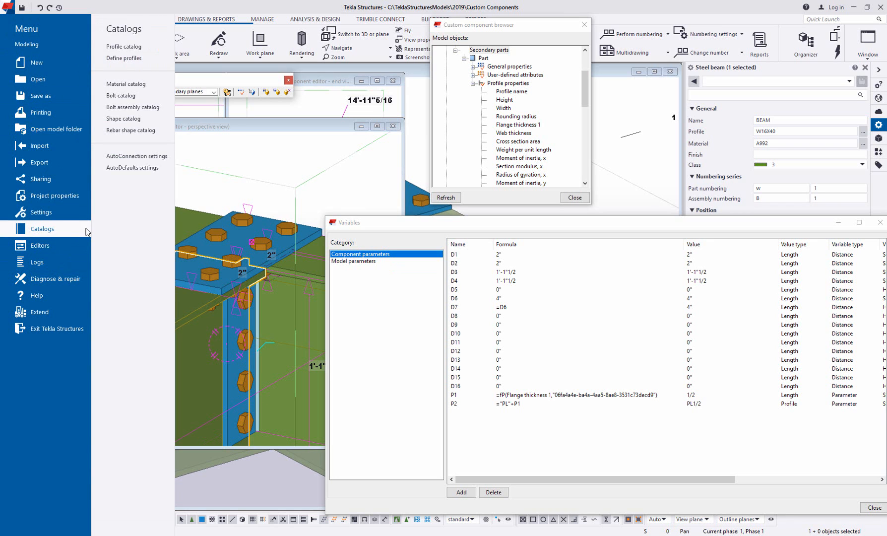
mouse_move(123, 47)
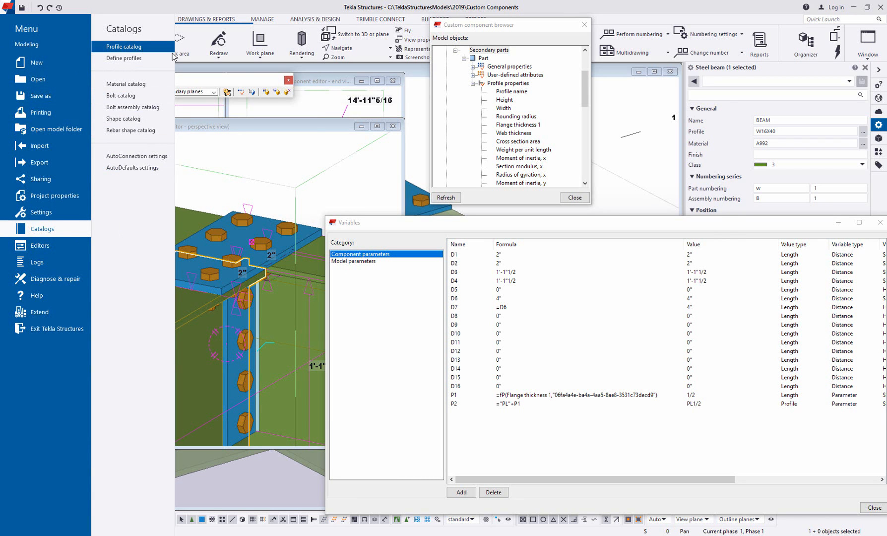
click(125, 46)
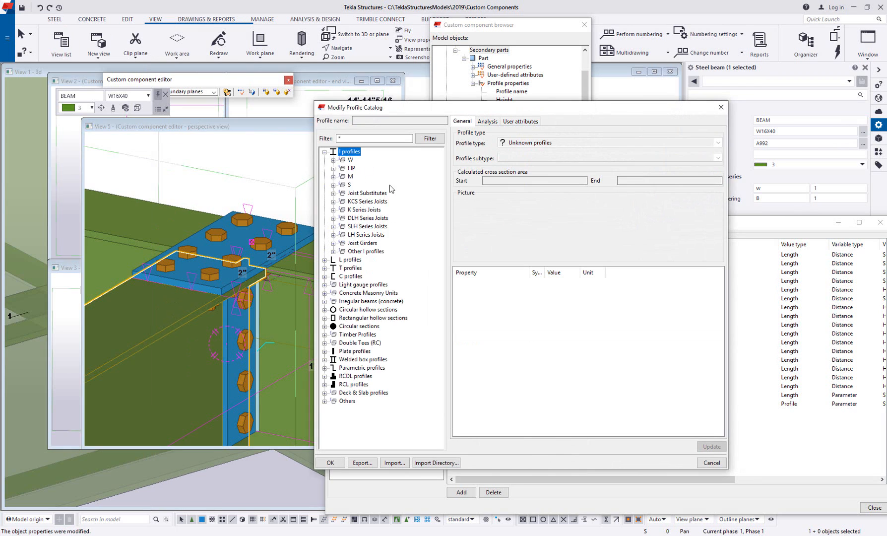
click(334, 160)
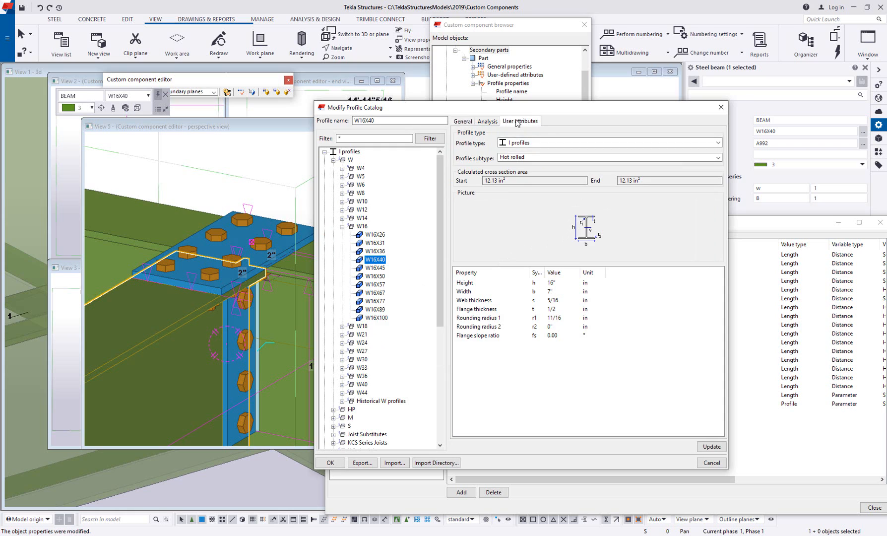
click(519, 121)
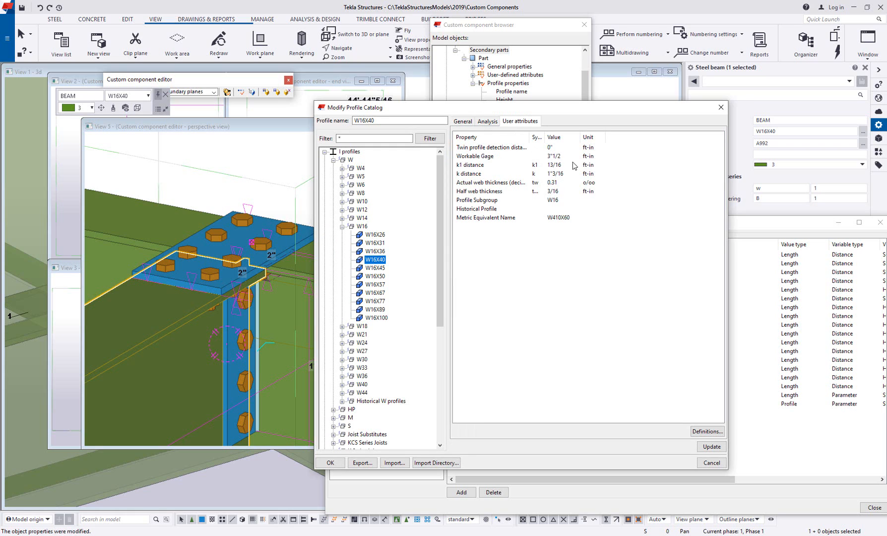
mouse_move(545, 195)
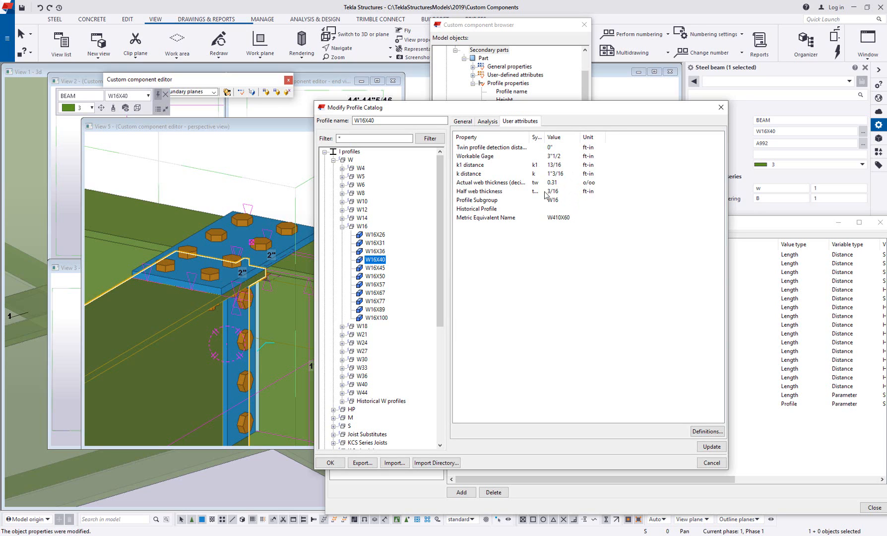
mouse_move(584, 148)
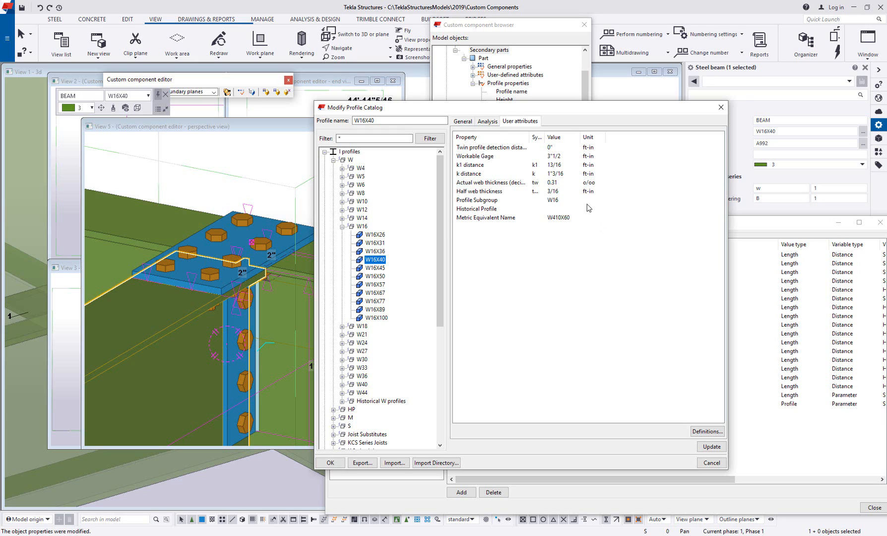
mouse_move(609, 197)
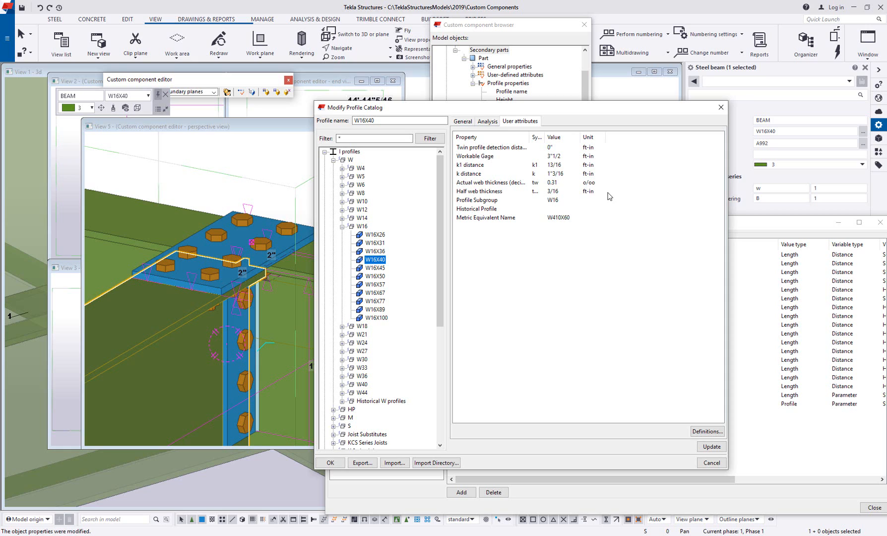
mouse_move(492, 181)
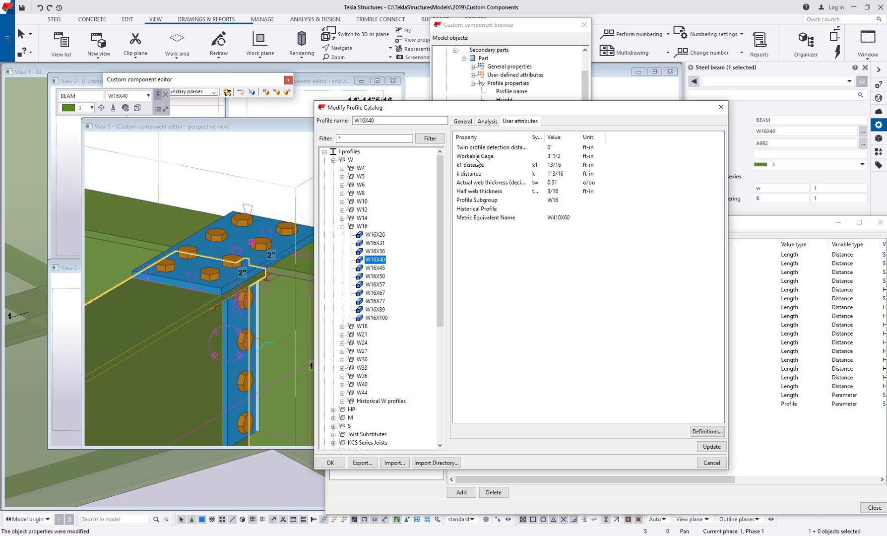
mouse_move(479, 163)
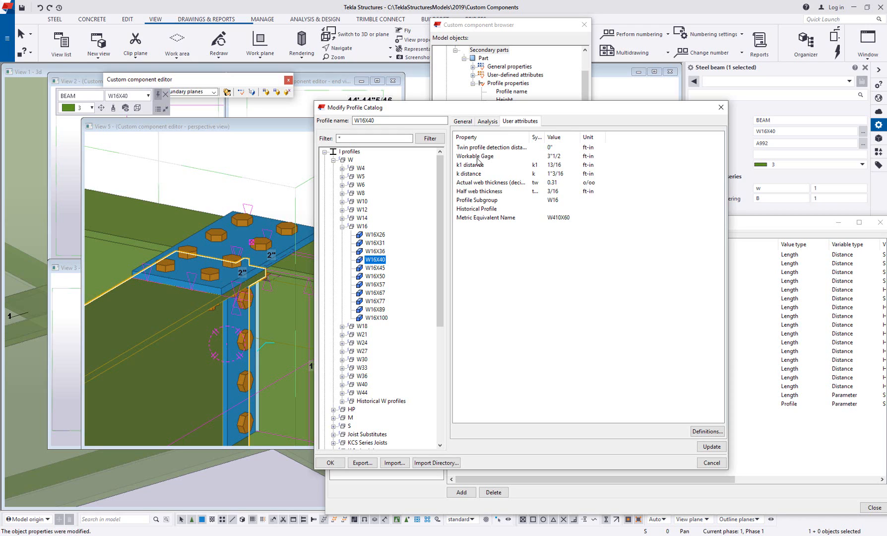
mouse_move(489, 161)
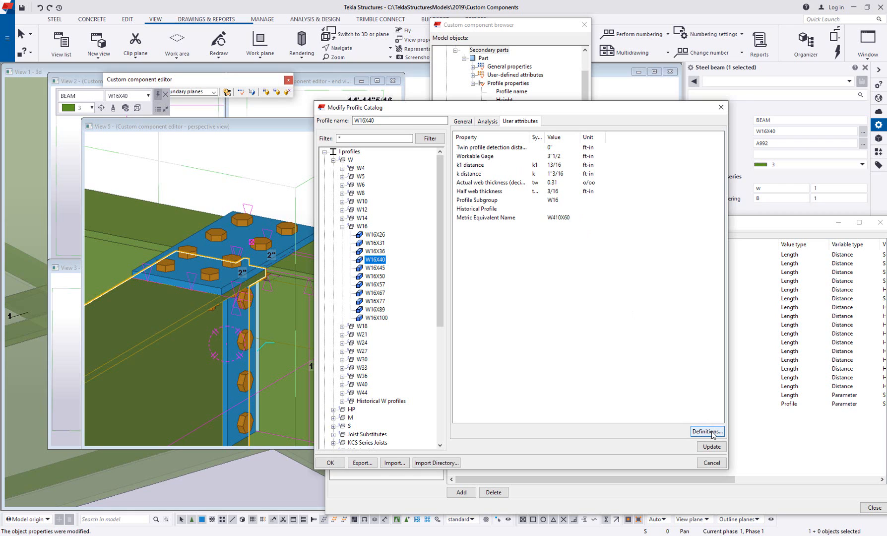
Open the profile property Definitions and copy the GAGE_DISTANCE_I property name.
click(707, 431)
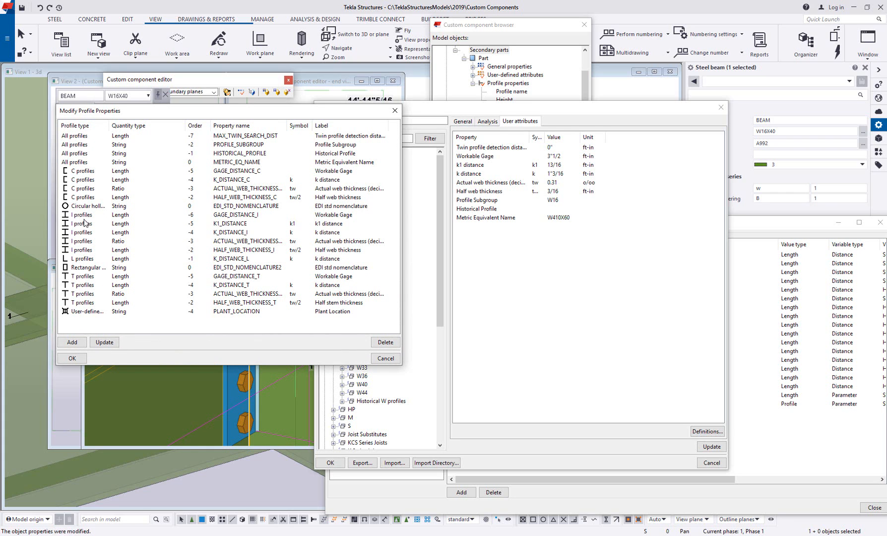
mouse_move(274, 225)
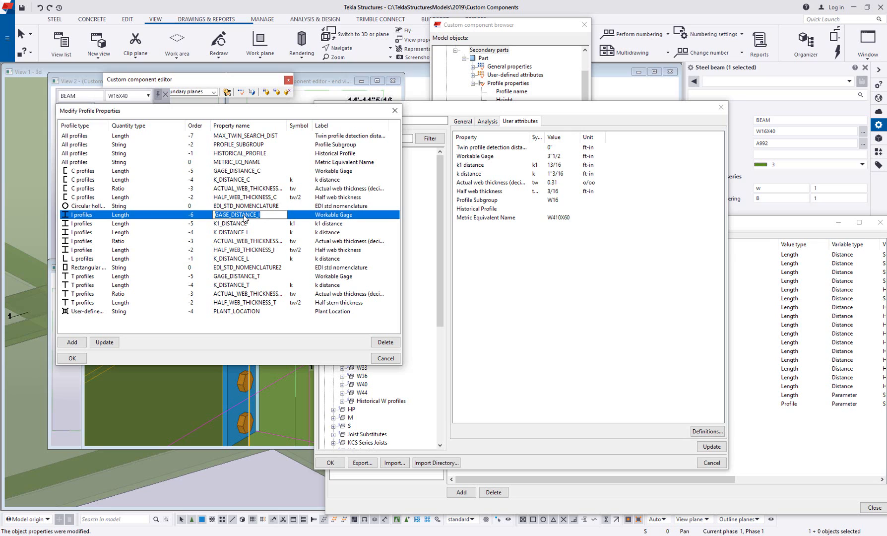
mouse_move(270, 217)
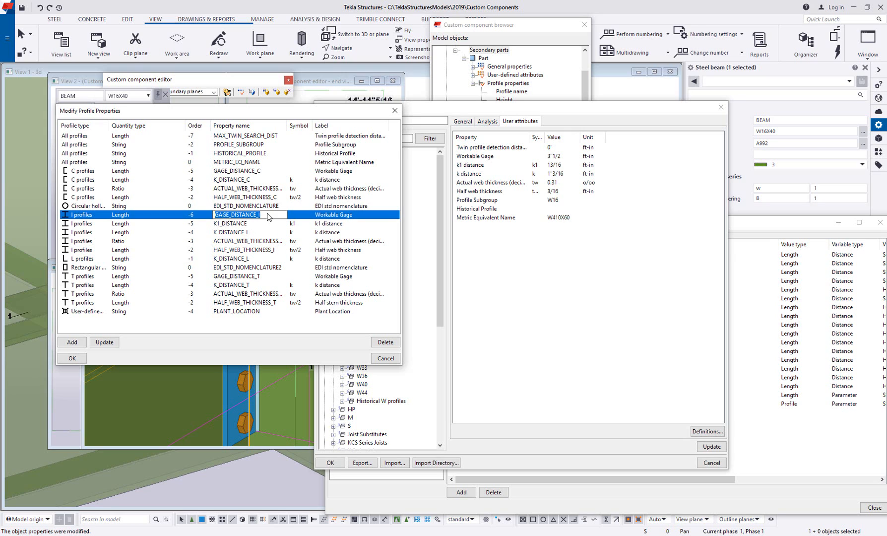
right_click(250, 214)
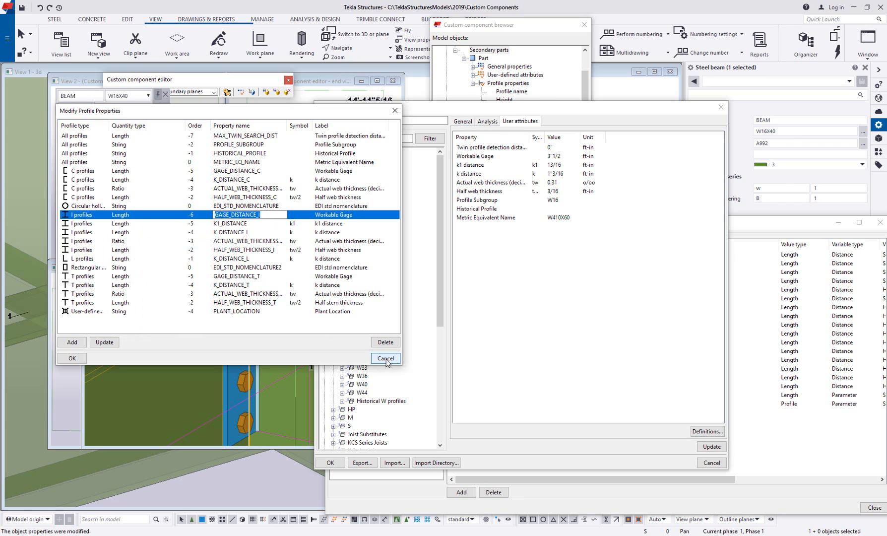
Cancel the property definitions and close the catalog without saving changes.
click(384, 358)
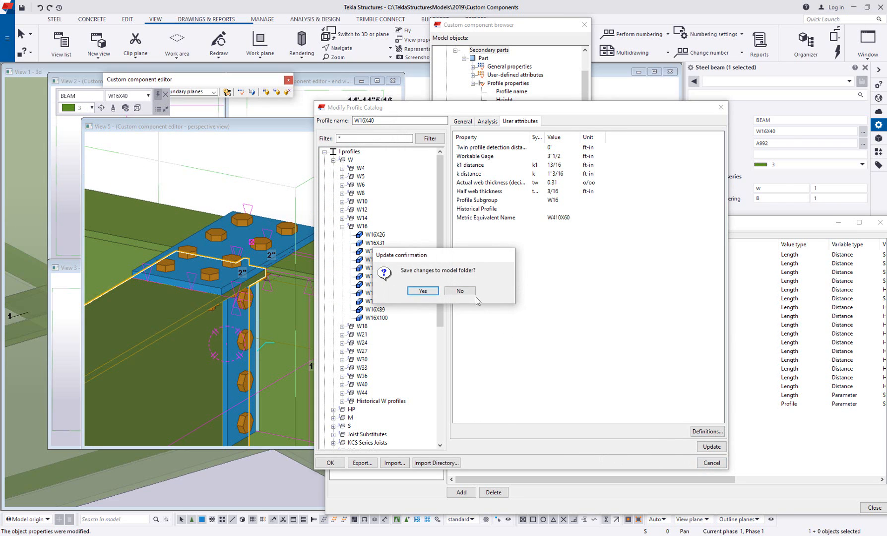
click(423, 290)
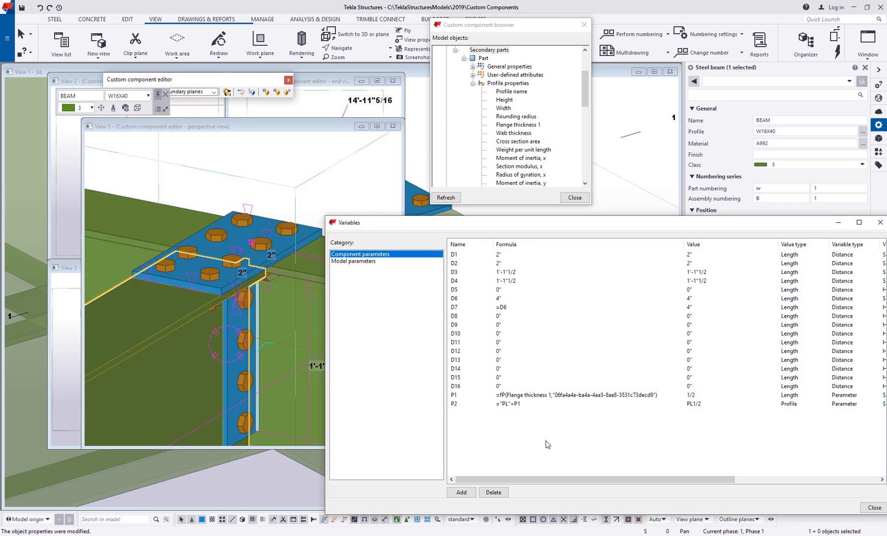
Add a new variable P3 with formula =GAGE_DISTANCE_I.
click(461, 491)
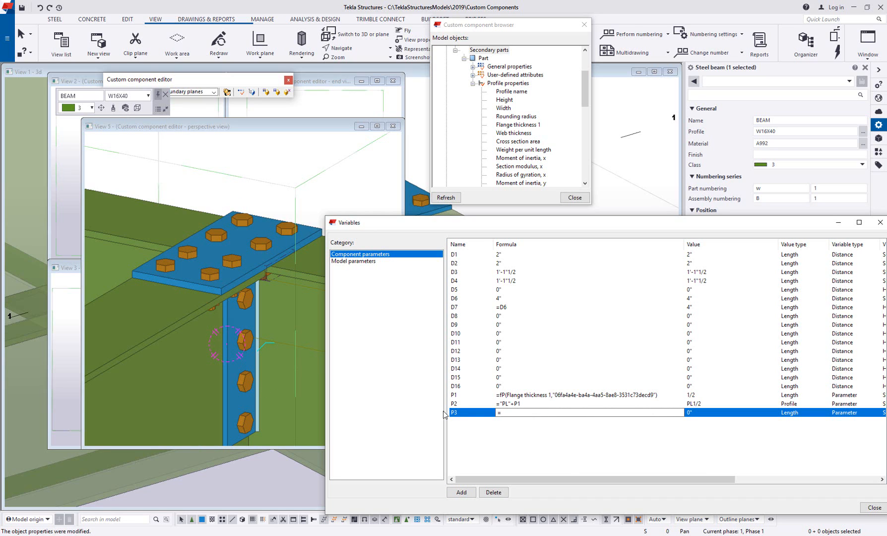
text(=GAGE_DISTANCE_I)
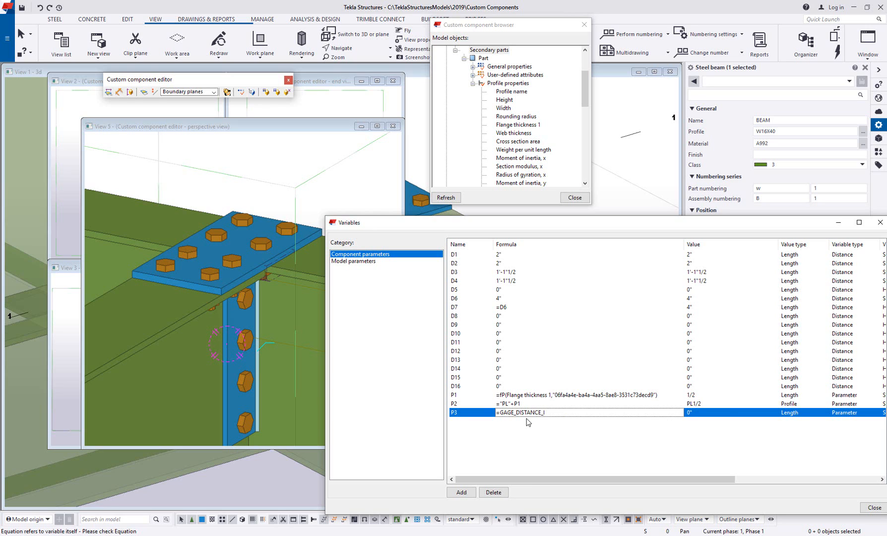
mouse_move(496, 397)
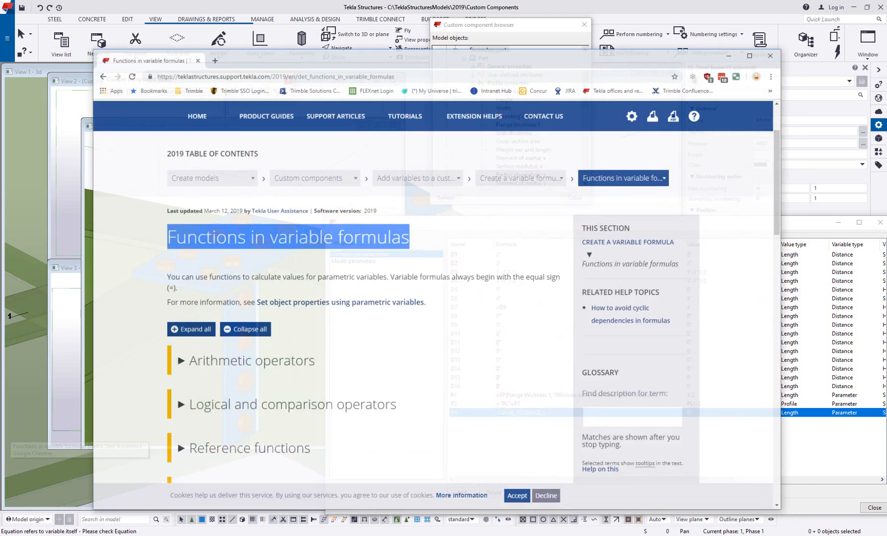
Scroll down to the reference functions table and highlight fTpl.
scroll(down, 3)
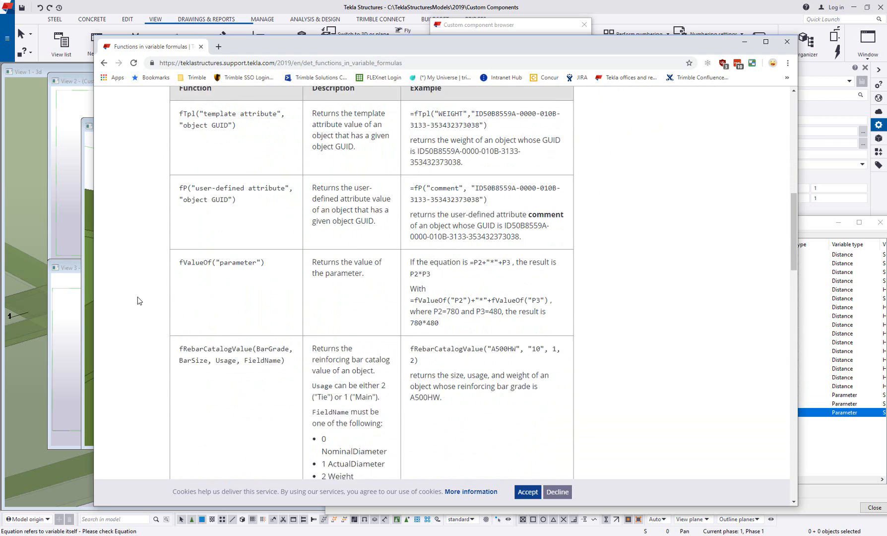
scroll(down, 3)
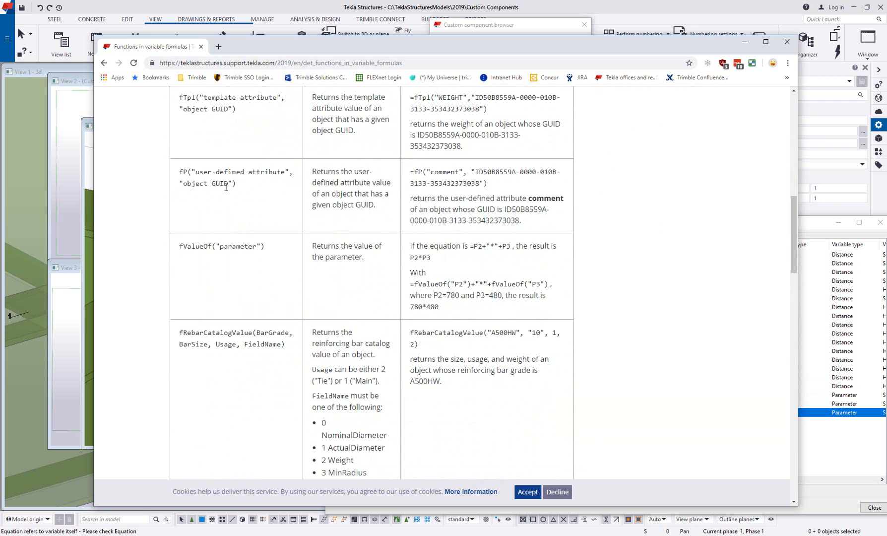
scroll(down, 3)
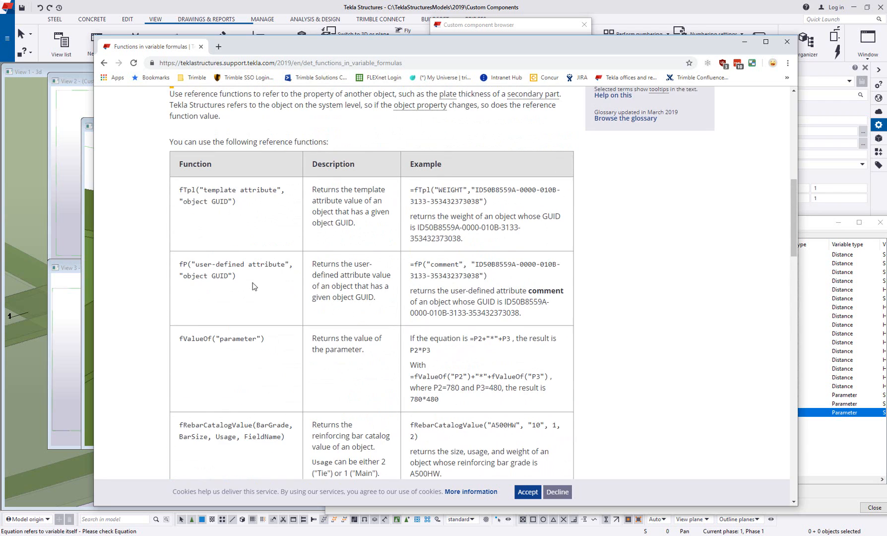
double_click(188, 190)
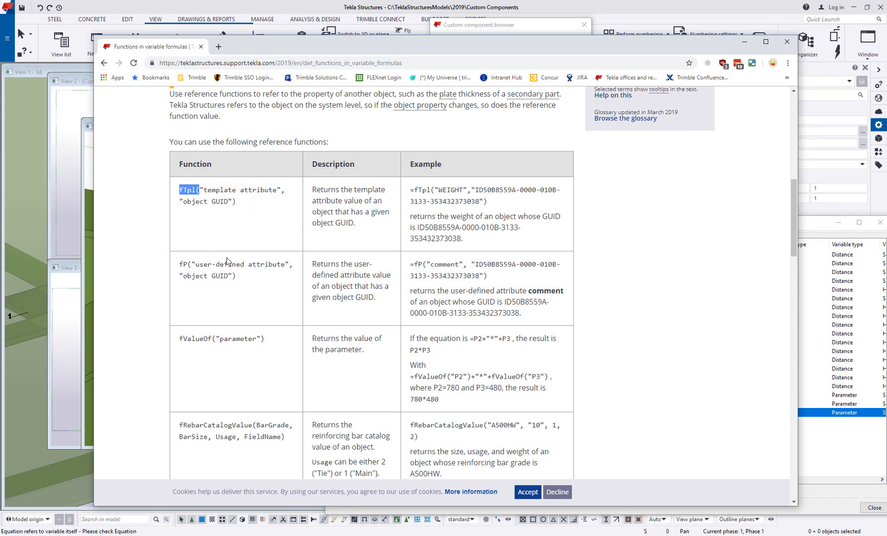
mouse_move(251, 207)
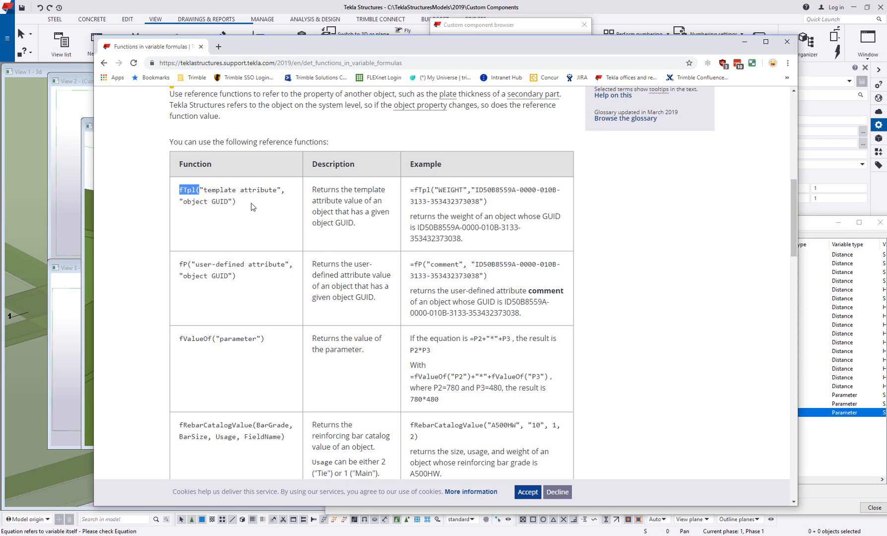
mouse_move(192, 174)
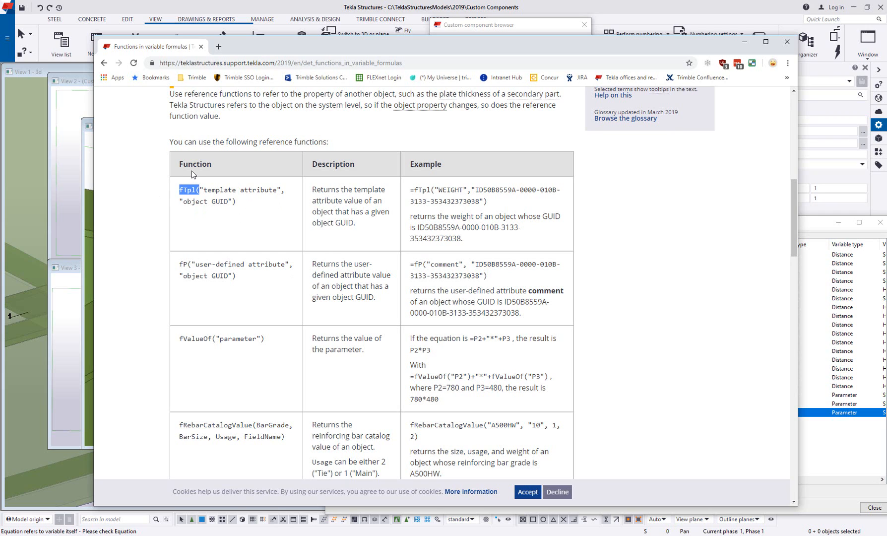
mouse_move(724, 44)
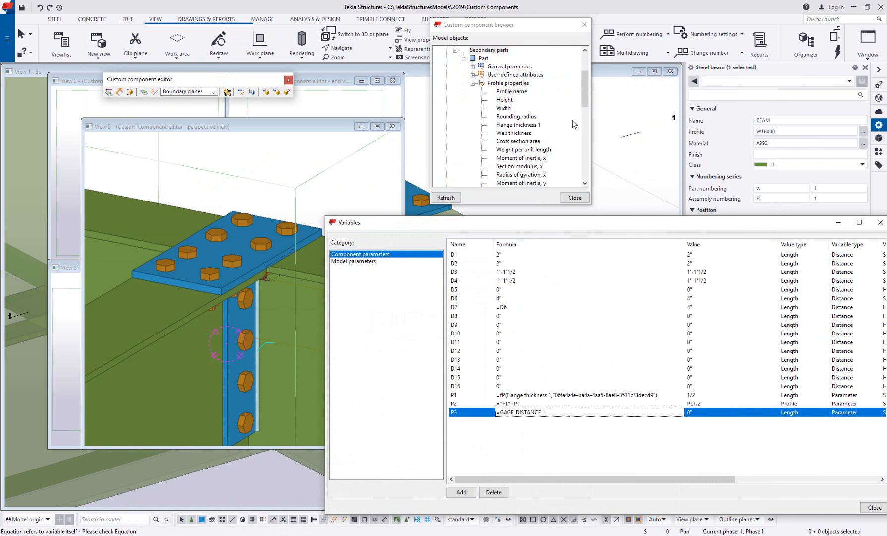
mouse_move(519, 398)
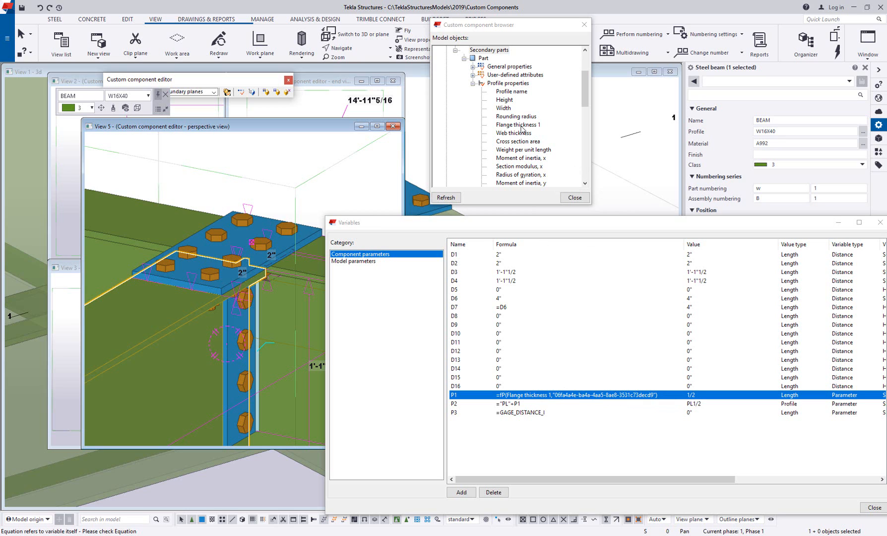
Copy the secondary beam's Height reference into P3 and rewrite it as fTpl("PROFILE.GAGE_DISTANCE_I").
right_click(504, 100)
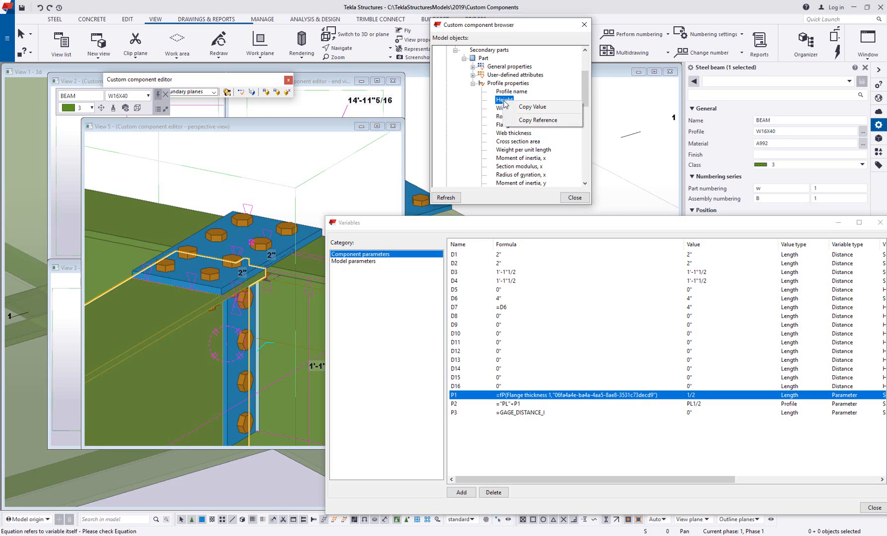
click(554, 435)
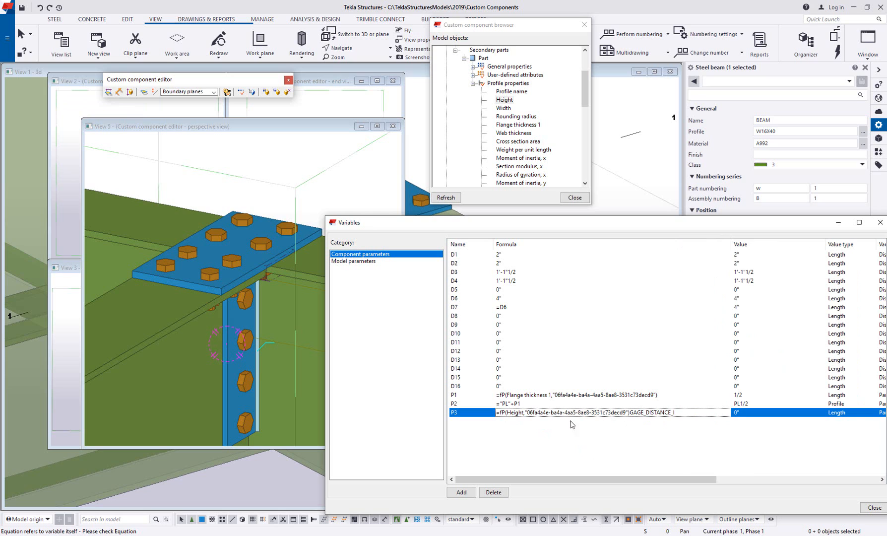
mouse_move(503, 419)
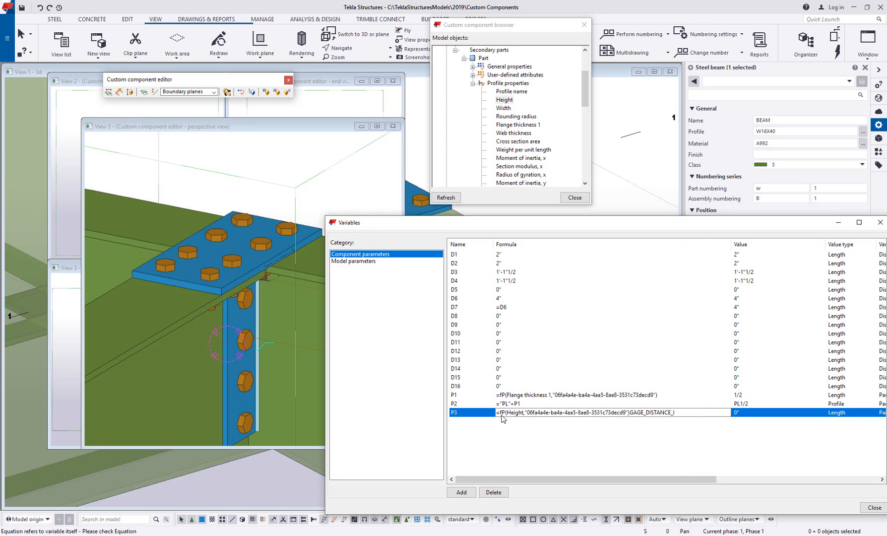
mouse_move(621, 420)
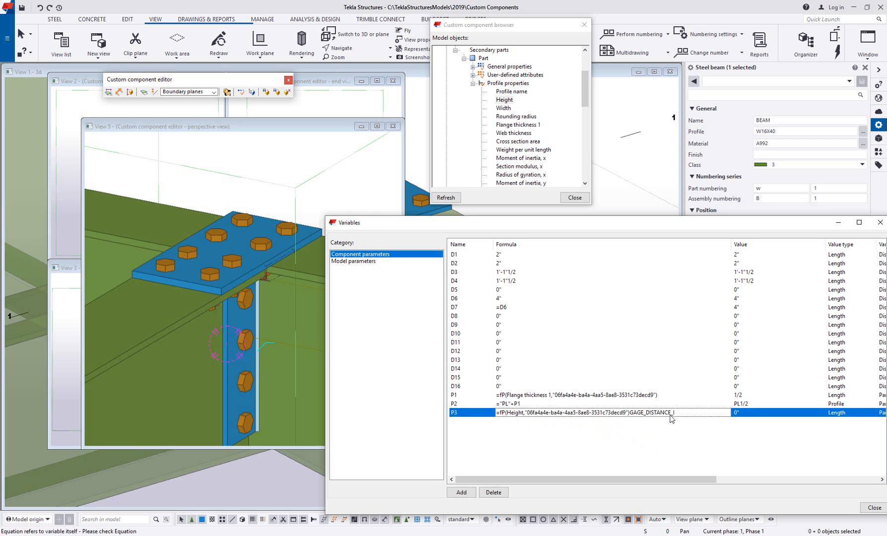
double_click(654, 412)
text(PROFILE.)
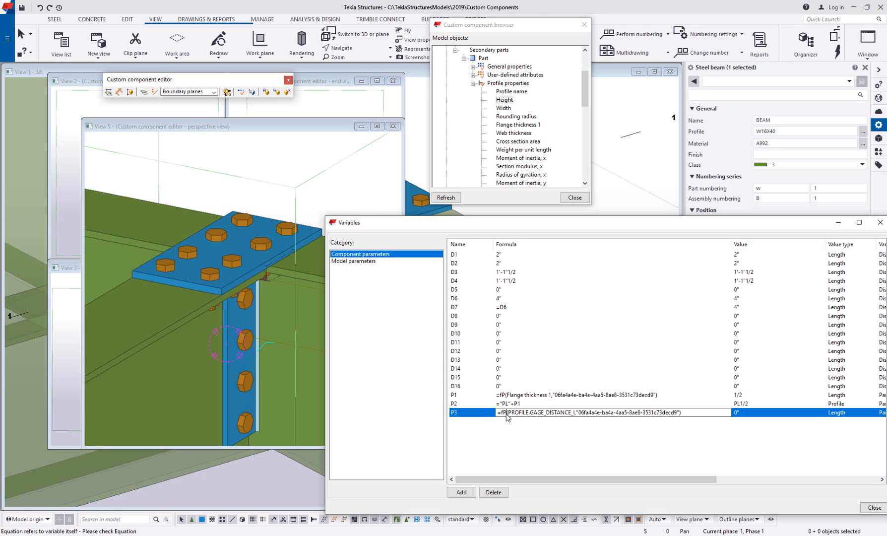
text(Tp)
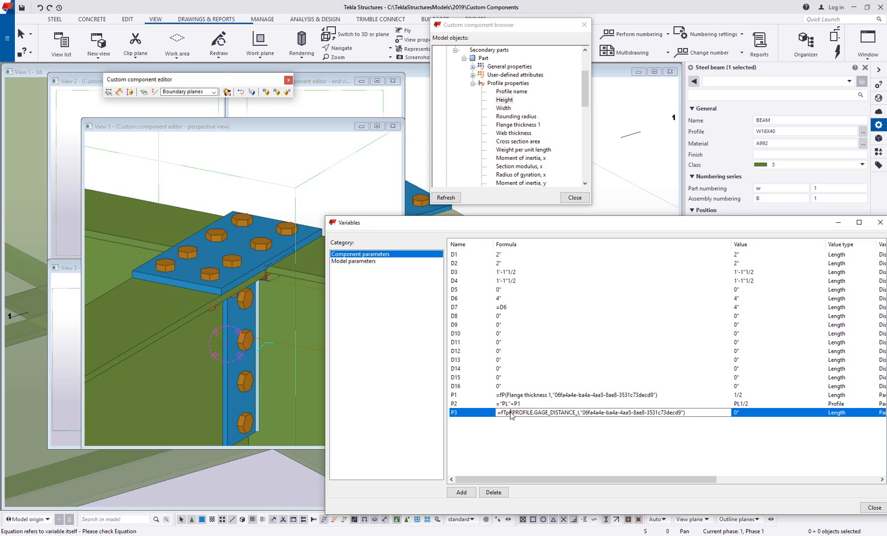
mouse_move(528, 422)
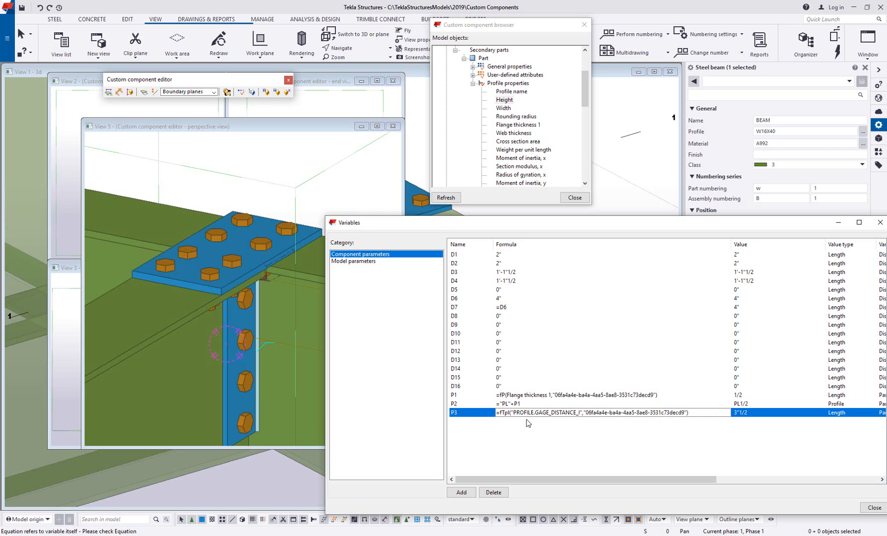
mouse_move(777, 440)
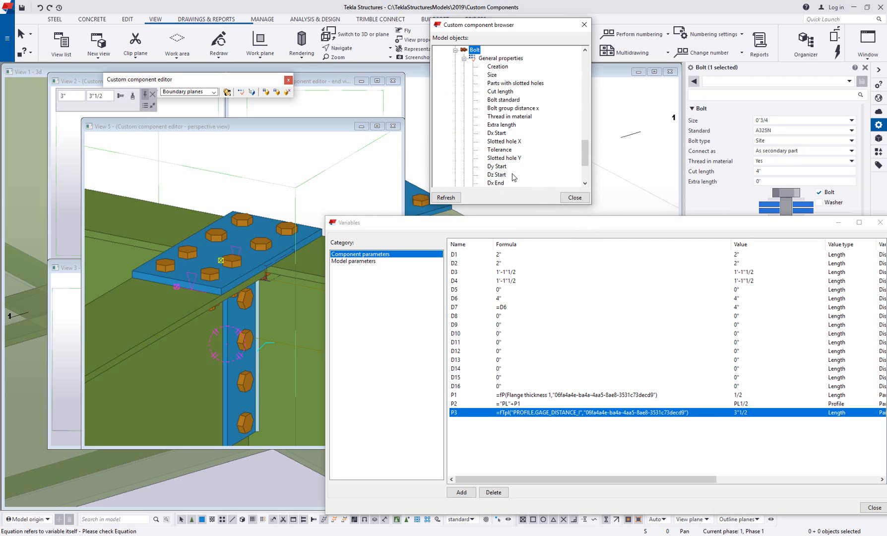
Add an equation linking the bolt group's y distance to P3.
scroll(down, 3)
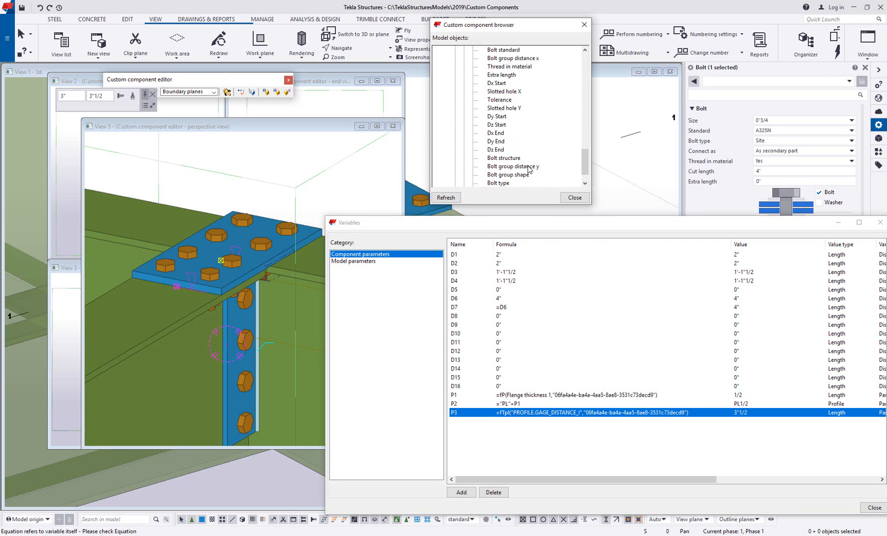
click(512, 141)
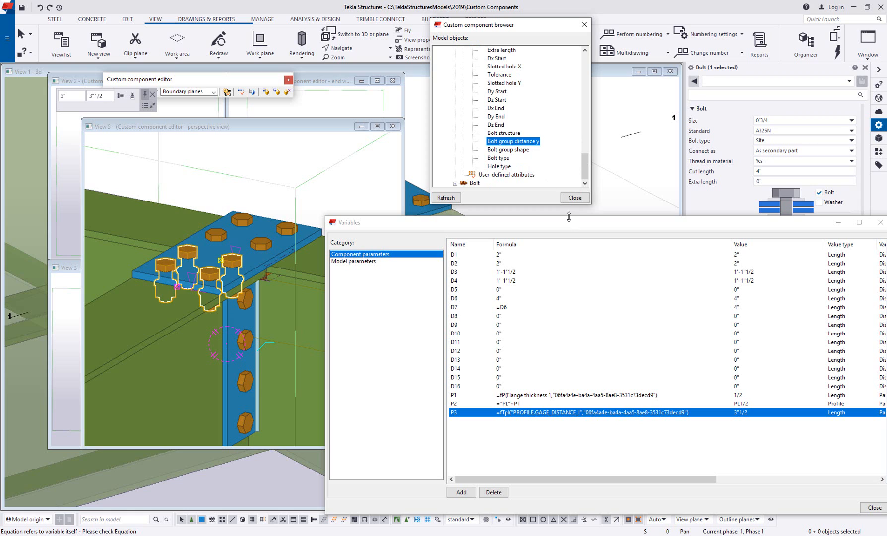
mouse_move(531, 145)
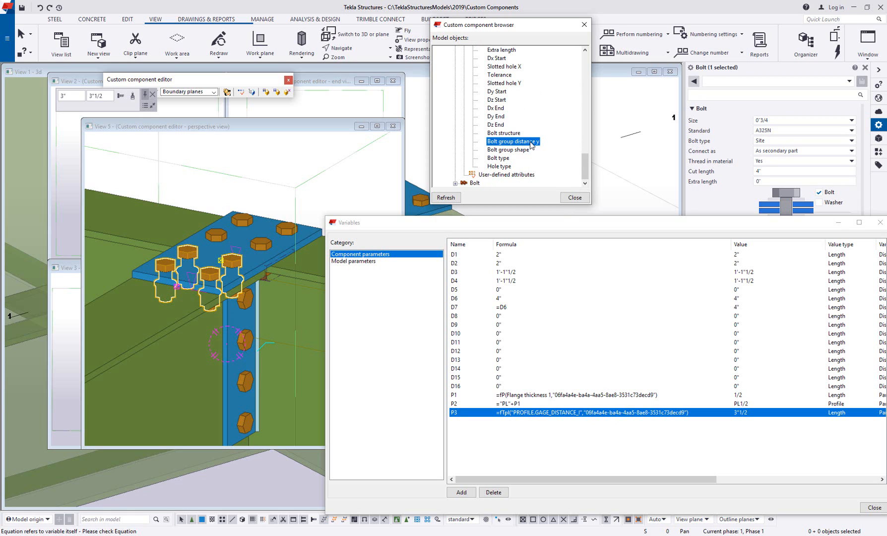
right_click(512, 141)
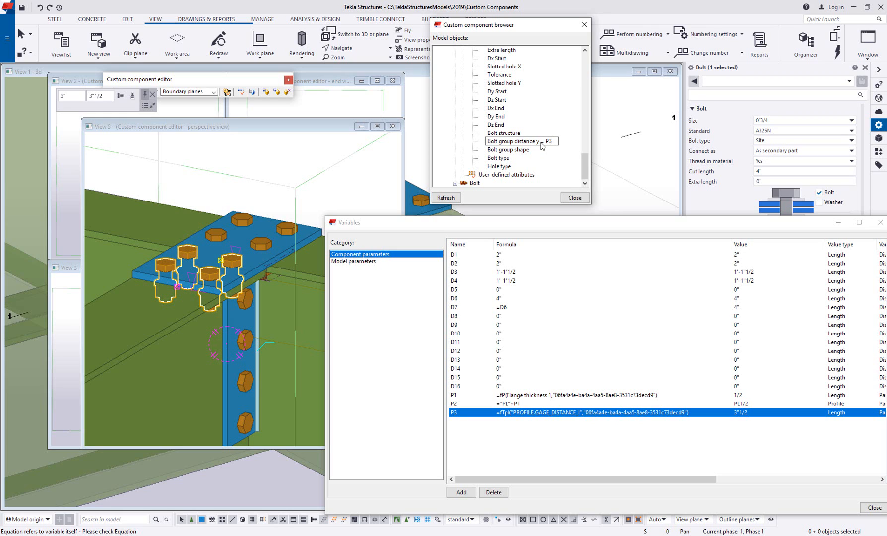
click(519, 141)
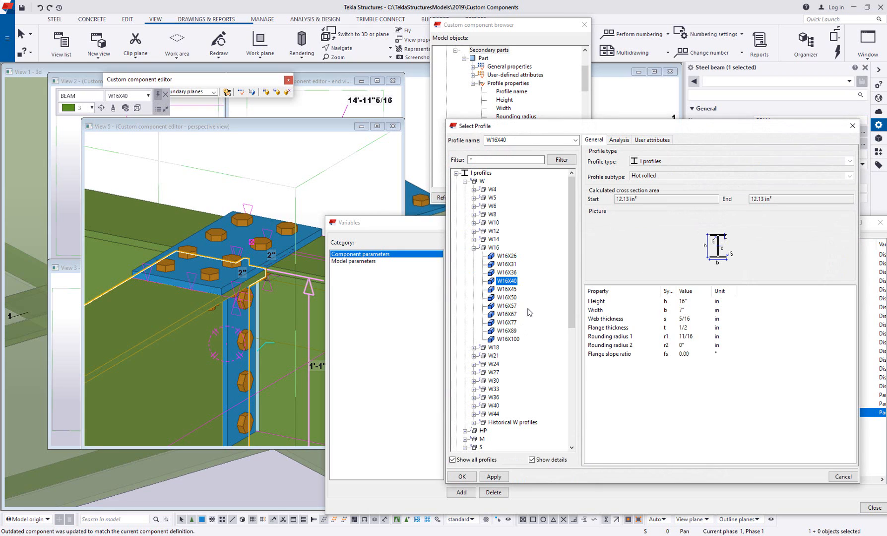
Compare W16X57 workable gauges in the catalog, then select W16X77 for the secondary beam.
click(652, 140)
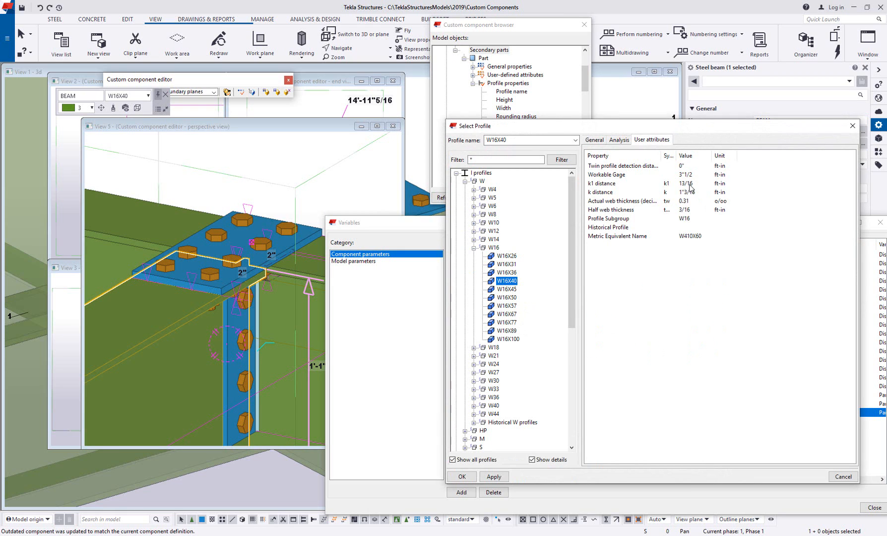
mouse_move(507, 311)
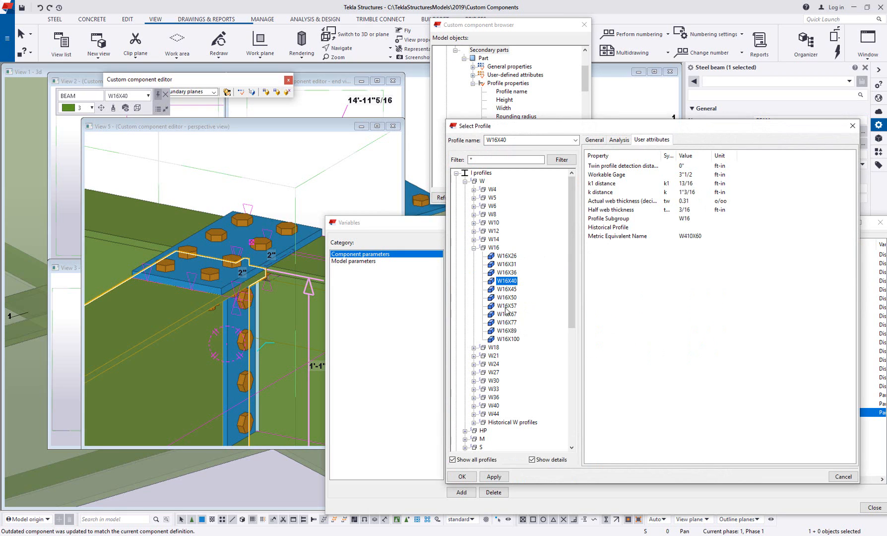
click(505, 305)
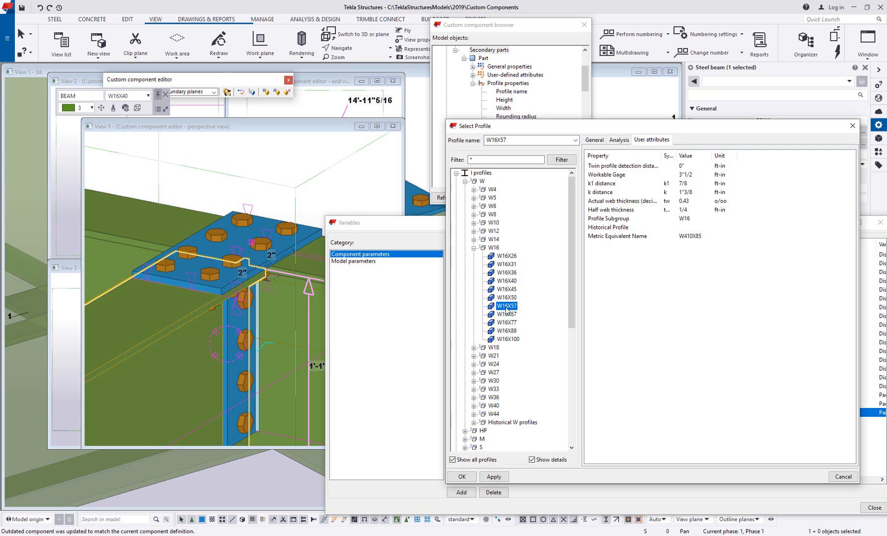
click(505, 322)
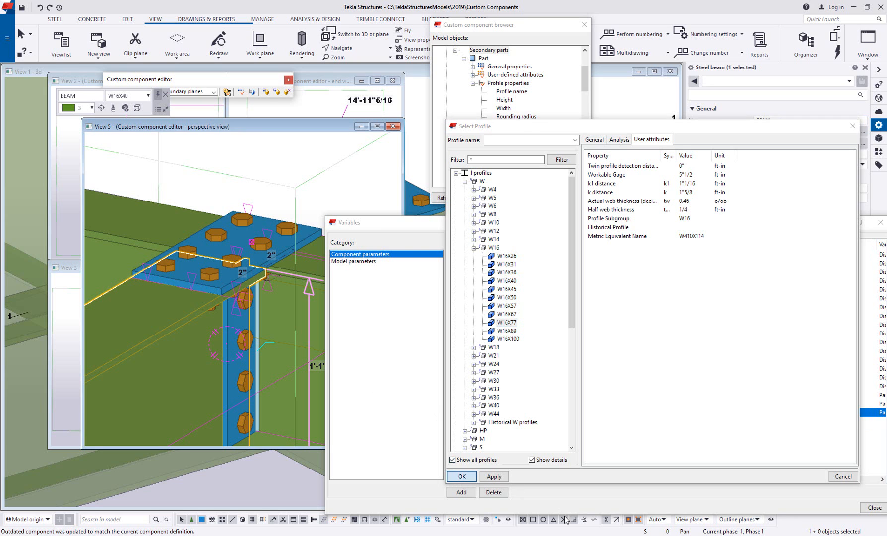
click(461, 476)
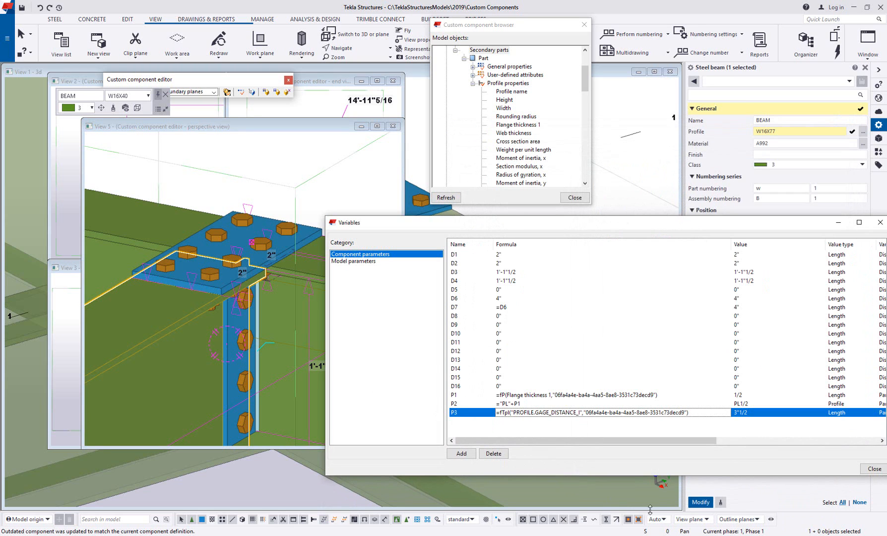
mouse_move(700, 503)
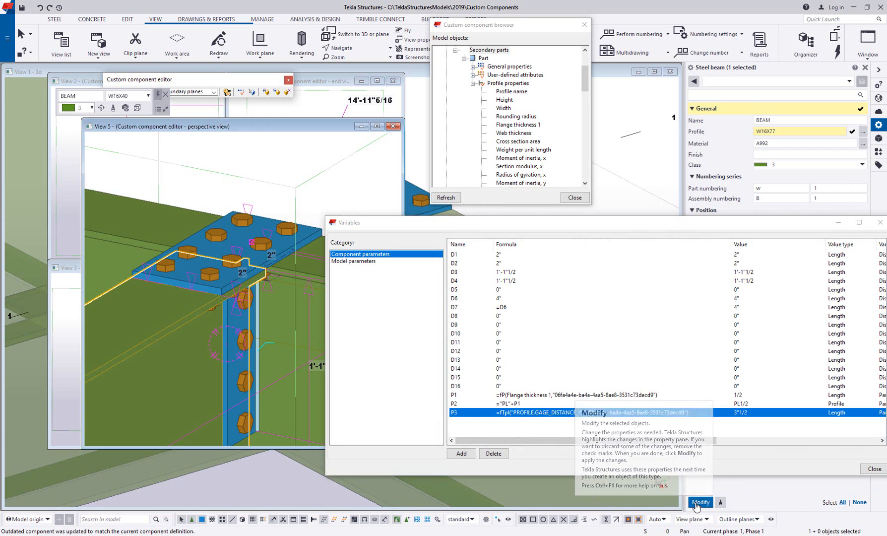
Apply W16X77 to the secondary beam, updating P1 to 3/4 and P3 to 5"1/2.
click(700, 502)
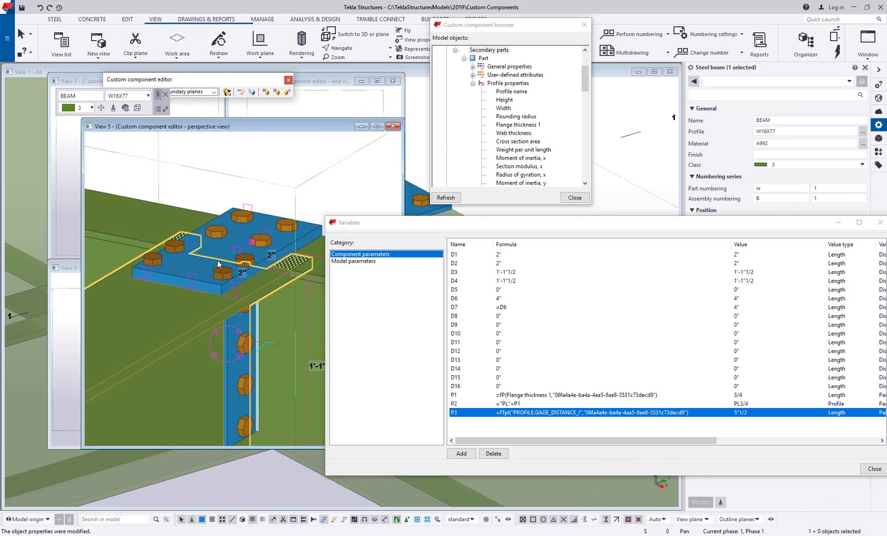
mouse_move(277, 206)
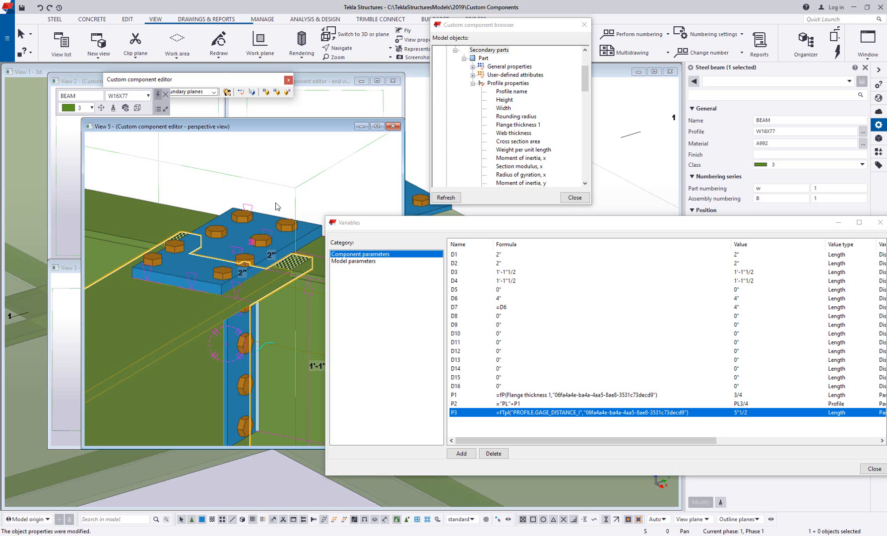
mouse_move(284, 321)
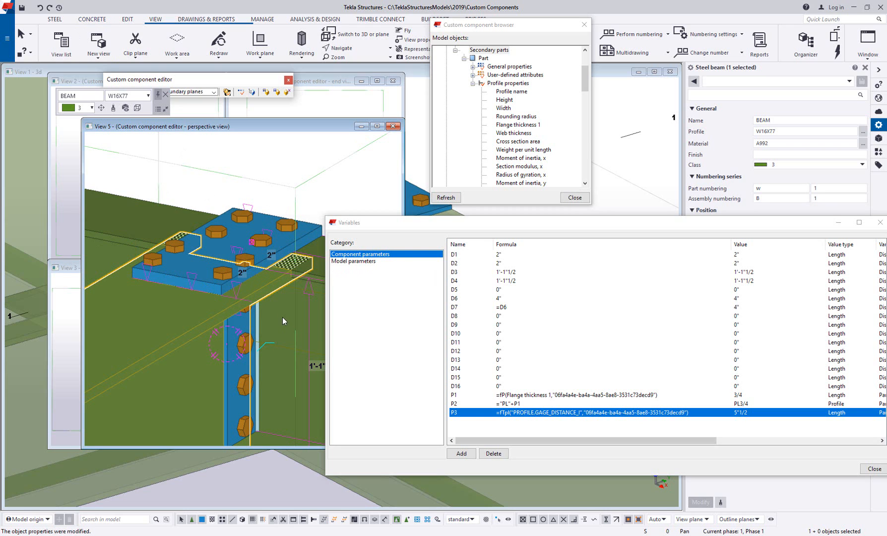
mouse_move(259, 265)
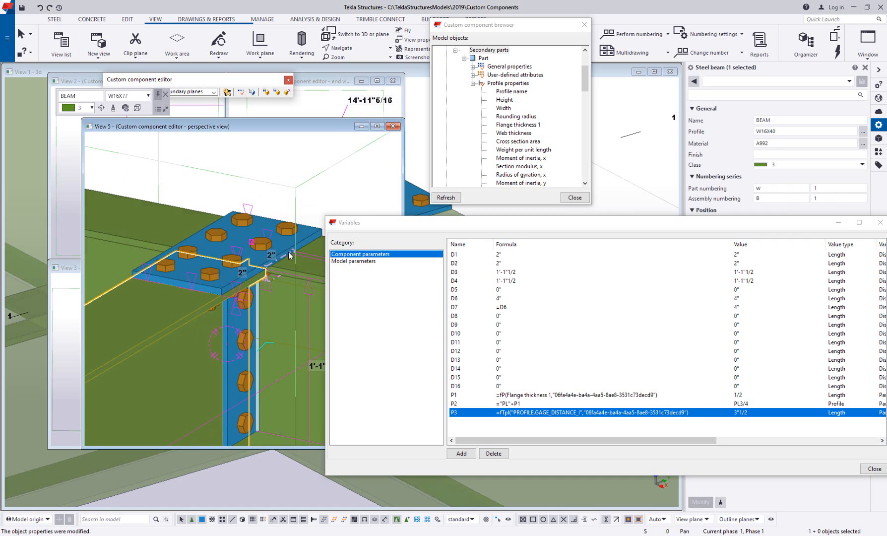
mouse_move(272, 304)
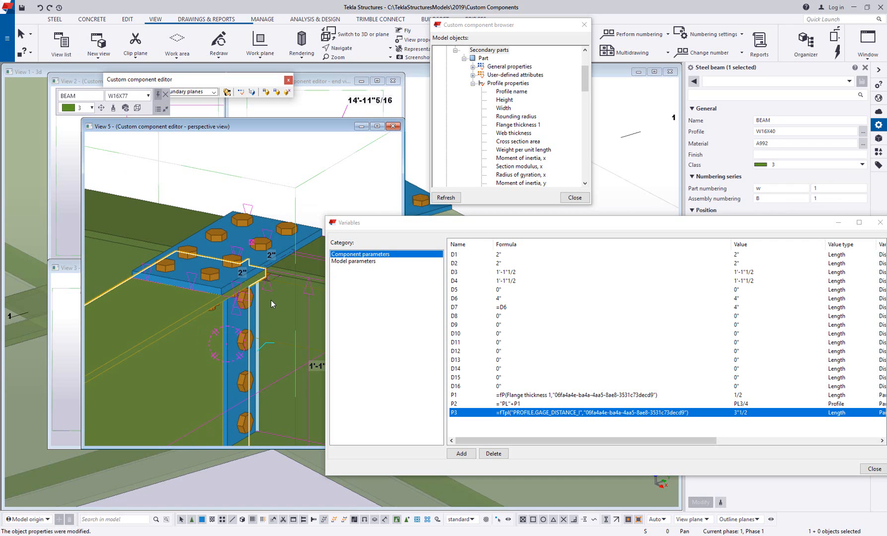
mouse_move(303, 306)
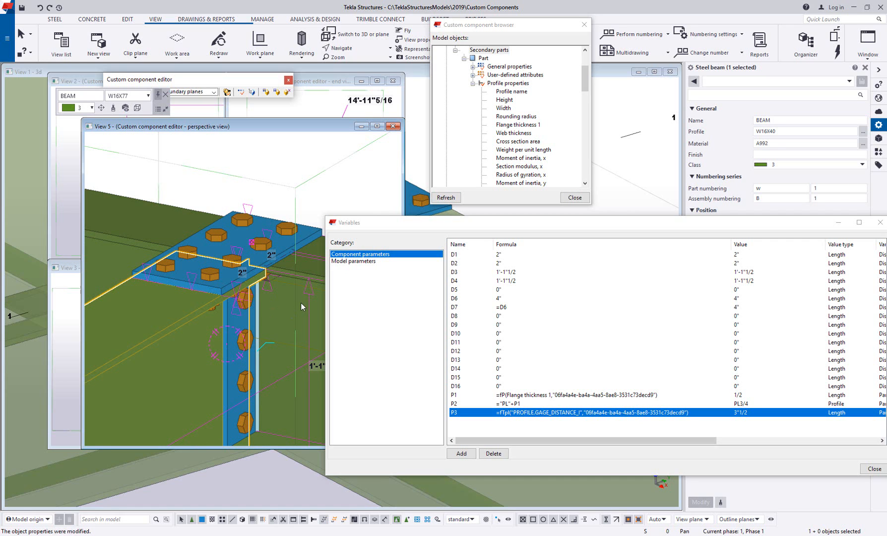